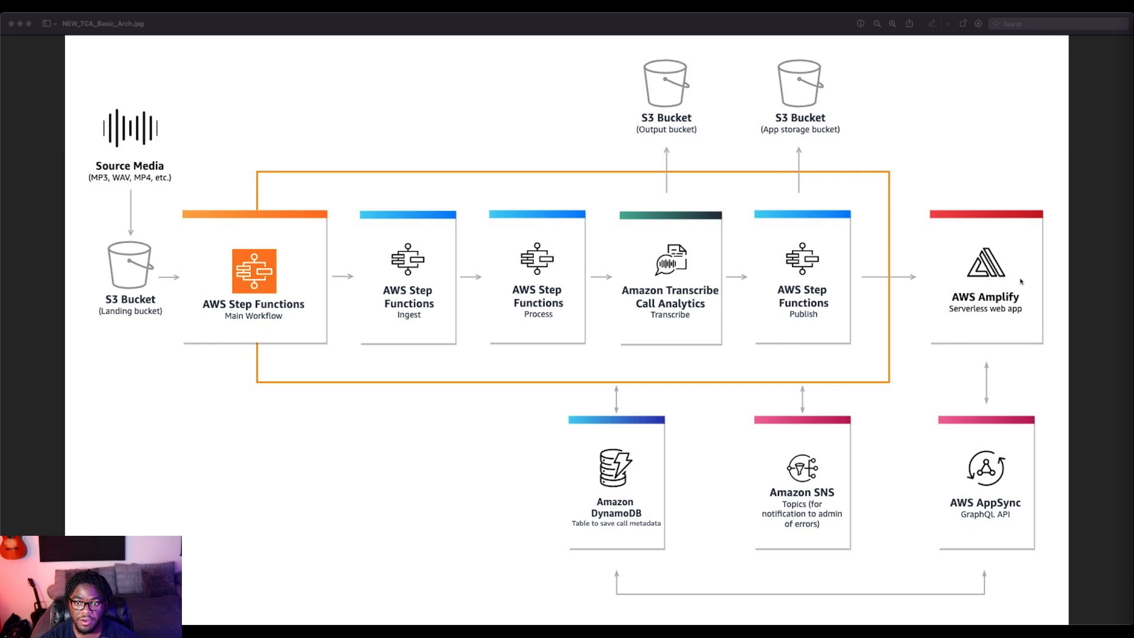
{"action": "mouse_move", "coordinate": [988, 214]}
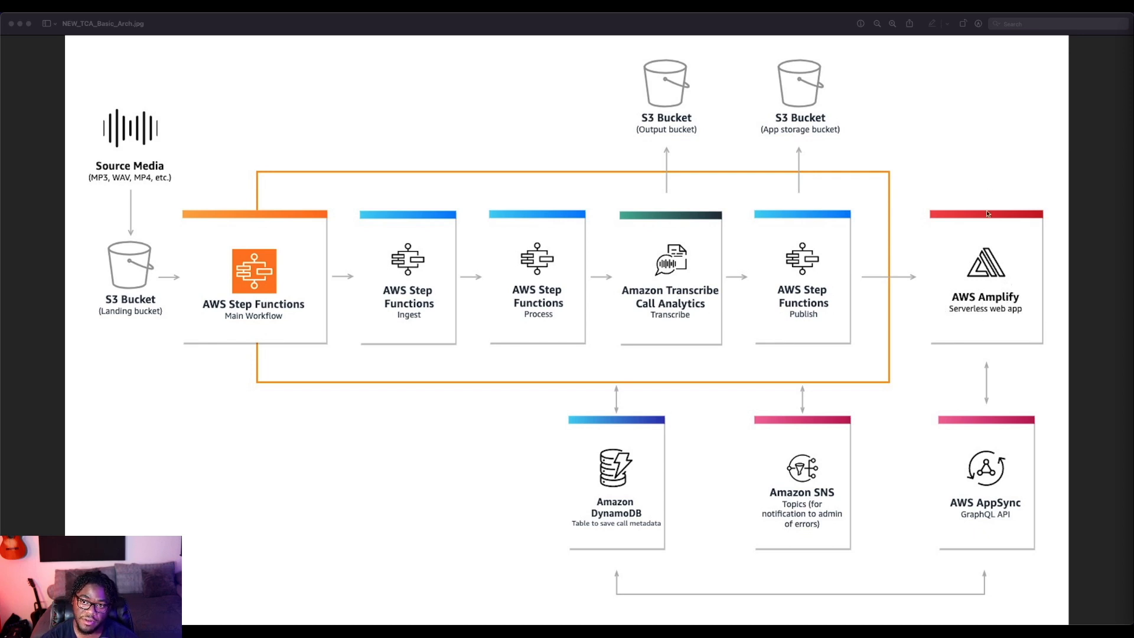
{"action": "mouse_move", "coordinate": [972, 215]}
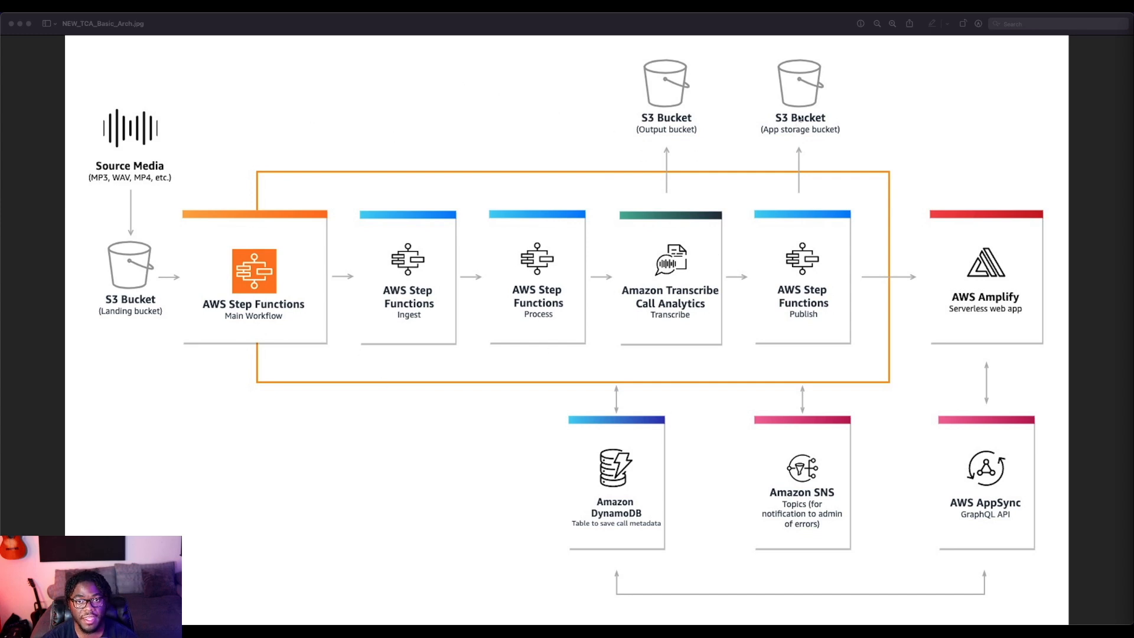
{"action": "mouse_move", "coordinate": [820, 104]}
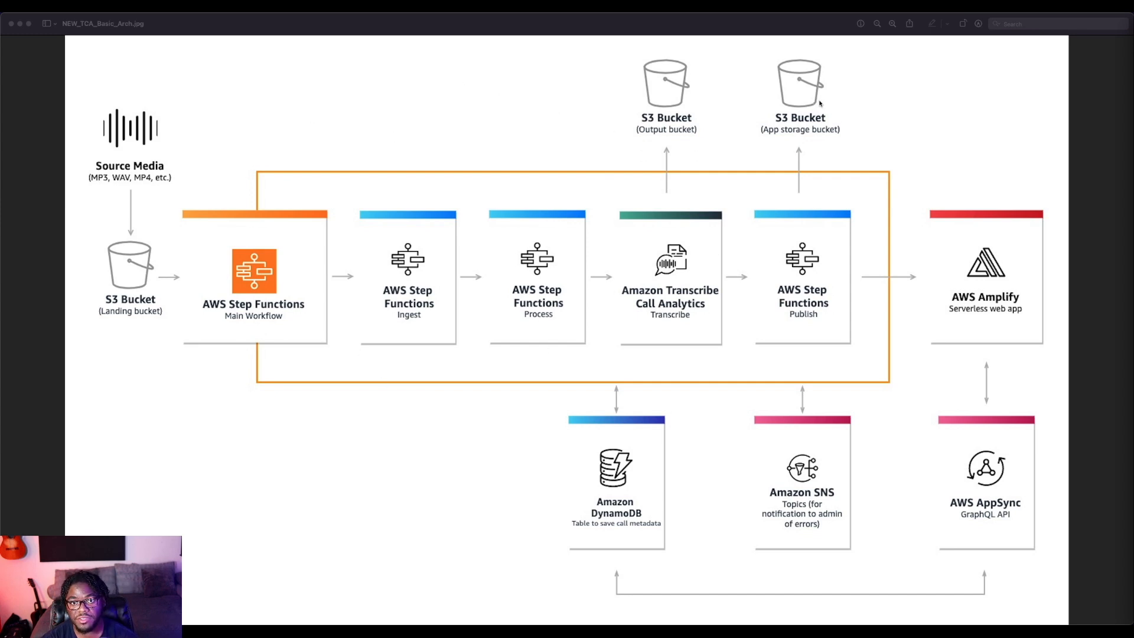
{"action": "mouse_move", "coordinate": [153, 161]}
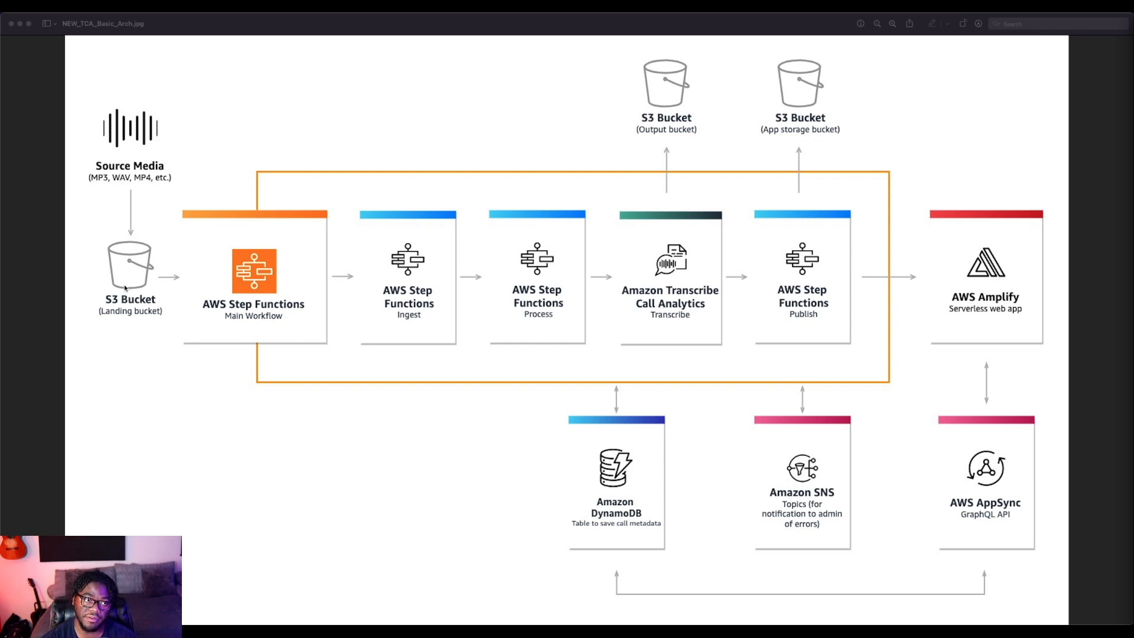
{"action": "mouse_move", "coordinate": [636, 85]}
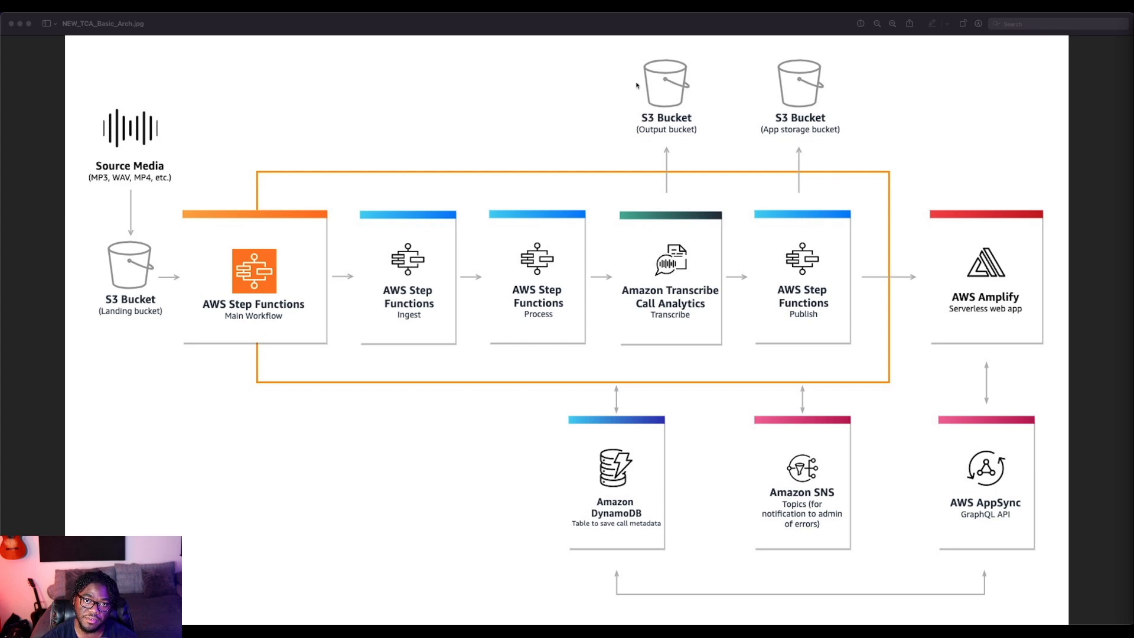
{"action": "mouse_move", "coordinate": [620, 479]}
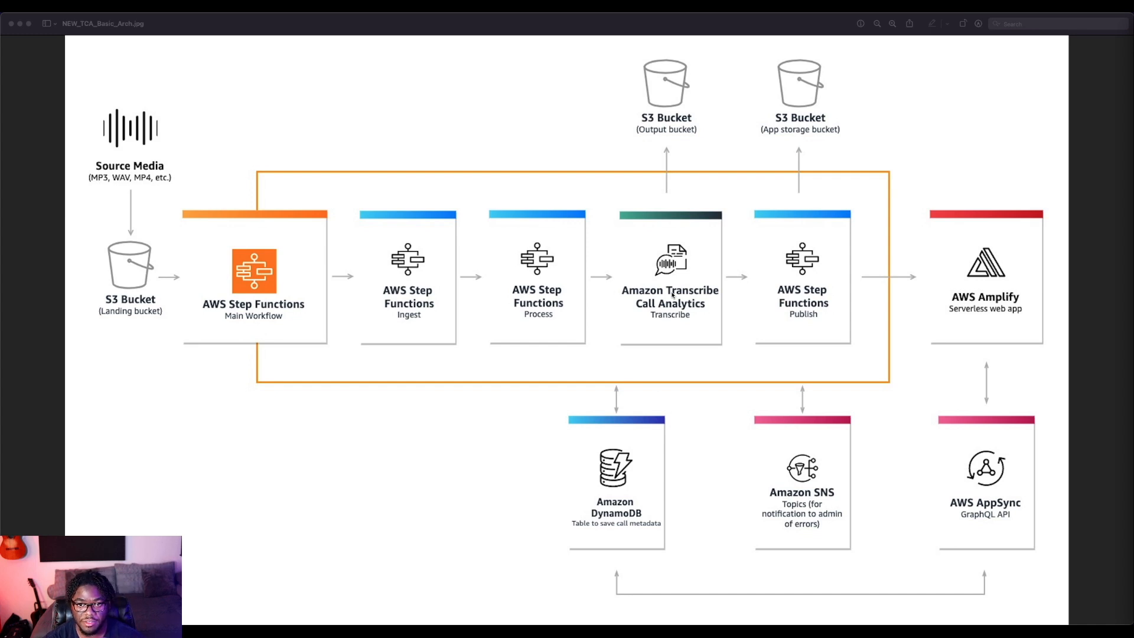
Step: Read through the quickstart repository's DEPLOYMENT.md guide on GitHub from top to bottom
{"action": "left_click", "coordinate": [91, 22]}
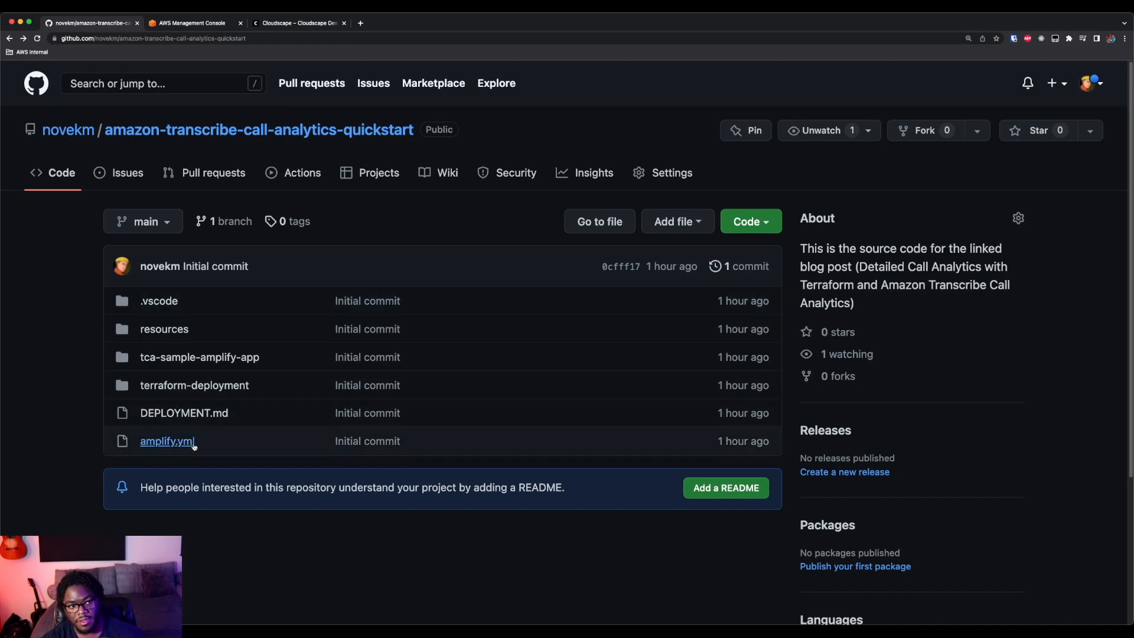
{"action": "mouse_move", "coordinate": [183, 412]}
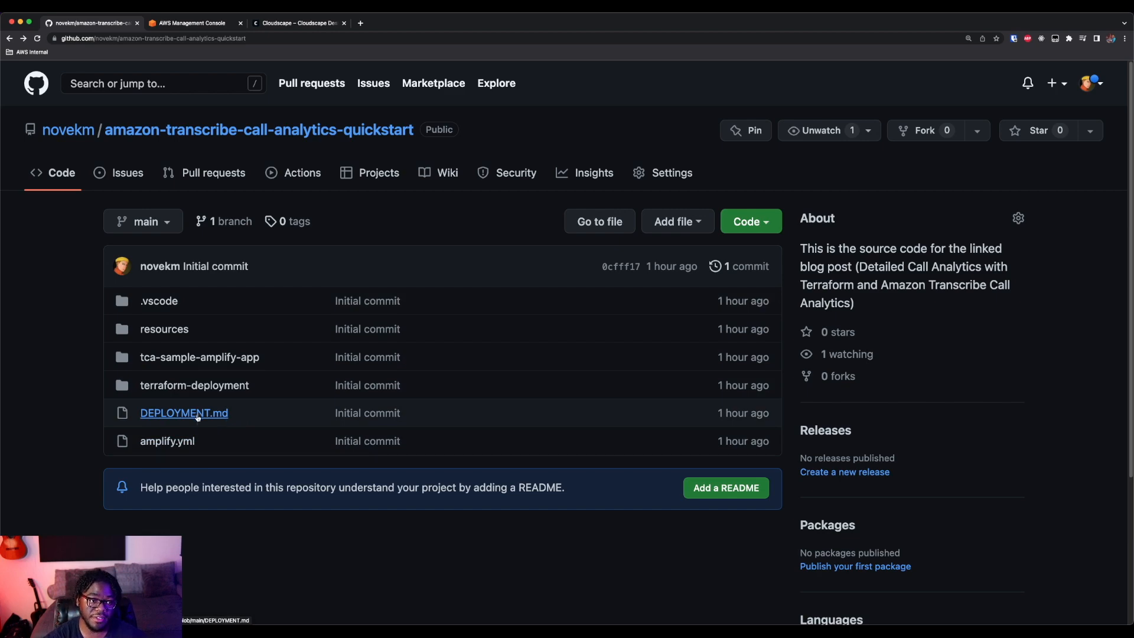
{"action": "left_click", "coordinate": [184, 412]}
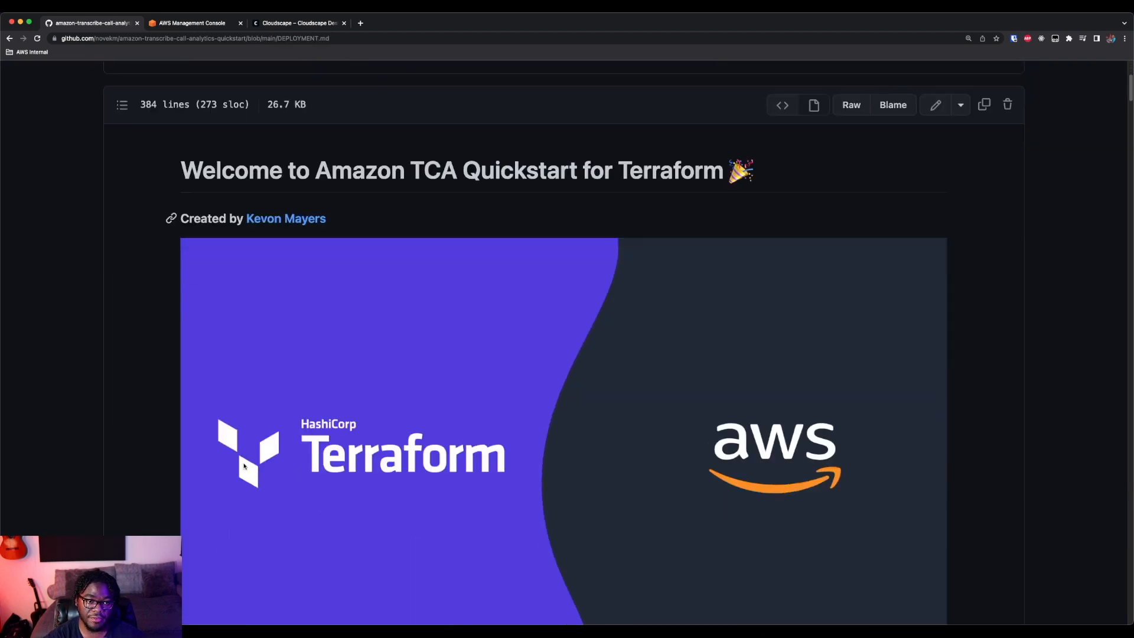
{"action": "scroll", "scroll_direction": "down", "scroll_amount": 3}
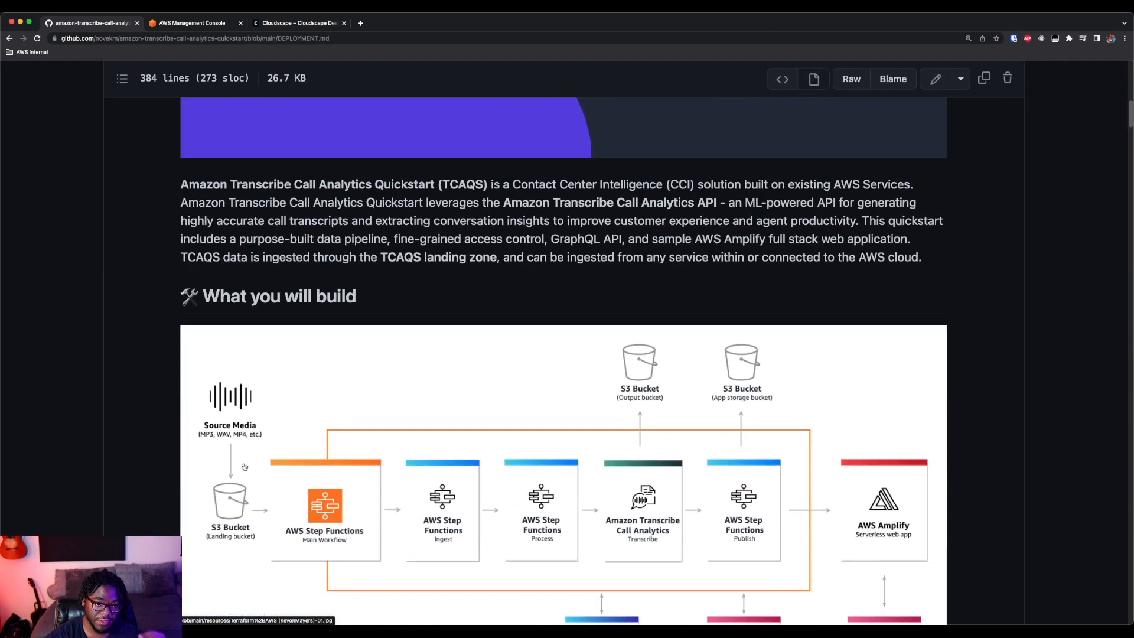
{"action": "scroll", "scroll_direction": "down", "scroll_amount": 3}
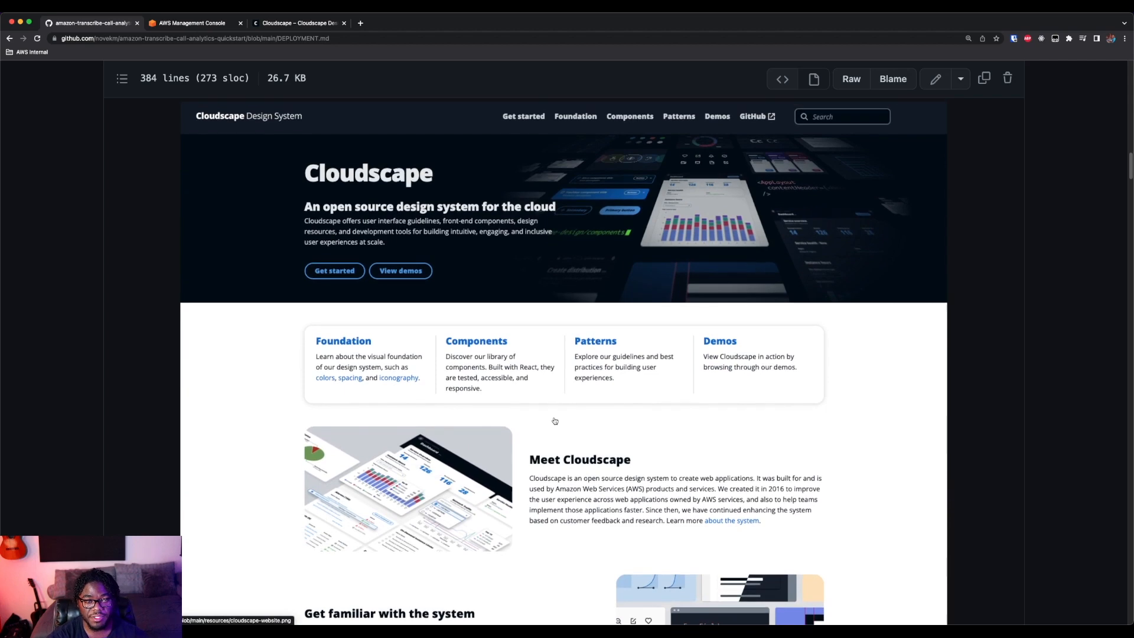
{"action": "scroll", "scroll_direction": "down", "scroll_amount": 3}
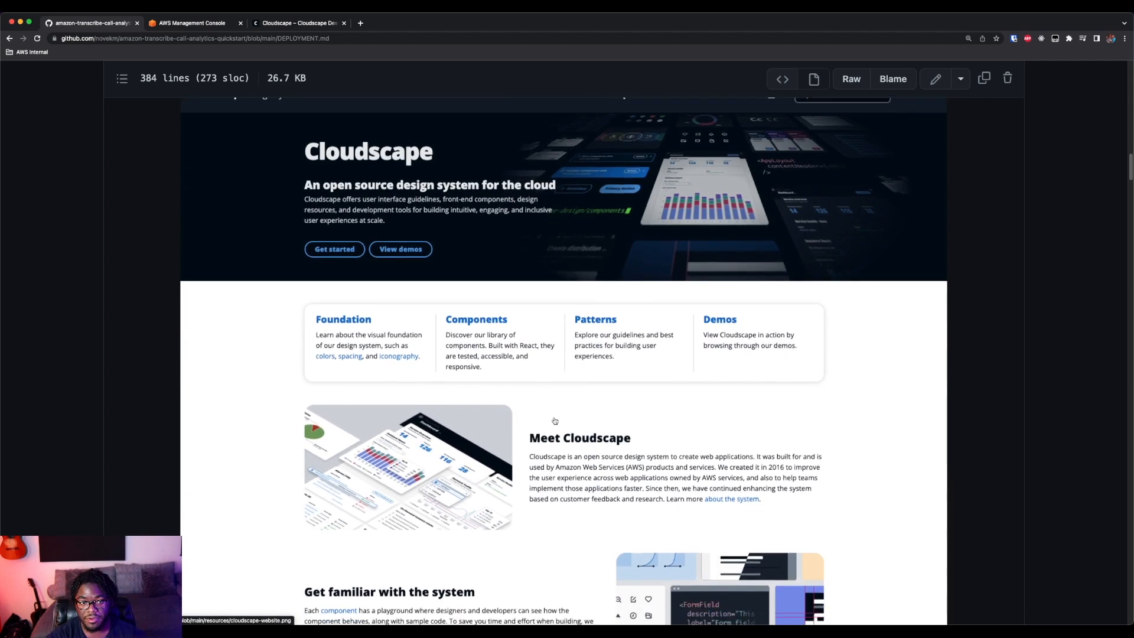
{"action": "scroll", "scroll_direction": "down", "scroll_amount": 3}
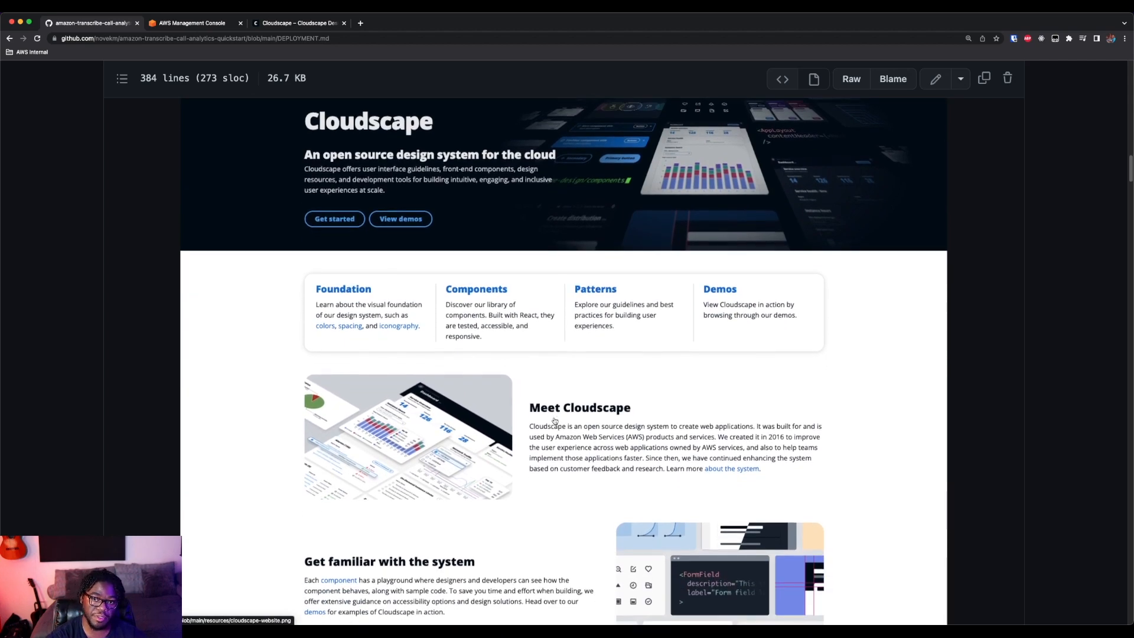
{"action": "scroll", "scroll_direction": "down", "scroll_amount": 3}
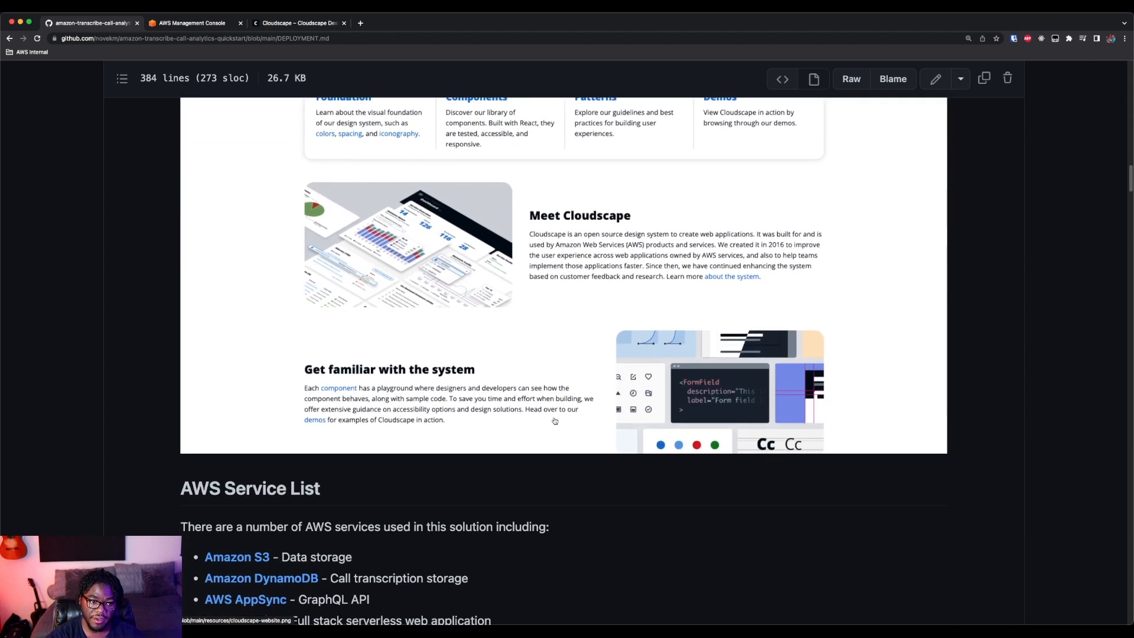
{"action": "scroll", "scroll_direction": "down", "scroll_amount": 3}
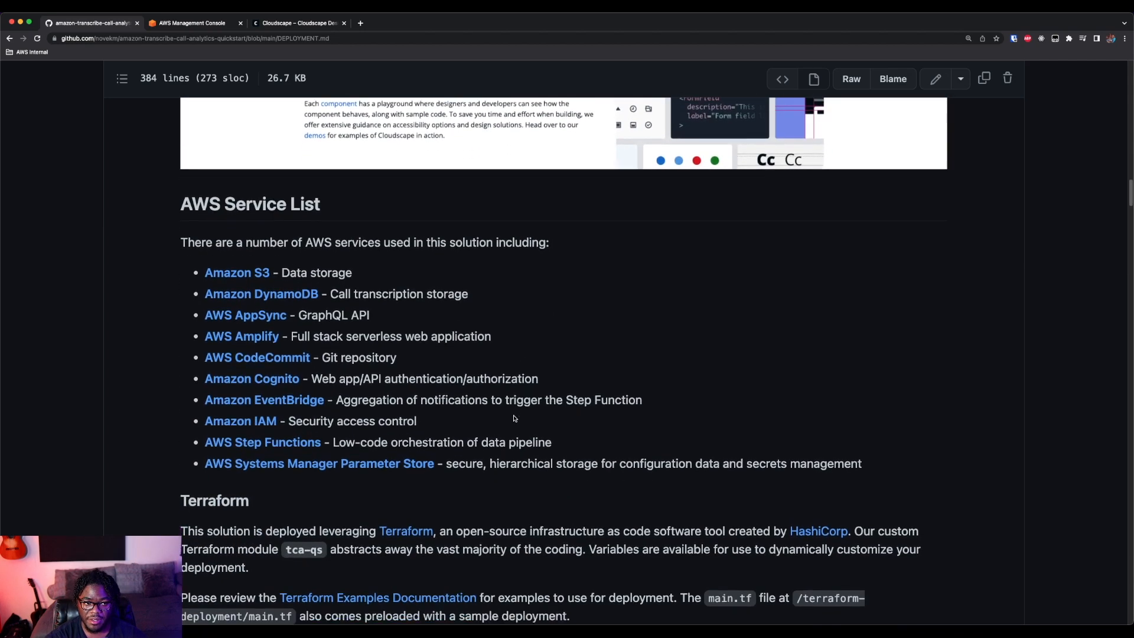
{"action": "scroll", "scroll_direction": "down", "scroll_amount": 3}
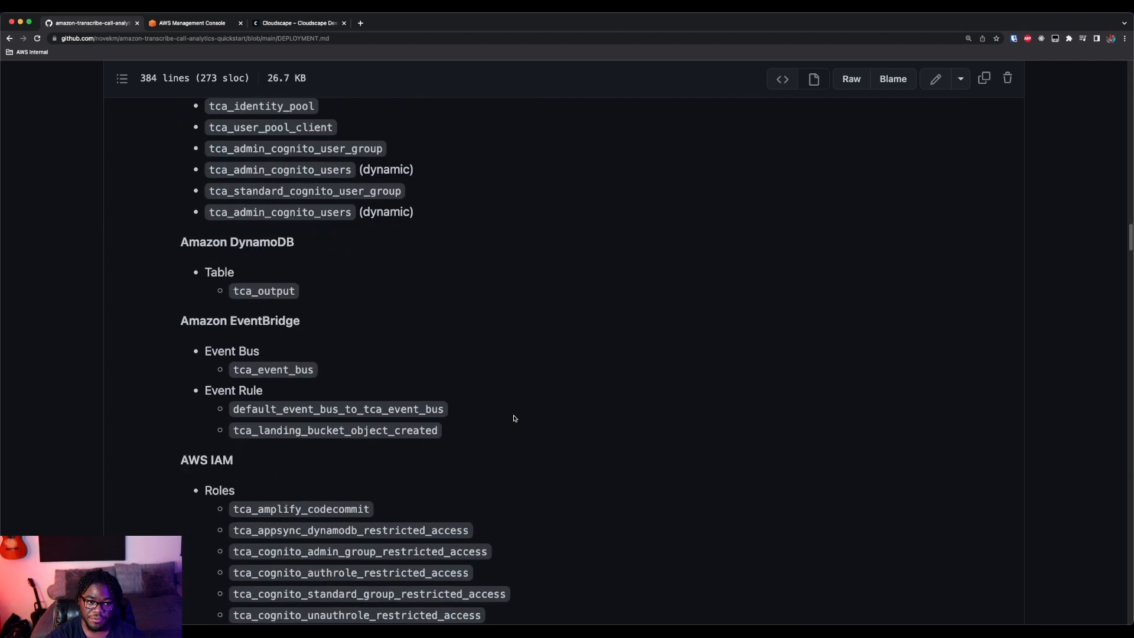
{"action": "scroll", "scroll_direction": "up", "scroll_amount": 3}
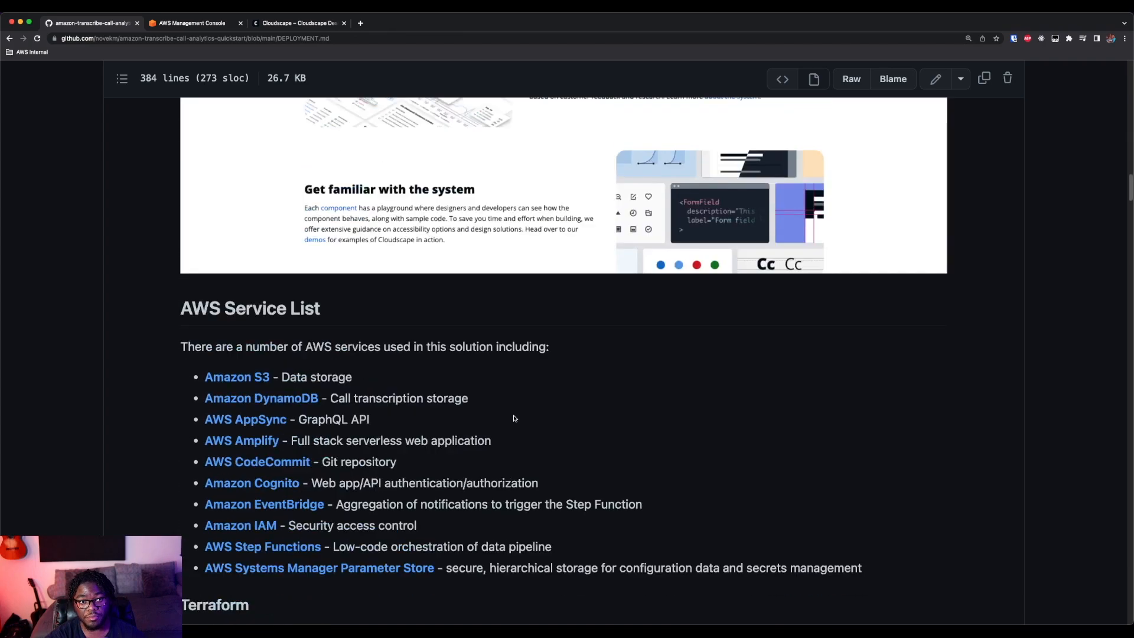
{"action": "scroll", "scroll_direction": "down", "scroll_amount": 3}
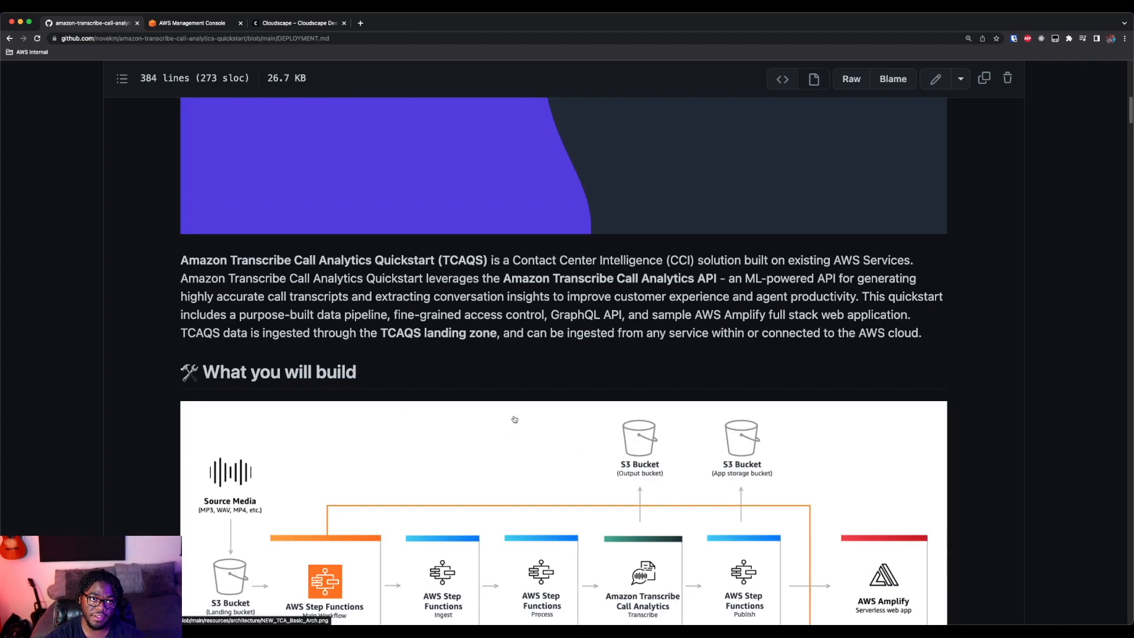
{"action": "scroll", "scroll_direction": "up", "scroll_amount": 3}
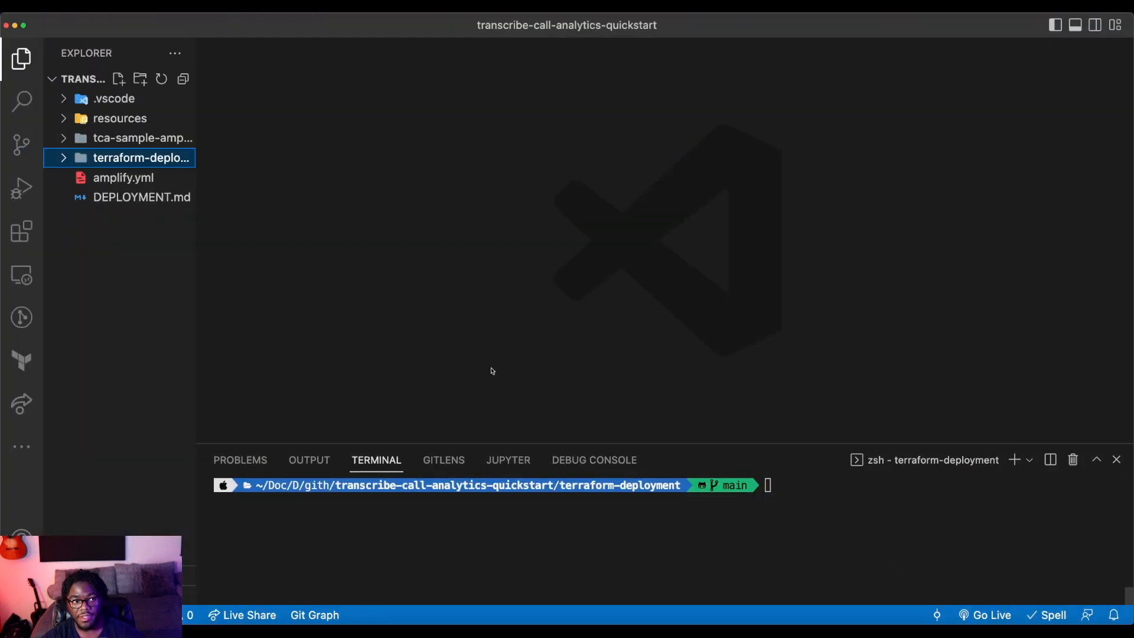
{"action": "mouse_move", "coordinate": [134, 153]}
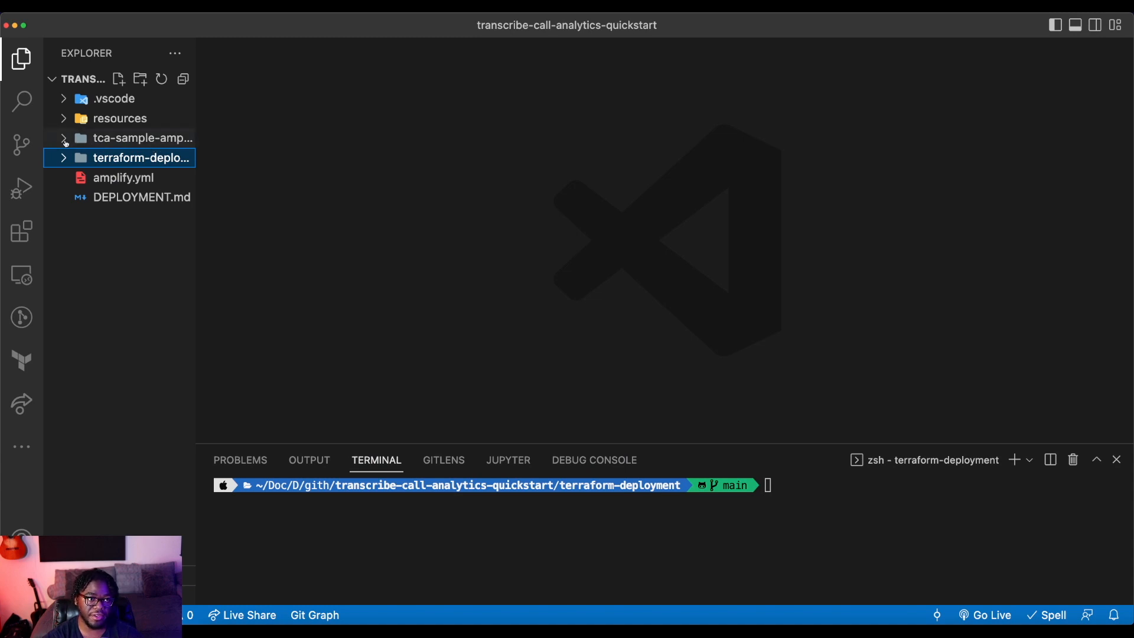
Step: Expand the terraform-deployment folder in the Explorer after a peek at tca-sample-amplify-app
{"action": "left_click", "coordinate": [142, 137]}
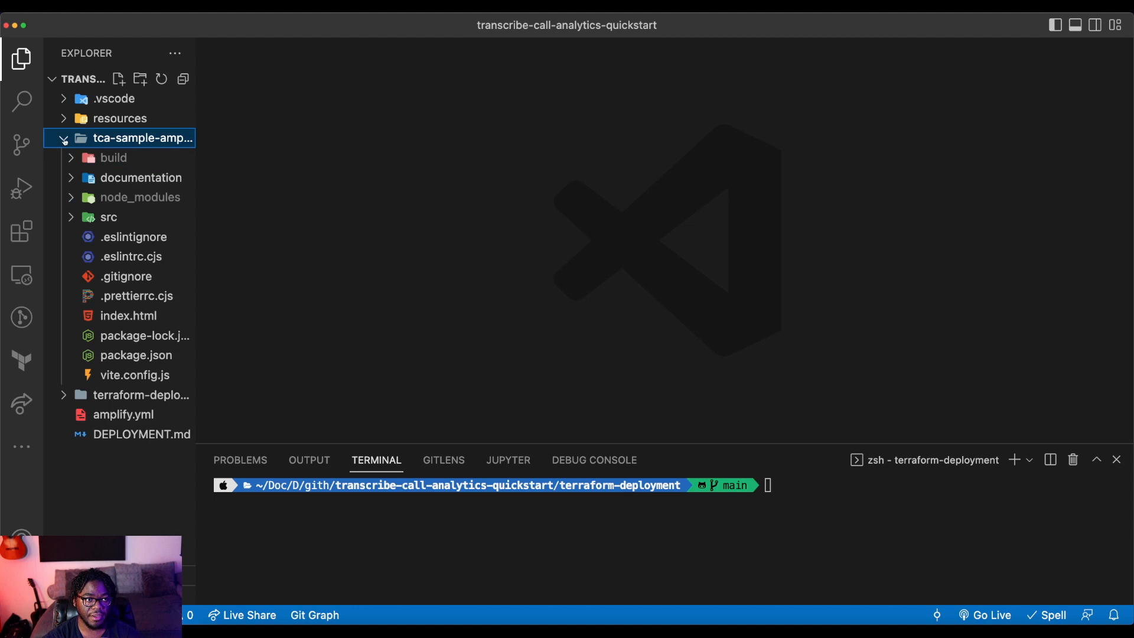
{"action": "left_click", "coordinate": [63, 138]}
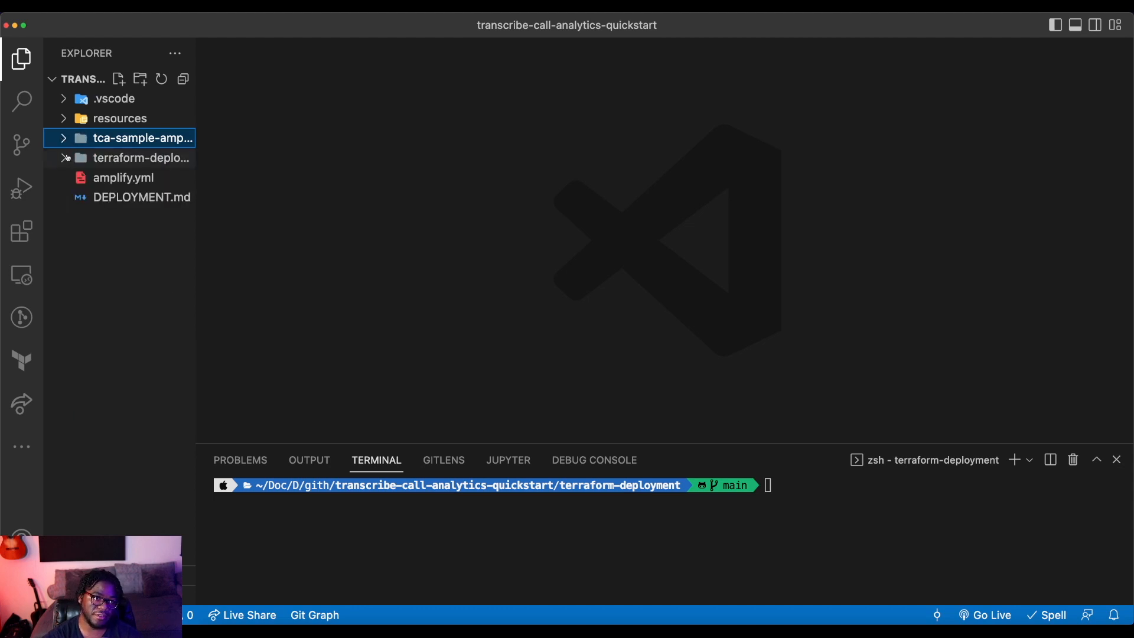
{"action": "left_click", "coordinate": [141, 157]}
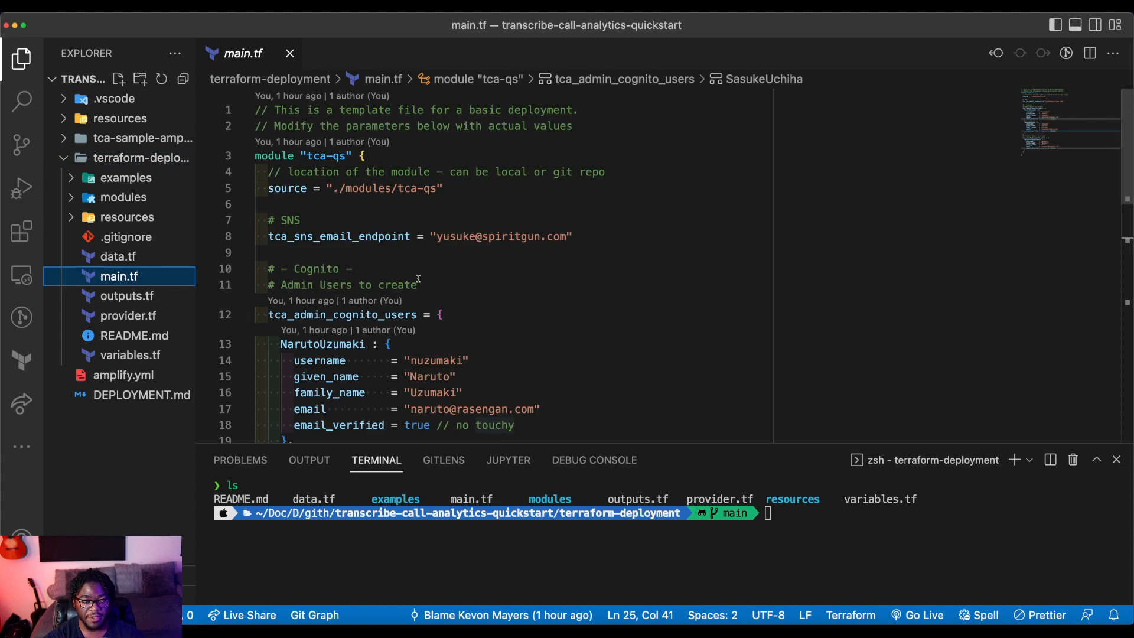
{"action": "scroll", "scroll_direction": "down", "scroll_amount": 3}
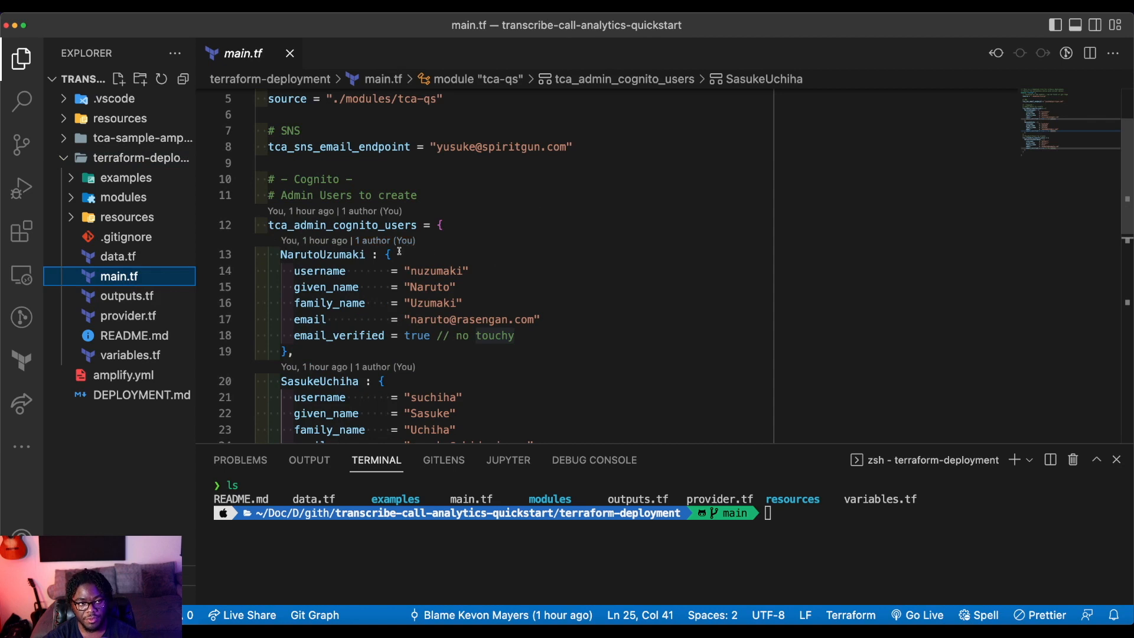
{"action": "mouse_move", "coordinate": [485, 259]}
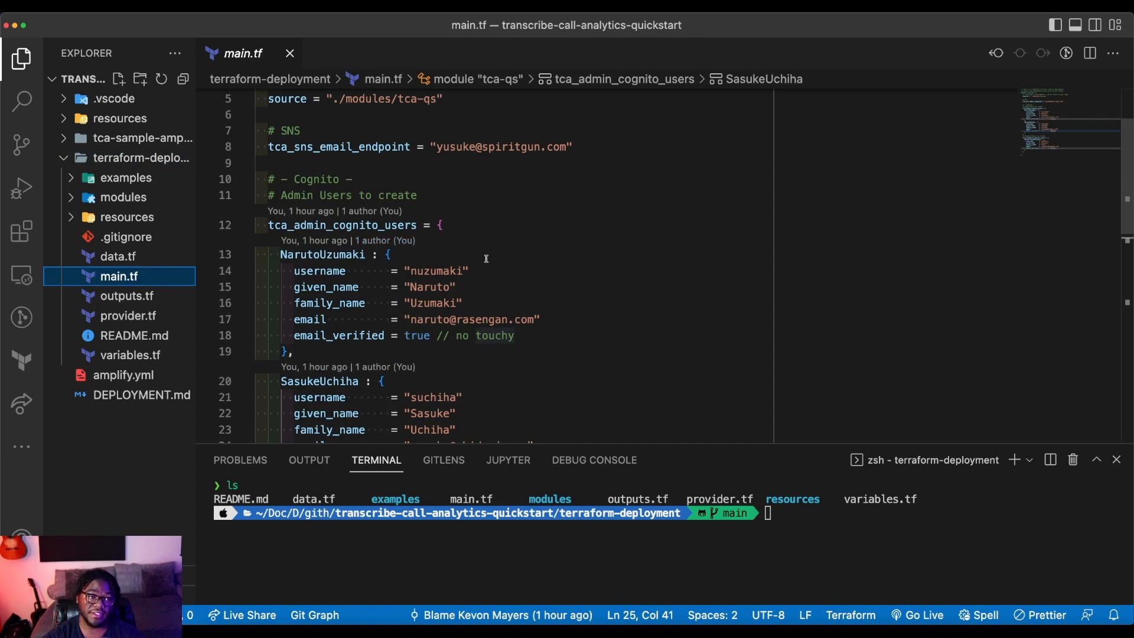
{"action": "left_click", "coordinate": [123, 197]}
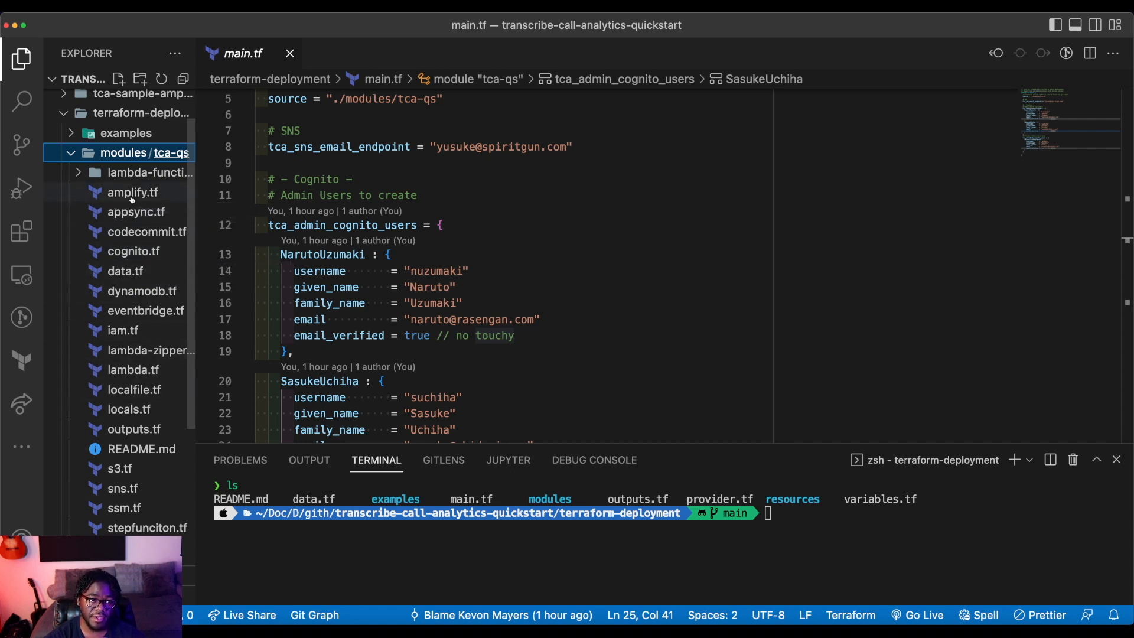
{"action": "mouse_move", "coordinate": [131, 192]}
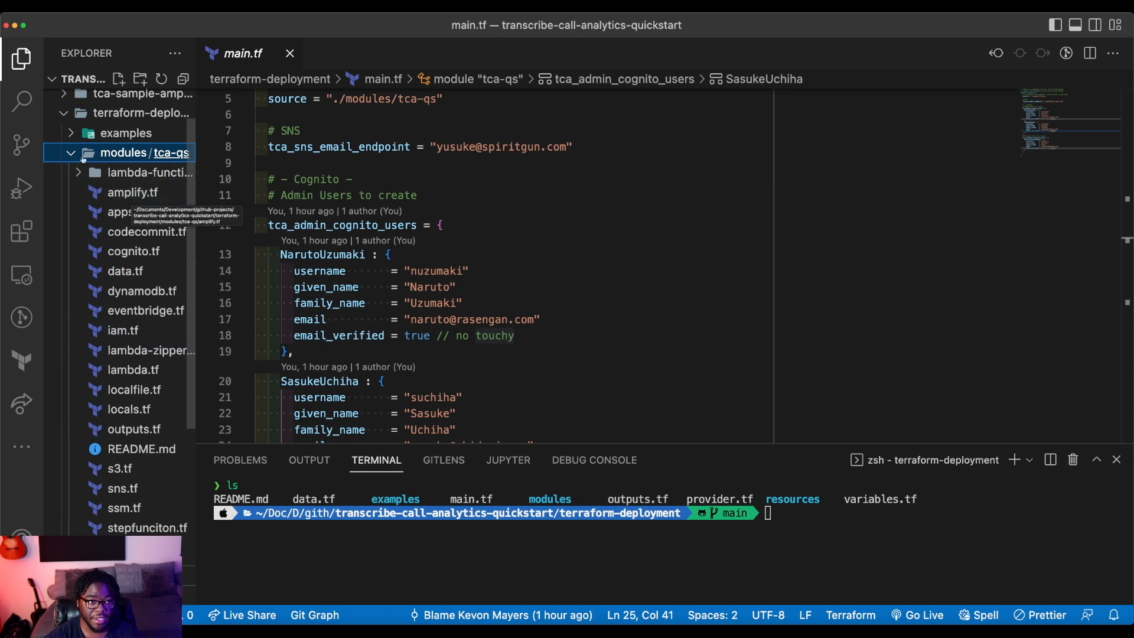
{"action": "left_click", "coordinate": [70, 152]}
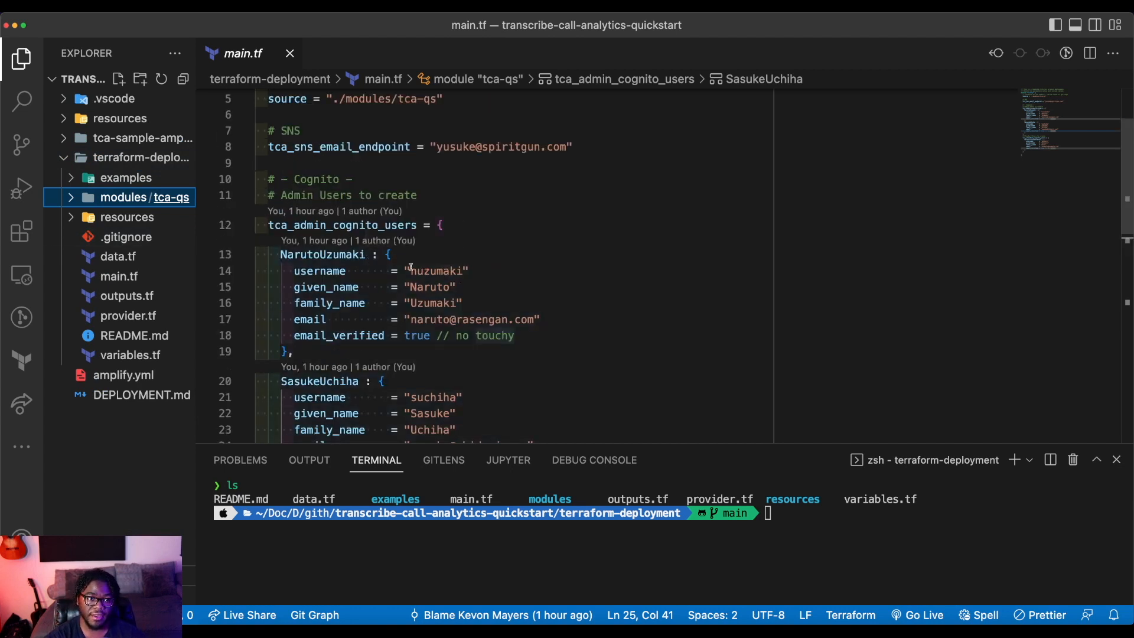
{"action": "scroll", "scroll_direction": "down", "scroll_amount": 3}
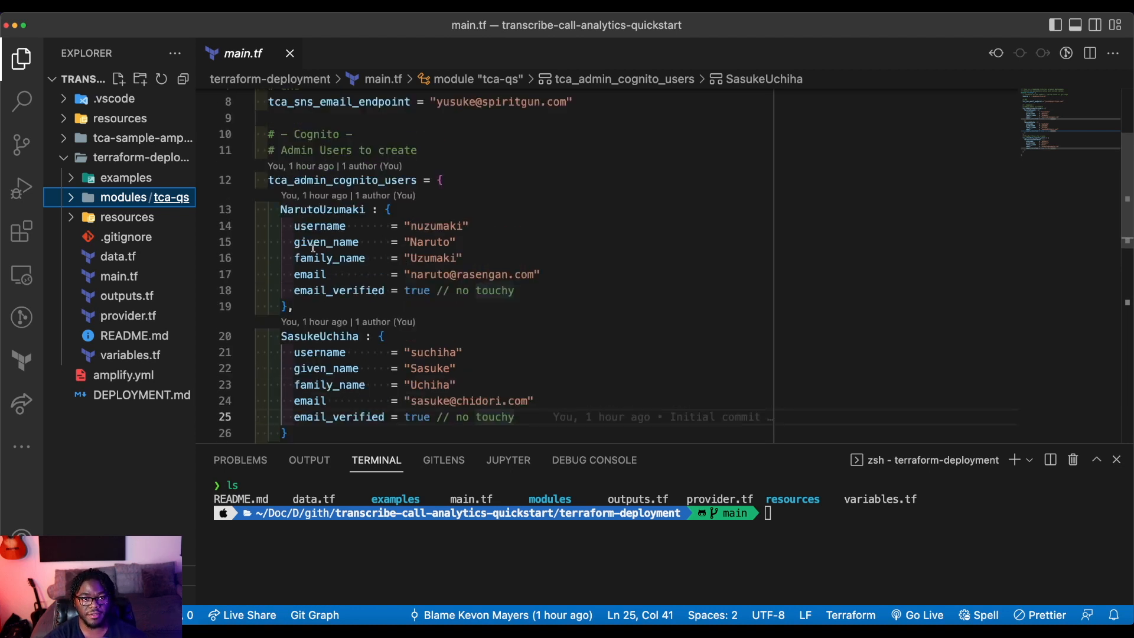
{"action": "mouse_move", "coordinate": [475, 261]}
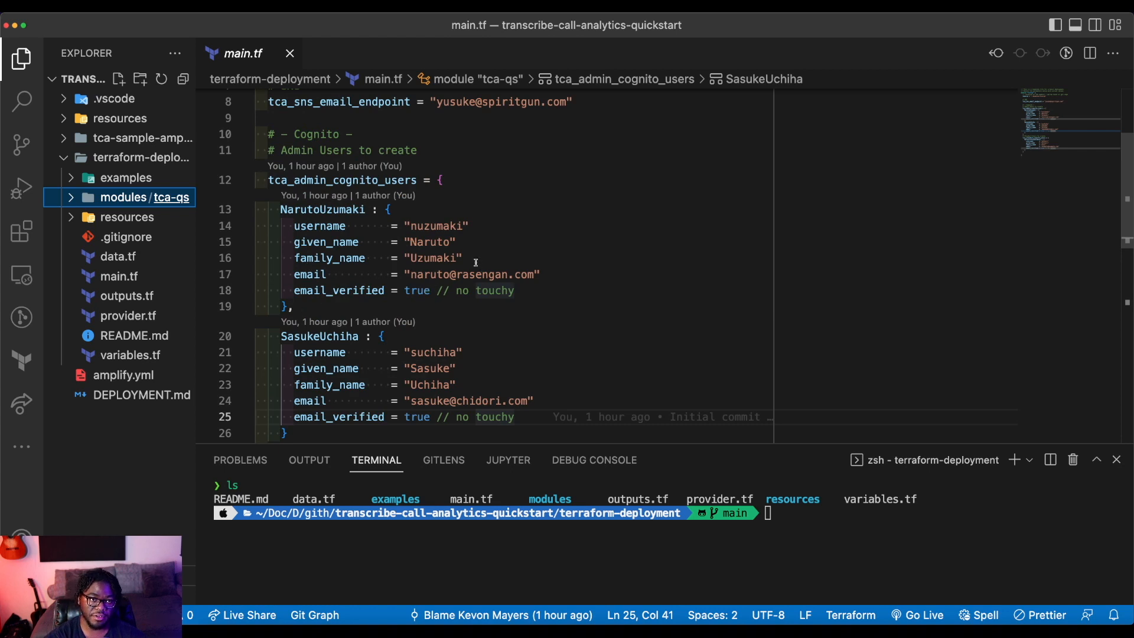
{"action": "left_click_drag", "start_coordinate": [285, 150], "coordinate": [417, 150]}
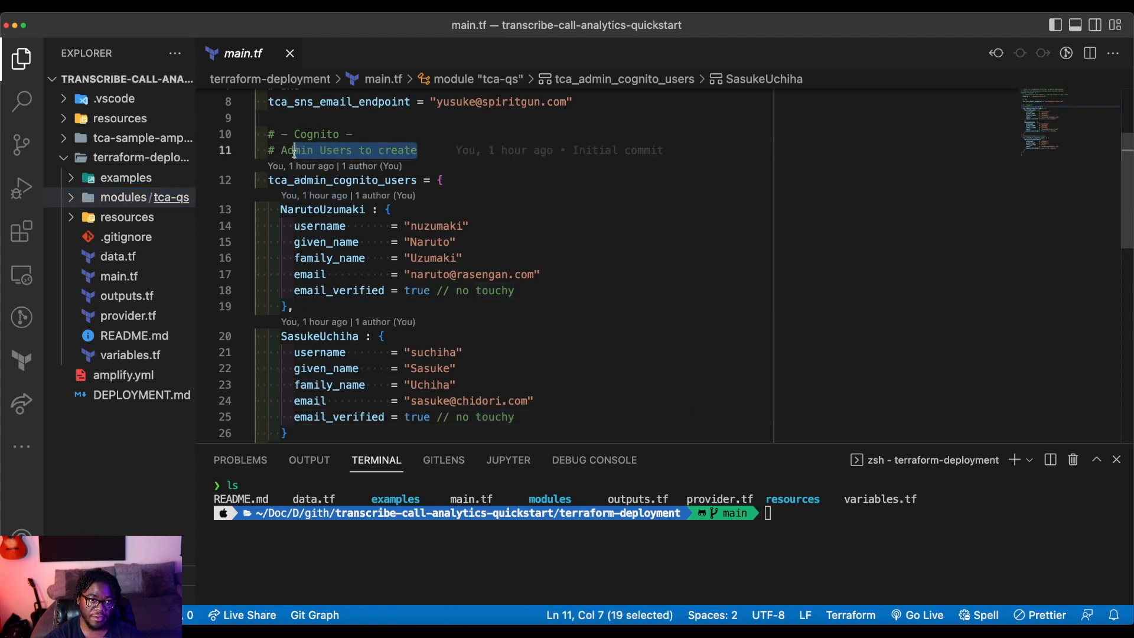
{"action": "scroll", "scroll_direction": "down", "scroll_amount": 3}
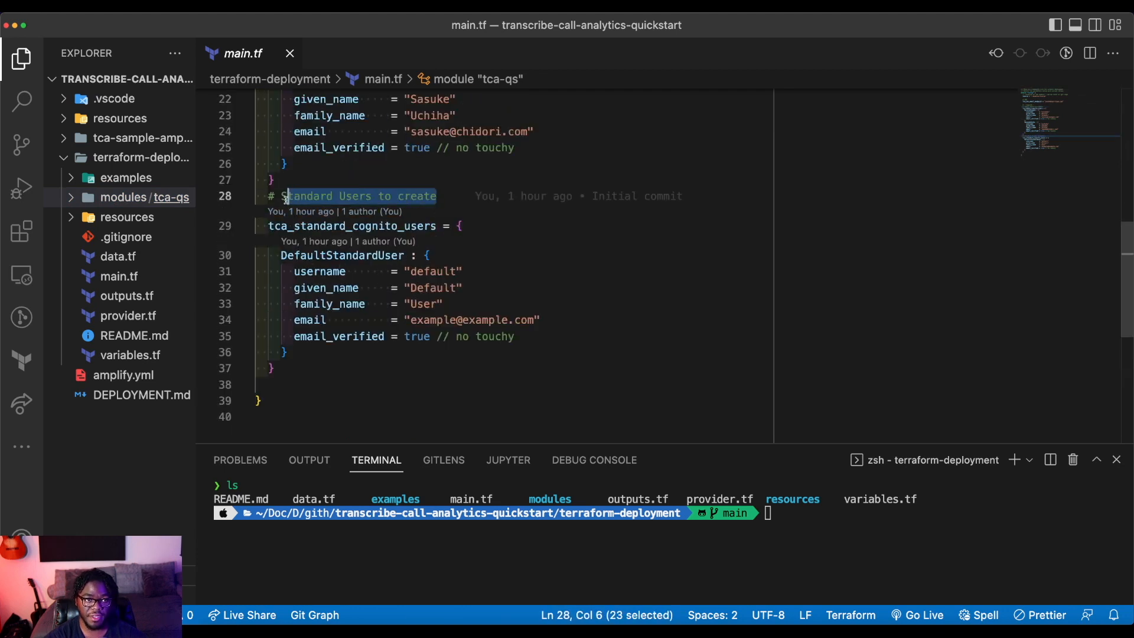
{"action": "scroll", "scroll_direction": "up", "scroll_amount": 3}
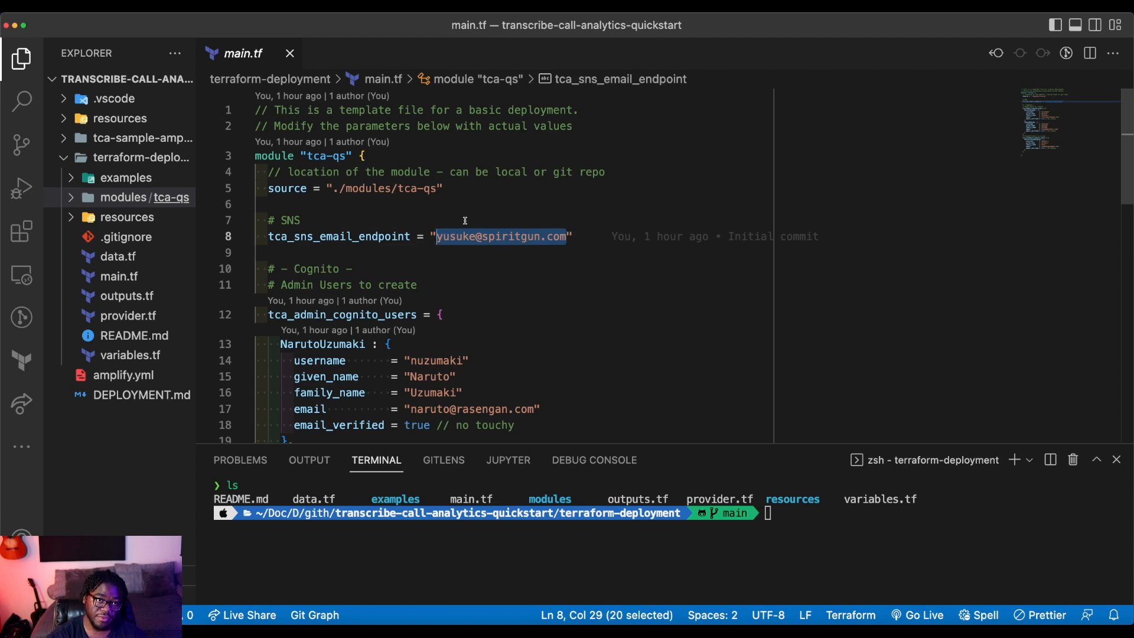
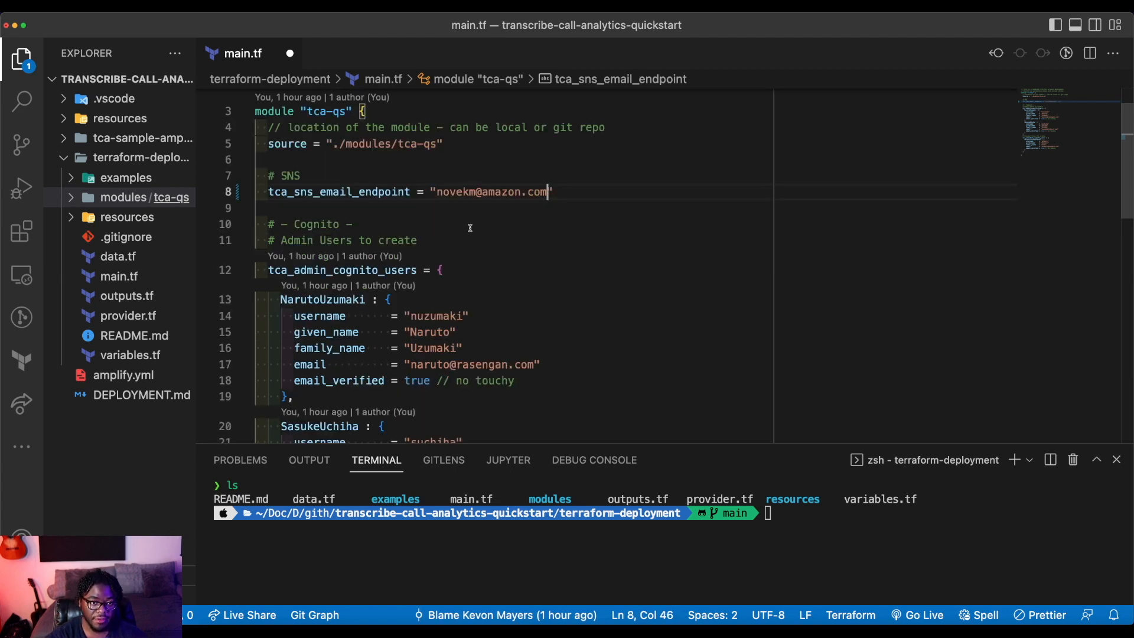
{"action": "scroll", "scroll_direction": "down", "scroll_amount": 3}
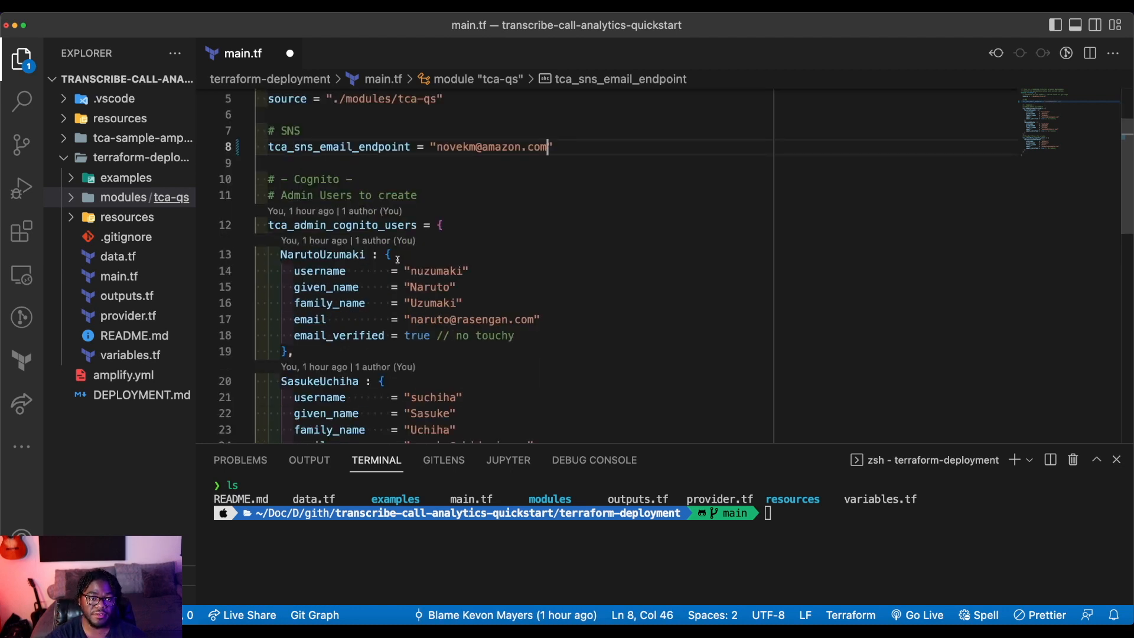
{"action": "double_click", "coordinate": [322, 254]}
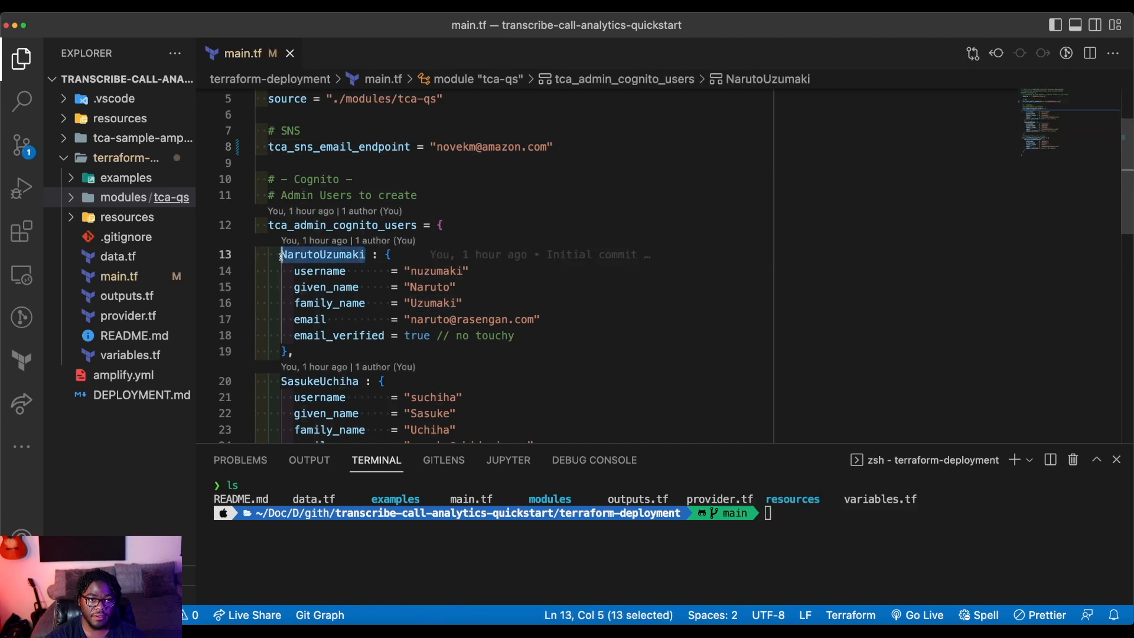
{"action": "type", "text": "K : {"}
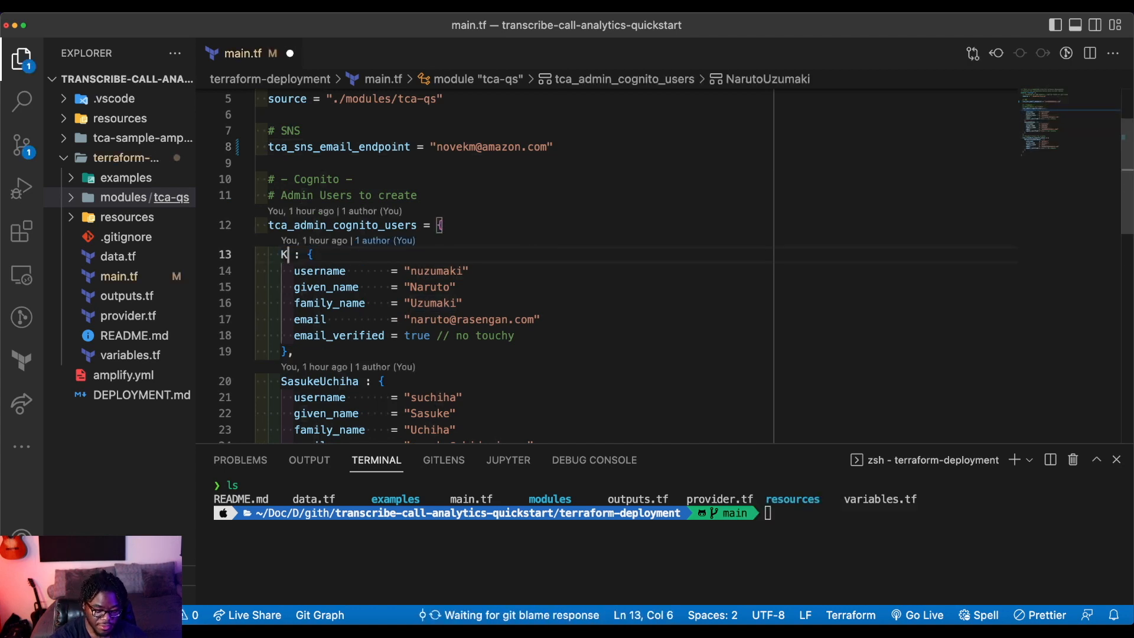
{"action": "type", "text": "evonMayers"}
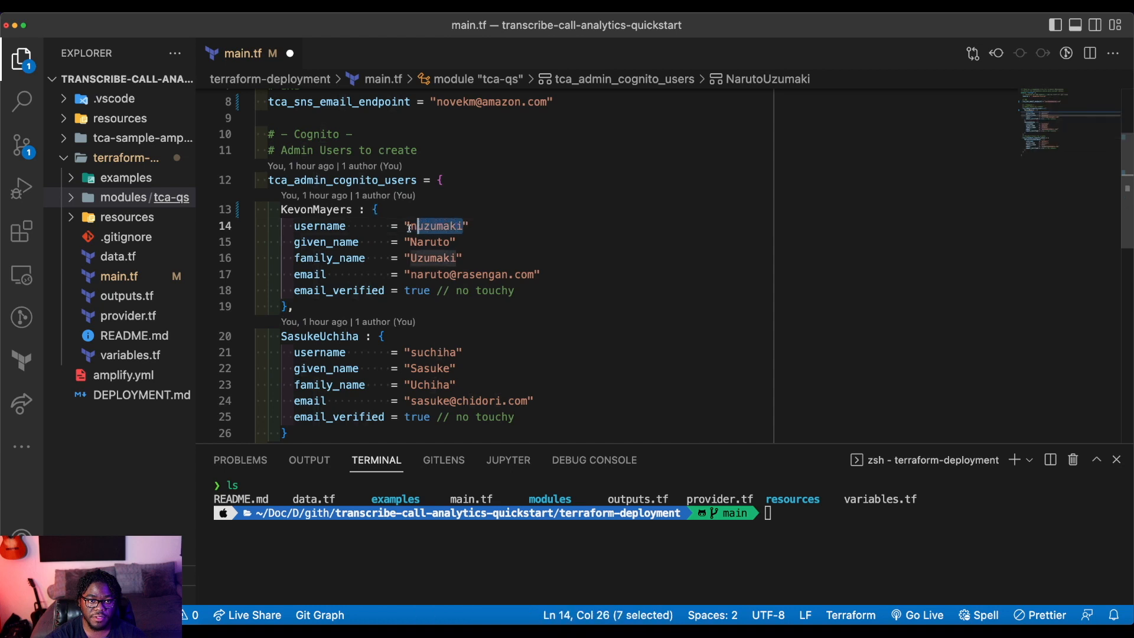
{"action": "type", "text": "admin"}
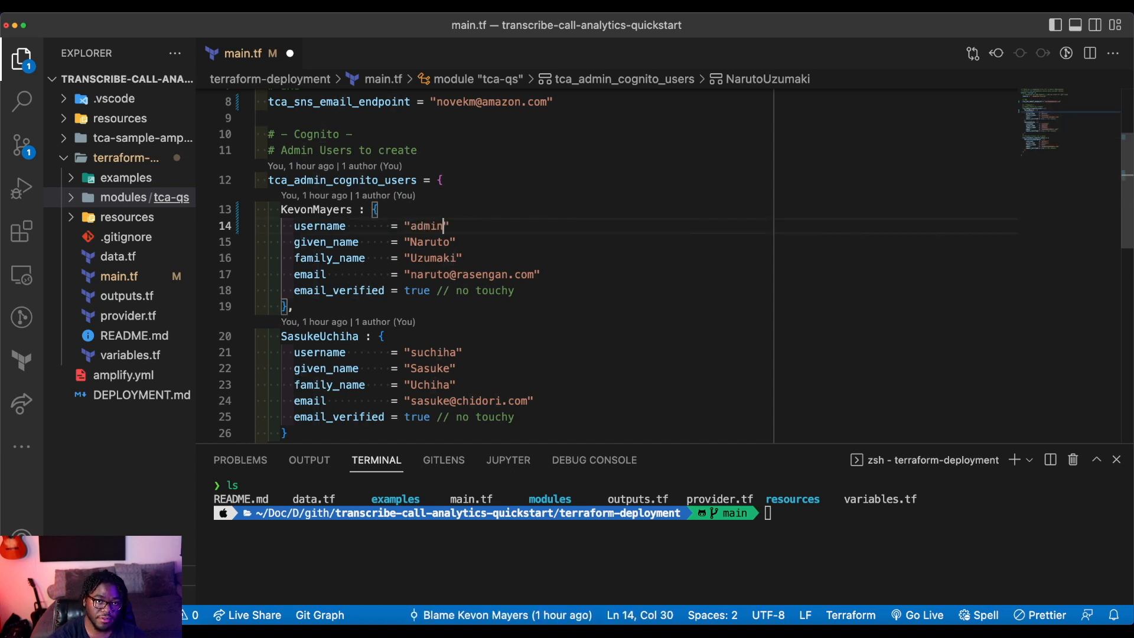
Step: Name the admin user Default Admin and update the admin and standard users' emails to amazon.com addresses
{"action": "double_click", "coordinate": [430, 241]}
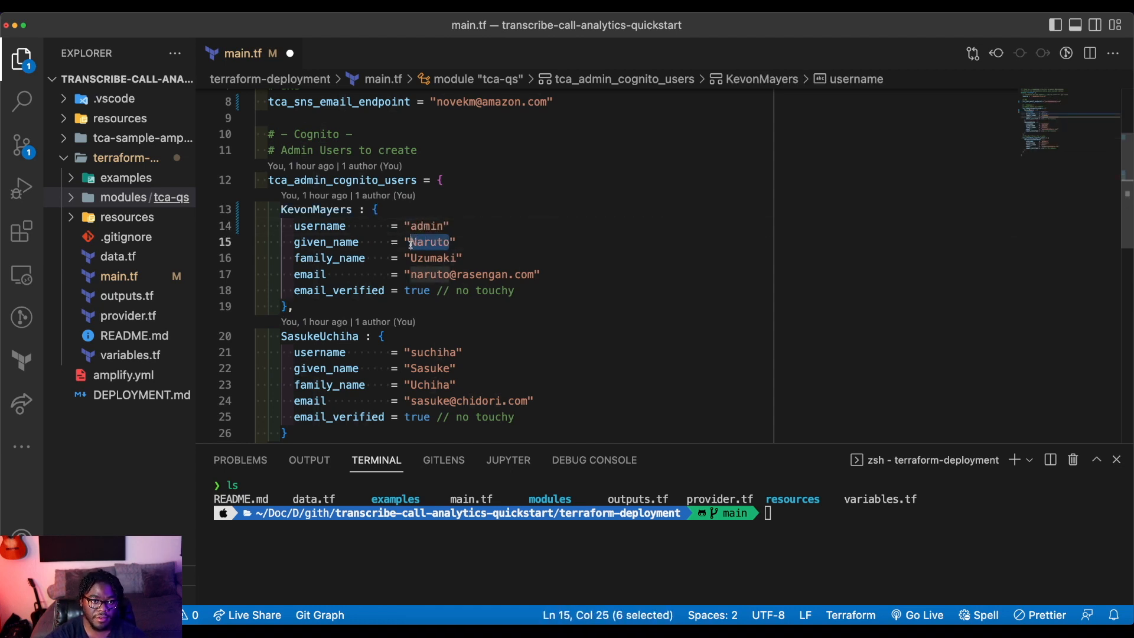
{"action": "type", "text": "De"}
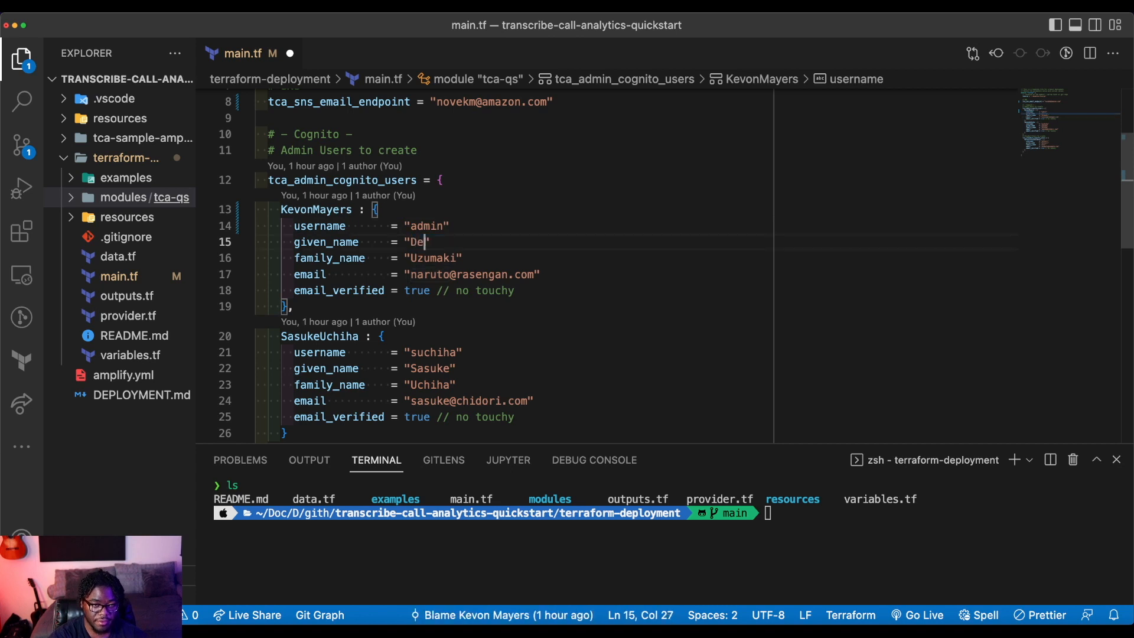
{"action": "type", "text": "fault"}
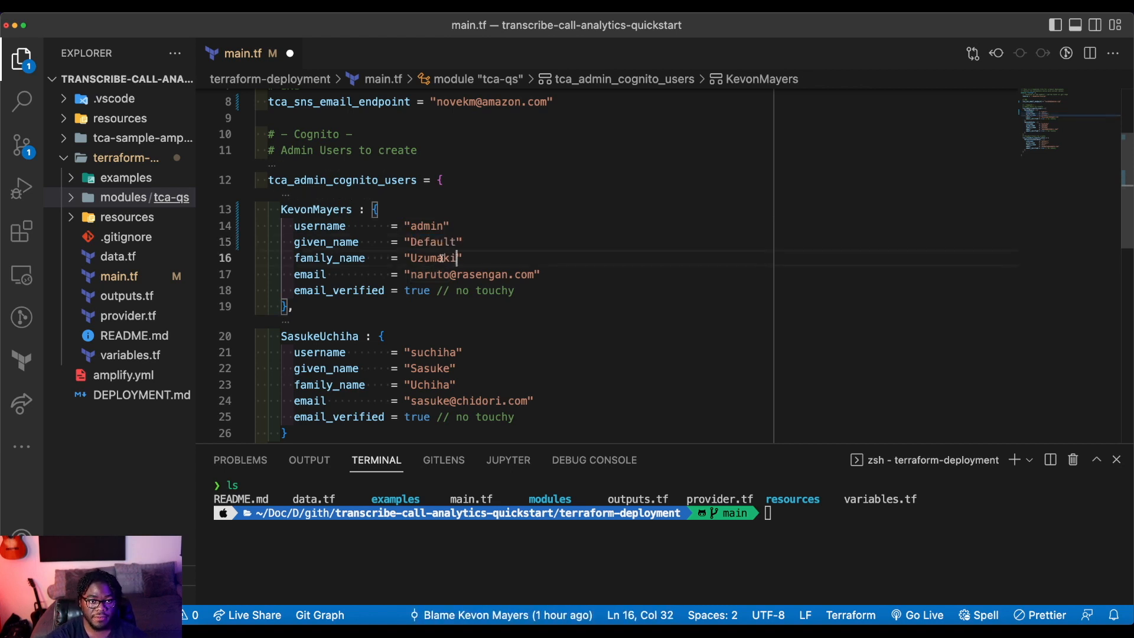
{"action": "type", "text": "Admin"}
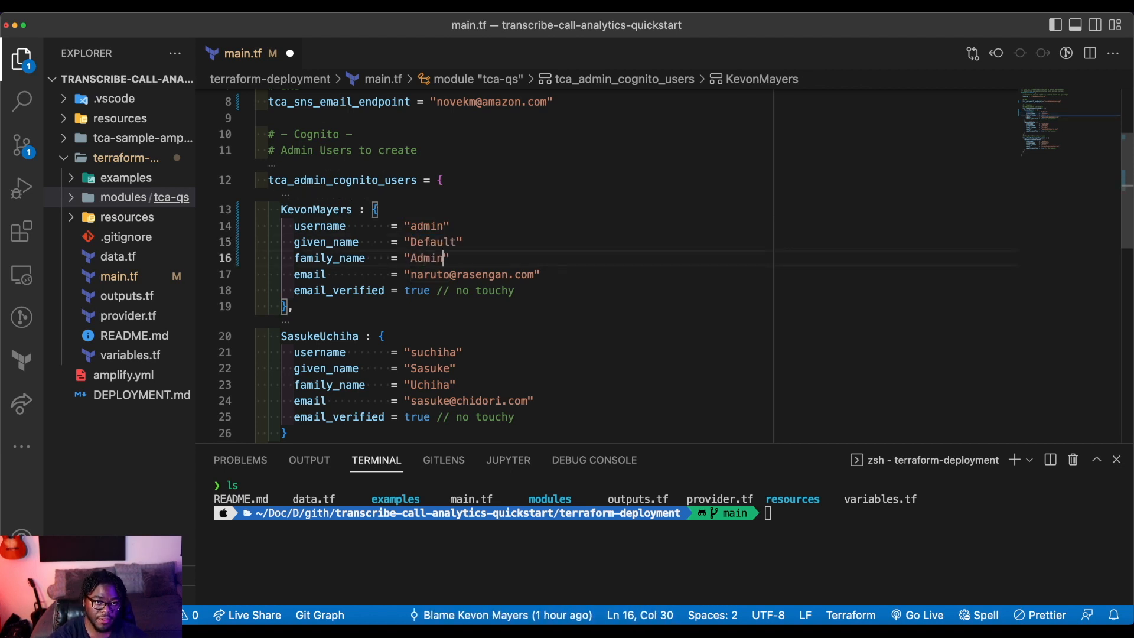
{"action": "left_click_drag", "start_coordinate": [407, 274], "coordinate": [508, 274]}
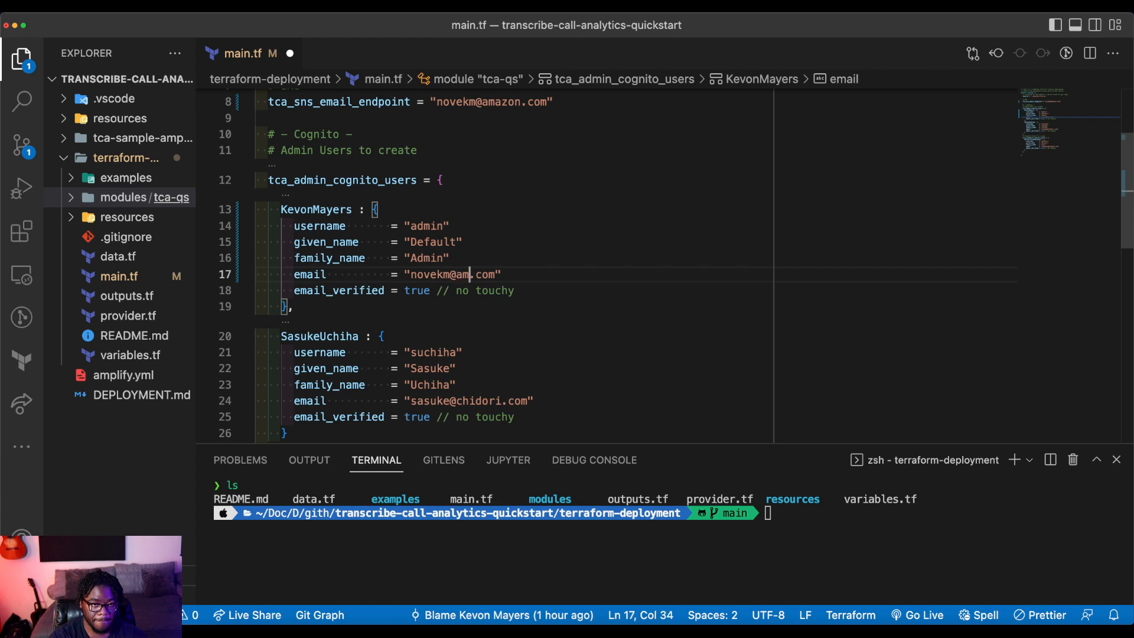
{"action": "type", "text": "azon"}
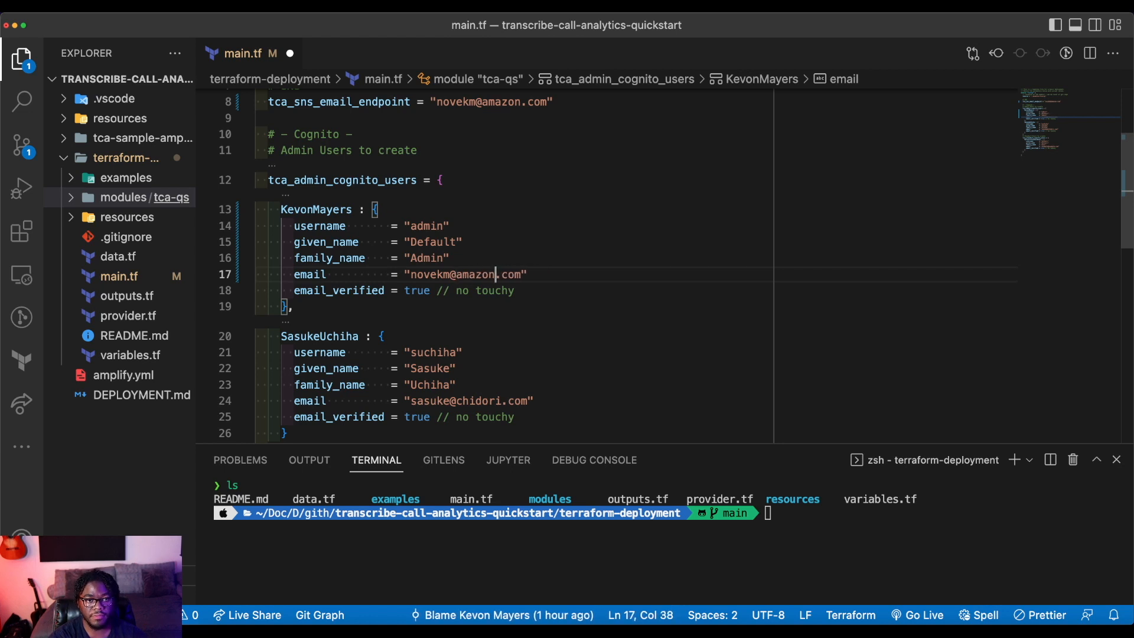
{"action": "scroll", "scroll_direction": "down", "scroll_amount": 3}
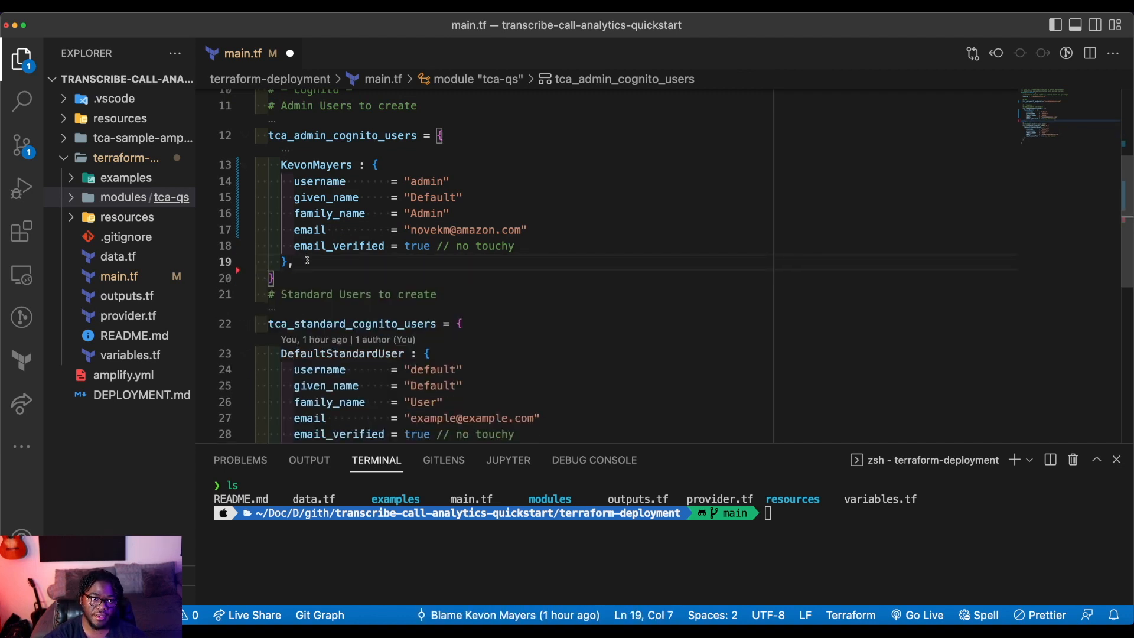
{"action": "left_click_drag", "start_coordinate": [285, 164], "coordinate": [285, 262]}
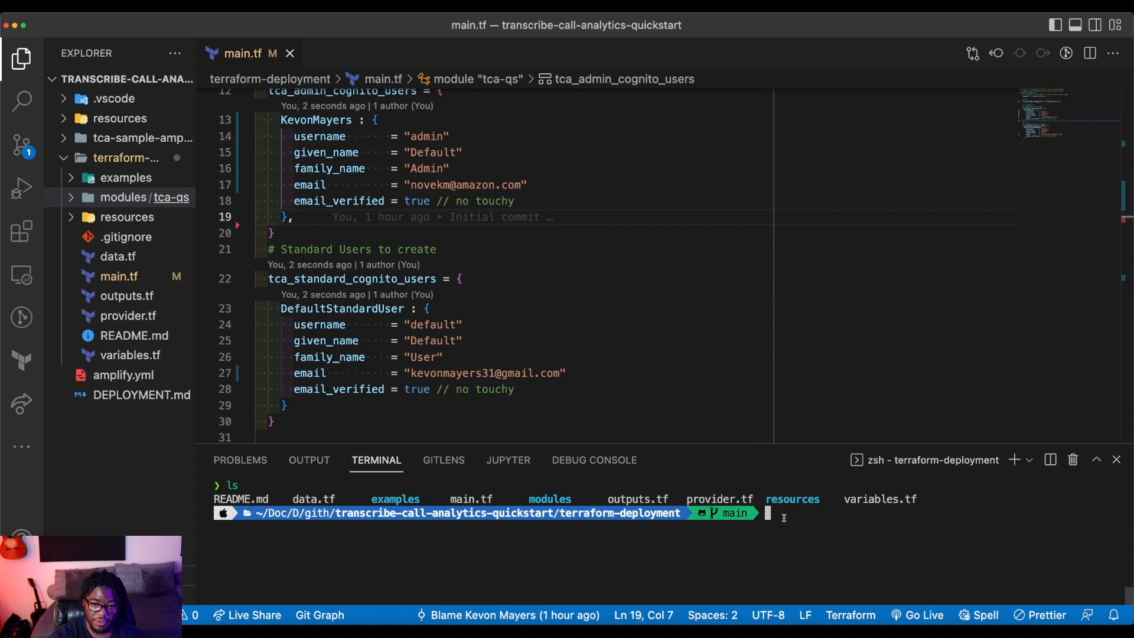
Step: Run terraform init and terraform plan, previewing 89 resources to add
{"action": "type", "text": "terraform init"}
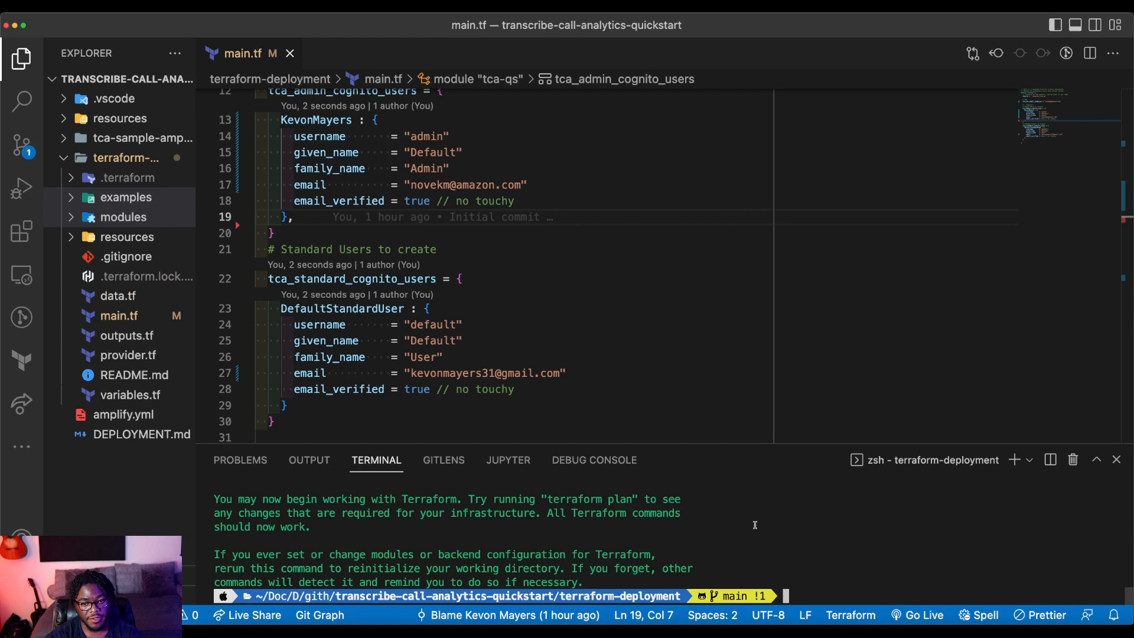
{"action": "mouse_move", "coordinate": [894, 537]}
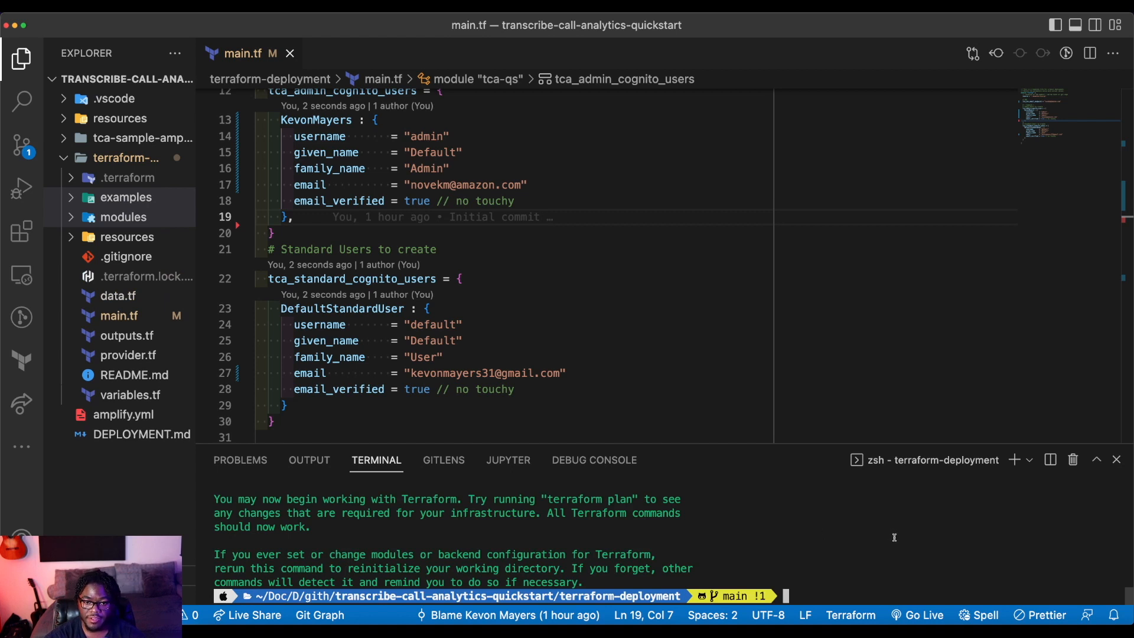
{"action": "mouse_move", "coordinate": [843, 555]}
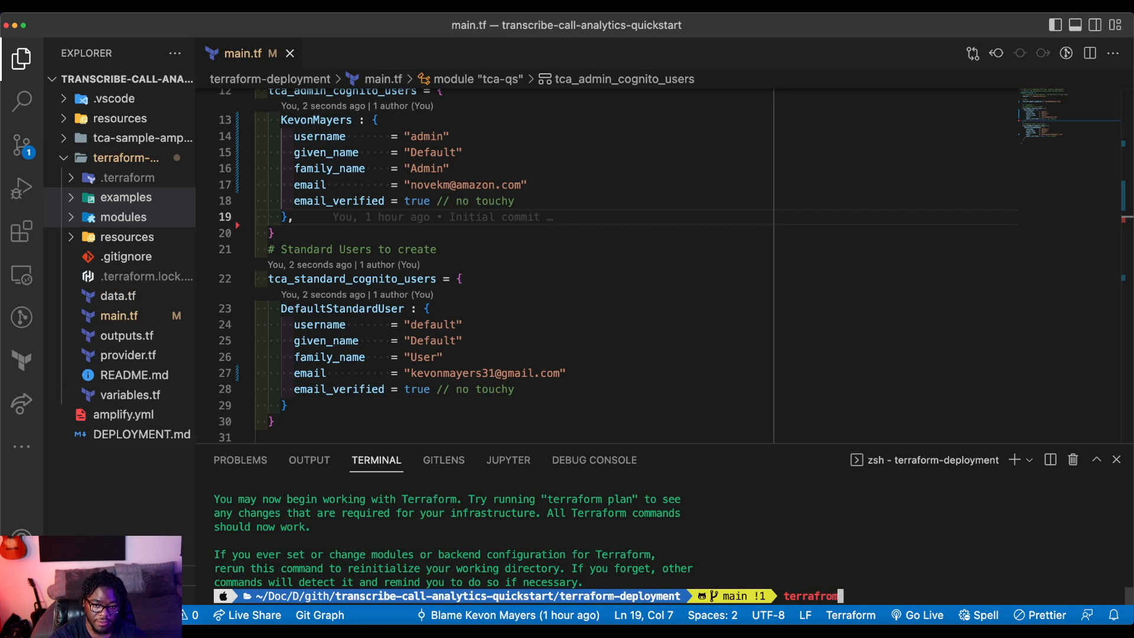
{"action": "type", "text": "plan"}
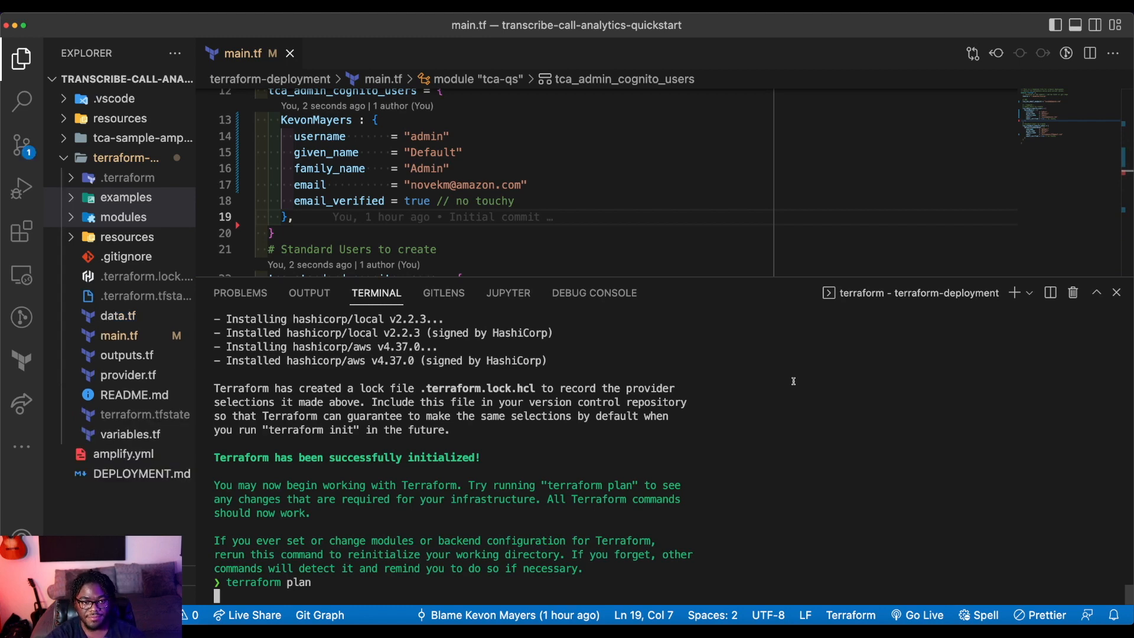
{"action": "key", "text": "enter"}
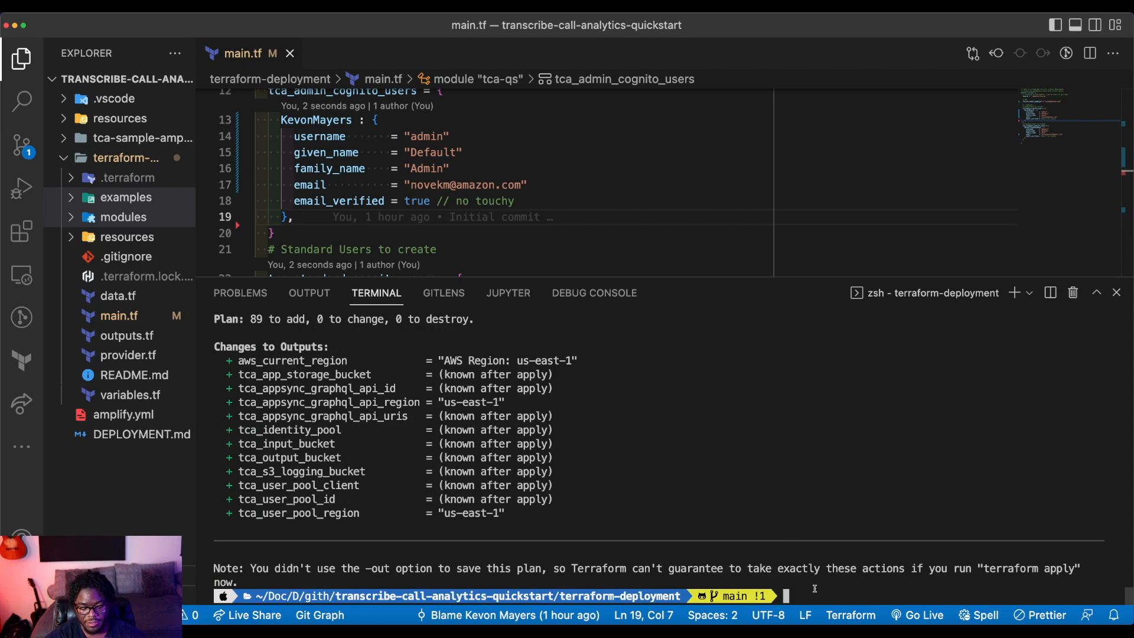
Step: Run terraform apply and confirm with yes so all 89 resources are created and outputs printed
{"action": "type", "text": "terraform plan"}
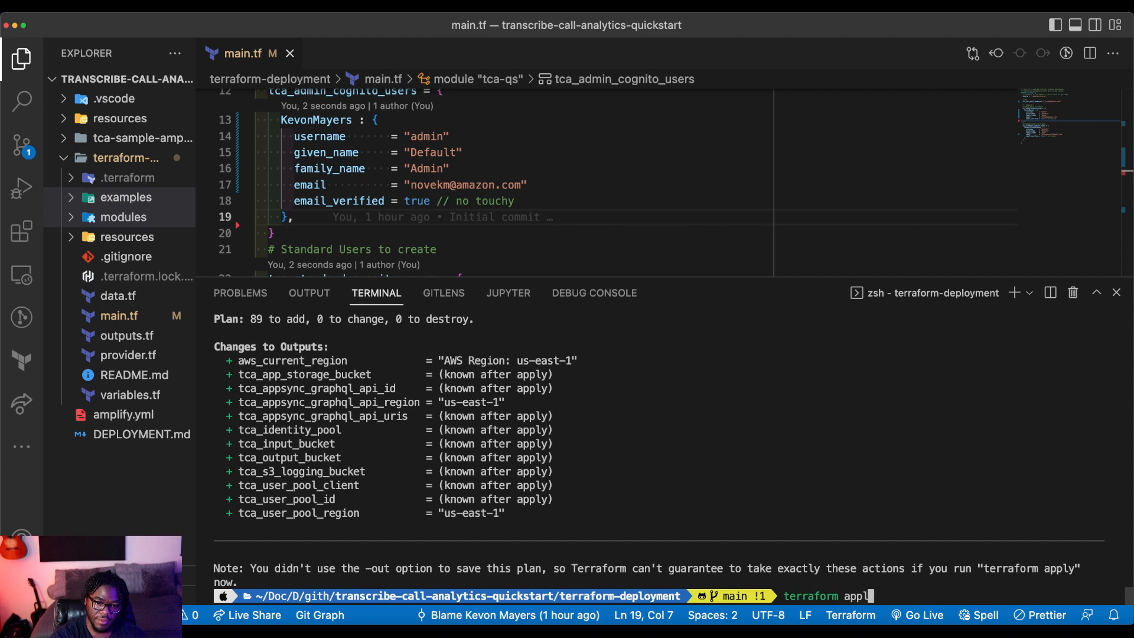
{"action": "type", "text": "y"}
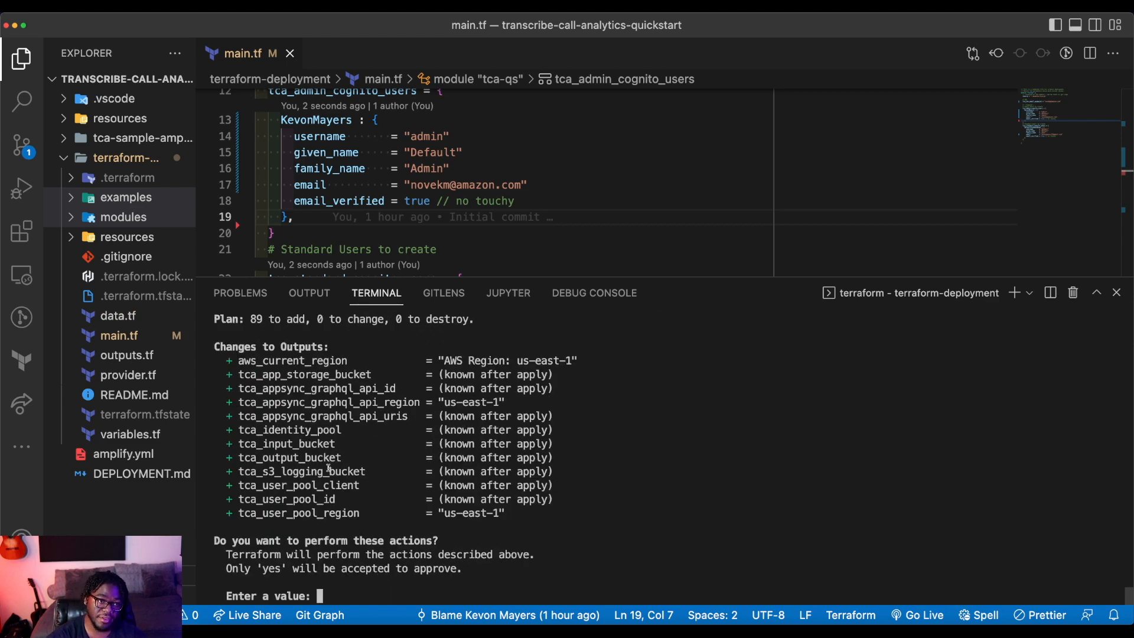
{"action": "mouse_move", "coordinate": [378, 588]}
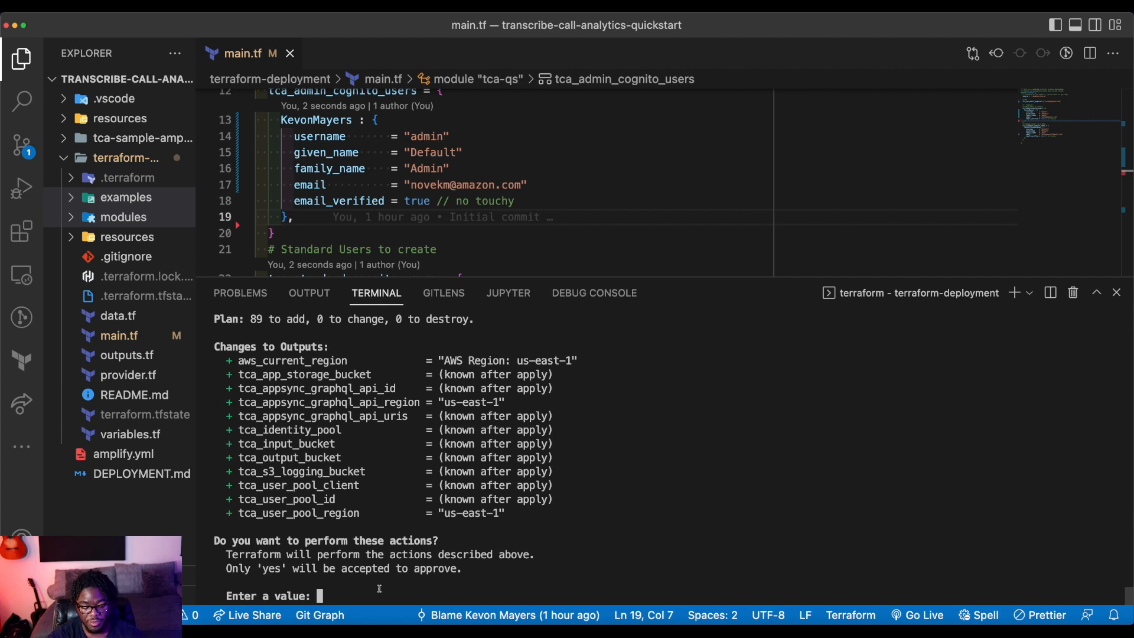
{"action": "type", "text": "yes"}
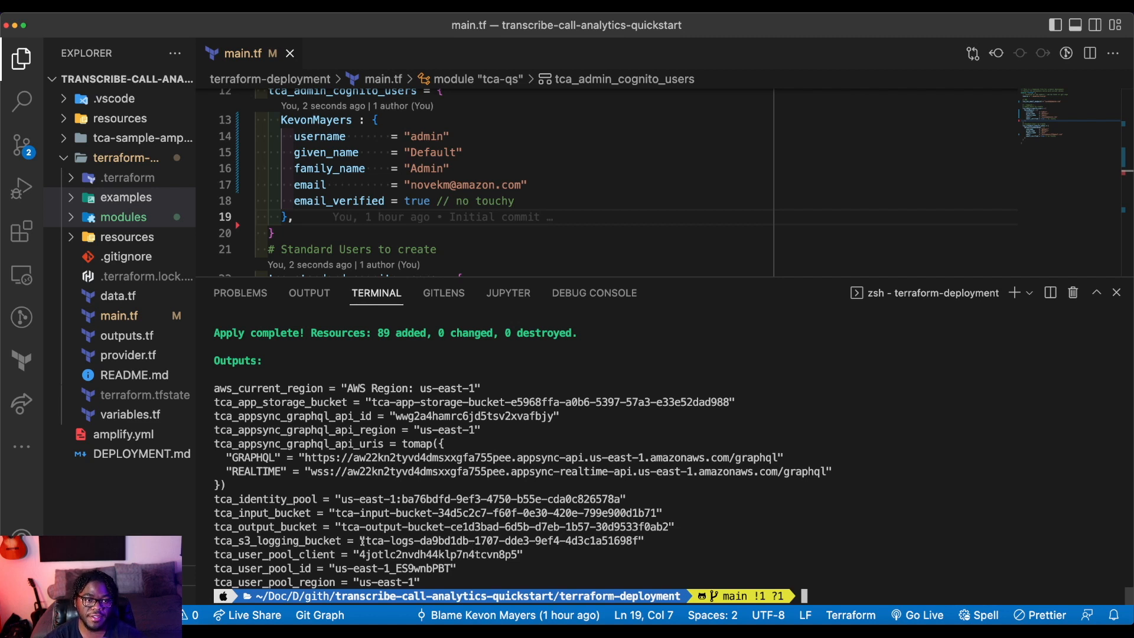
{"action": "mouse_move", "coordinate": [540, 353]}
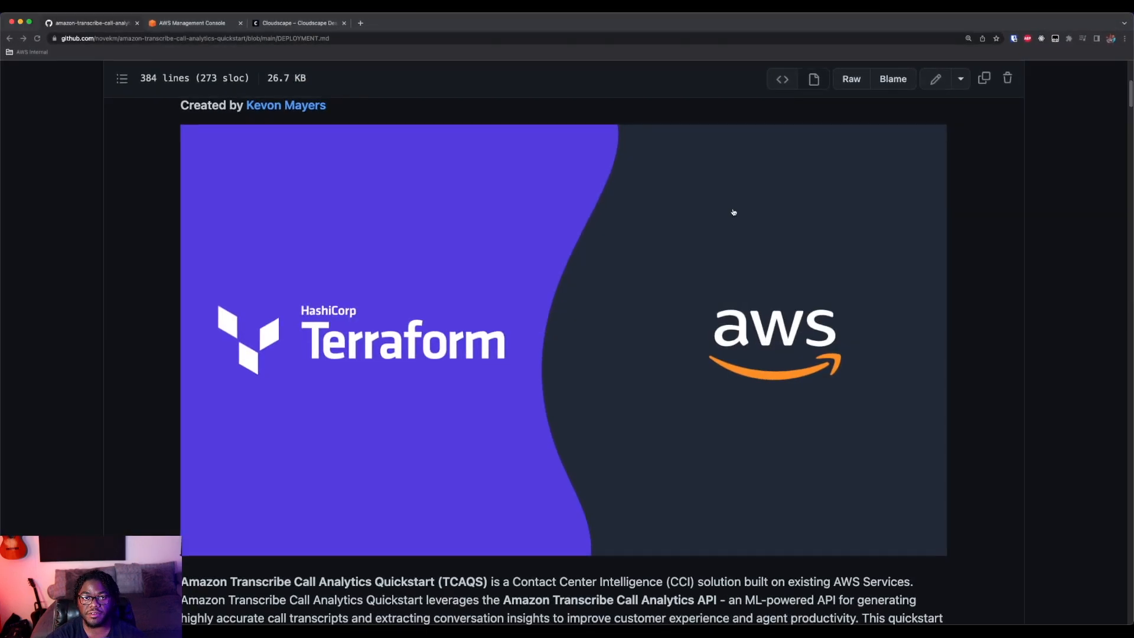
Step: Find Cognito in the AWS console and view the tca_user_pool's admin and default users
{"action": "left_click", "coordinate": [192, 22]}
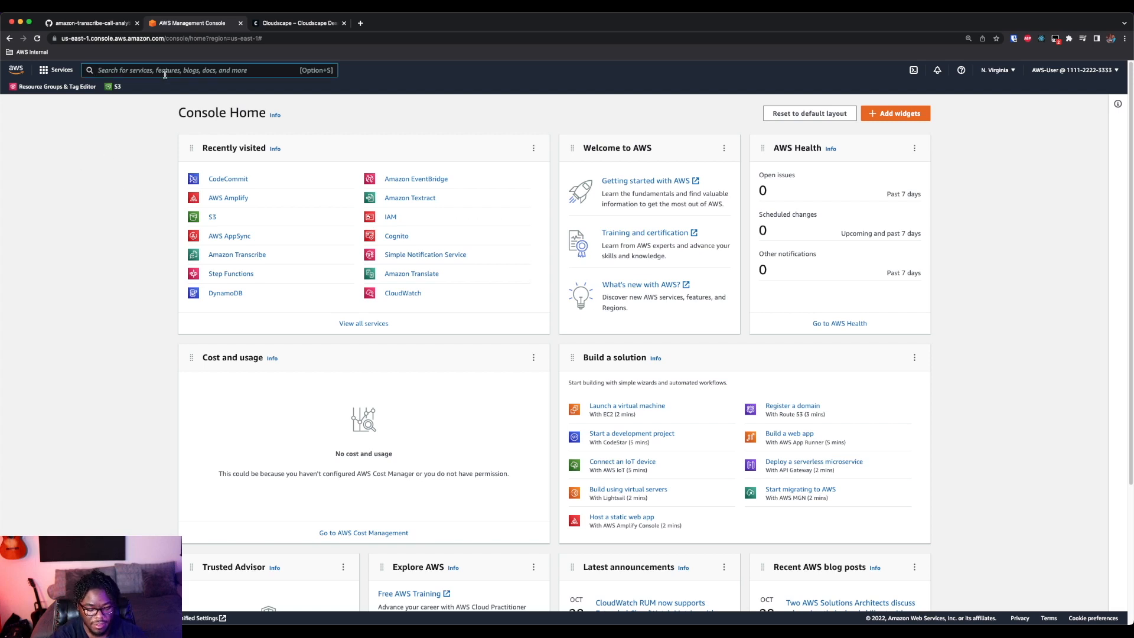
{"action": "type", "text": "cognito"}
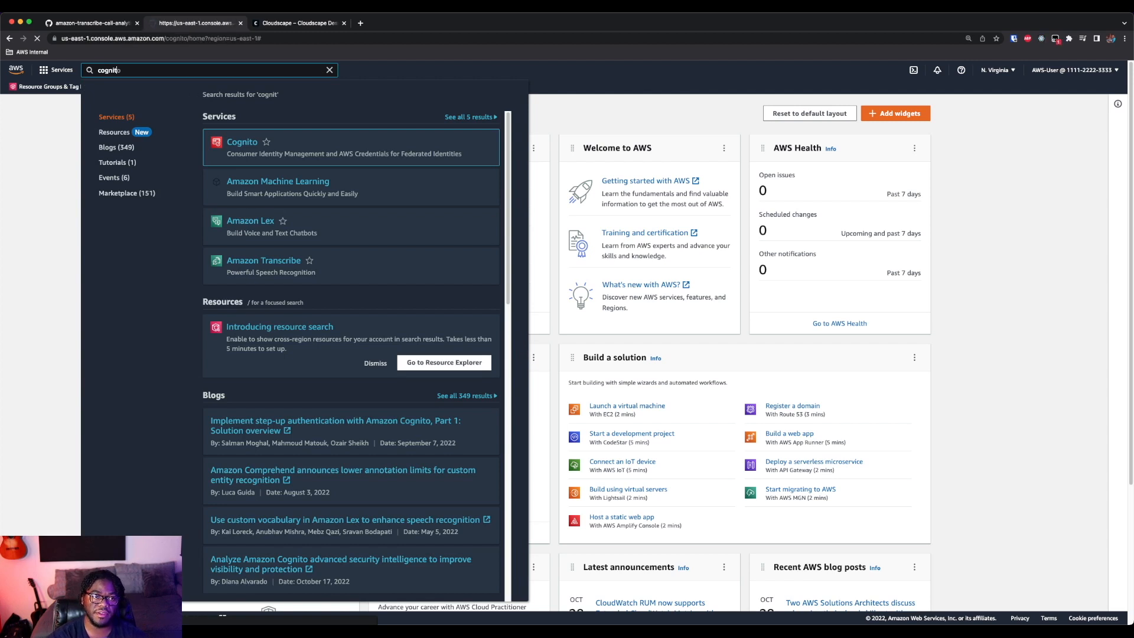
{"action": "left_click", "coordinate": [242, 141]}
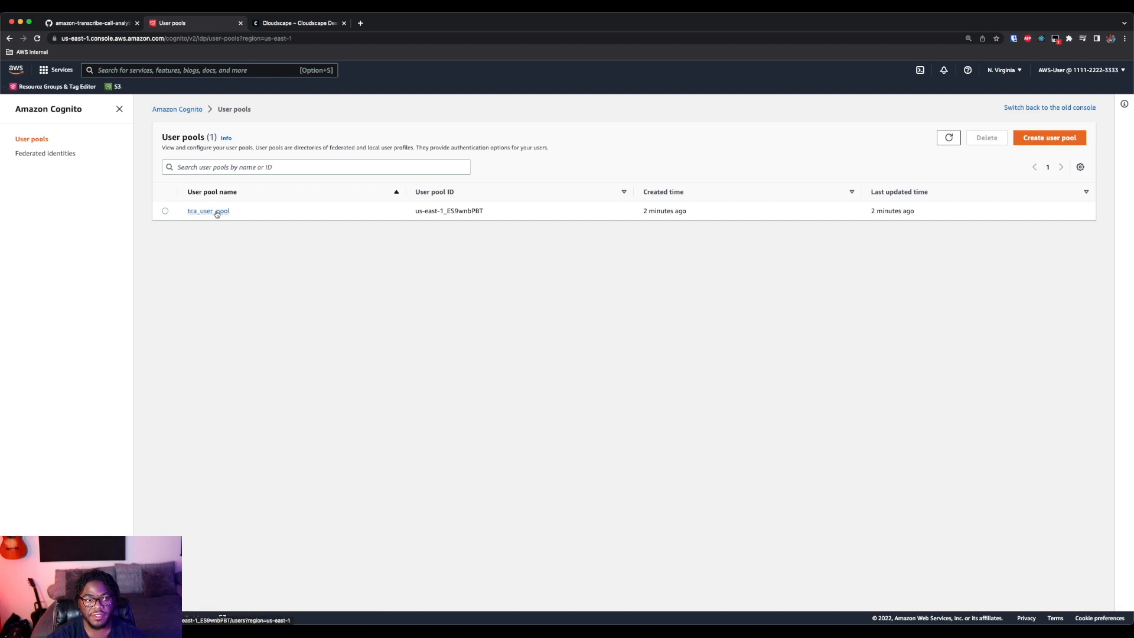
{"action": "left_click", "coordinate": [208, 210]}
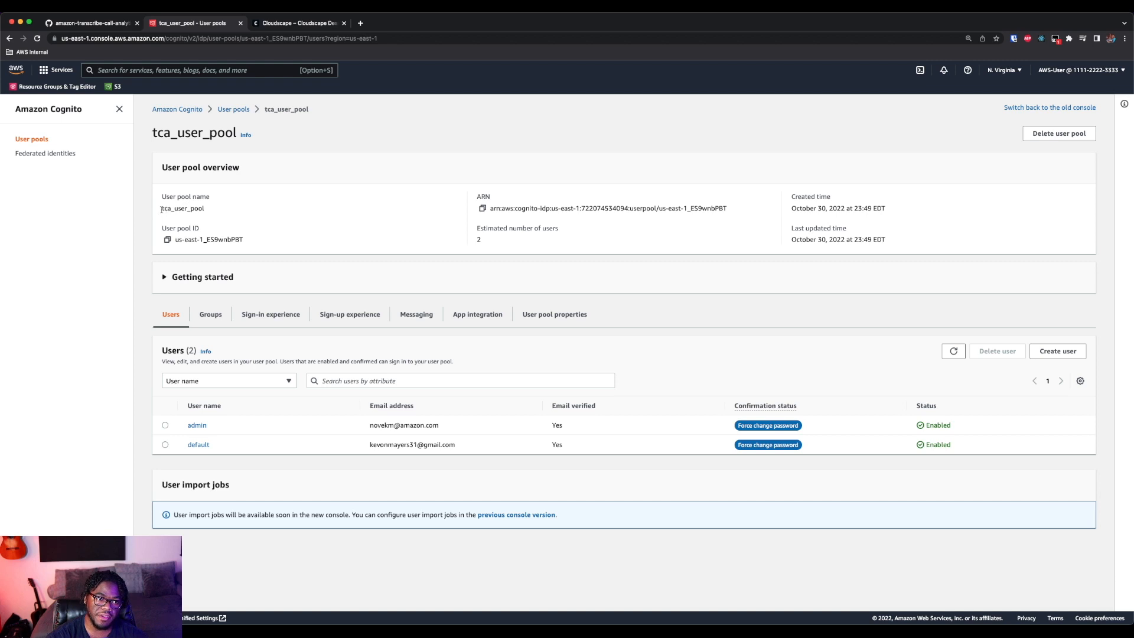
{"action": "double_click", "coordinate": [166, 207]}
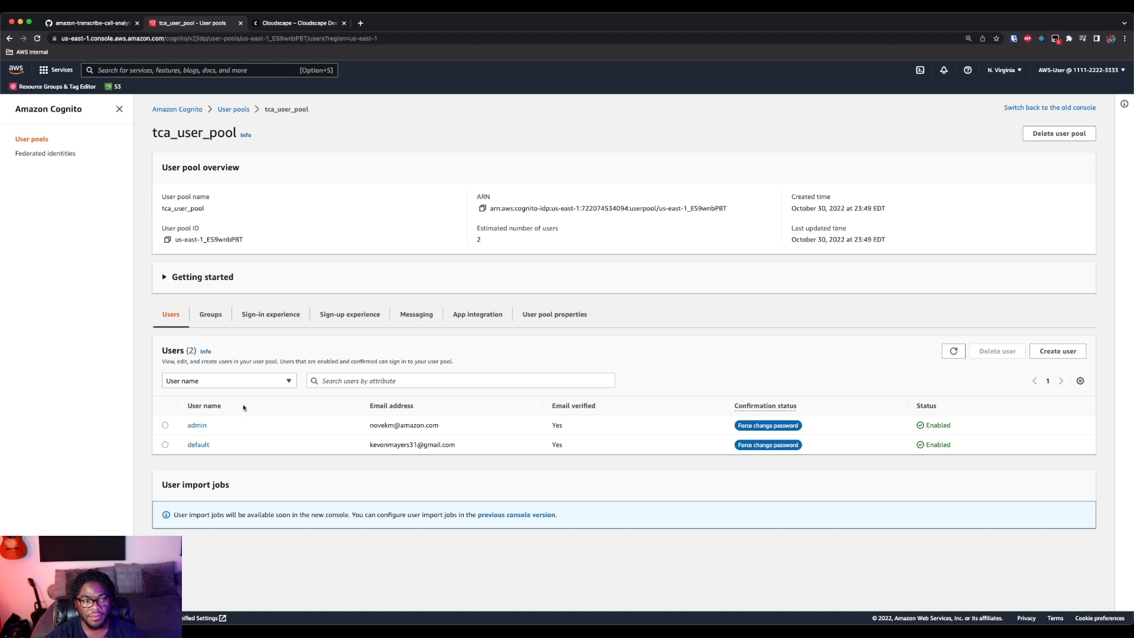
{"action": "mouse_move", "coordinate": [200, 436]}
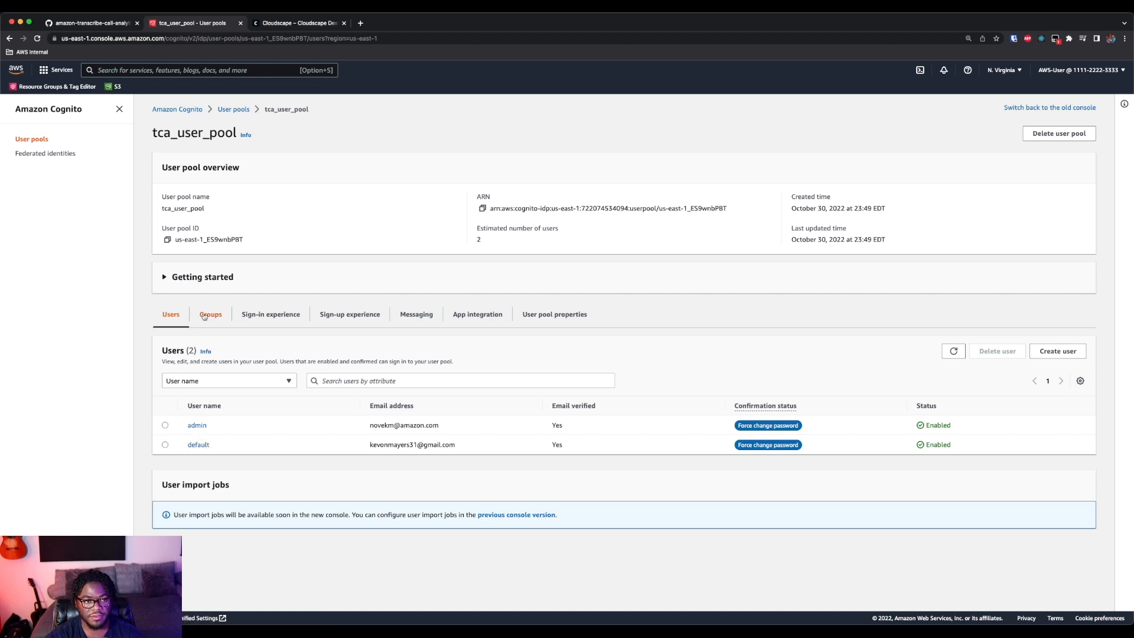
Step: Review the pool's Admin and Standard groups, then return to tca_user_pool's user list
{"action": "left_click", "coordinate": [210, 314]}
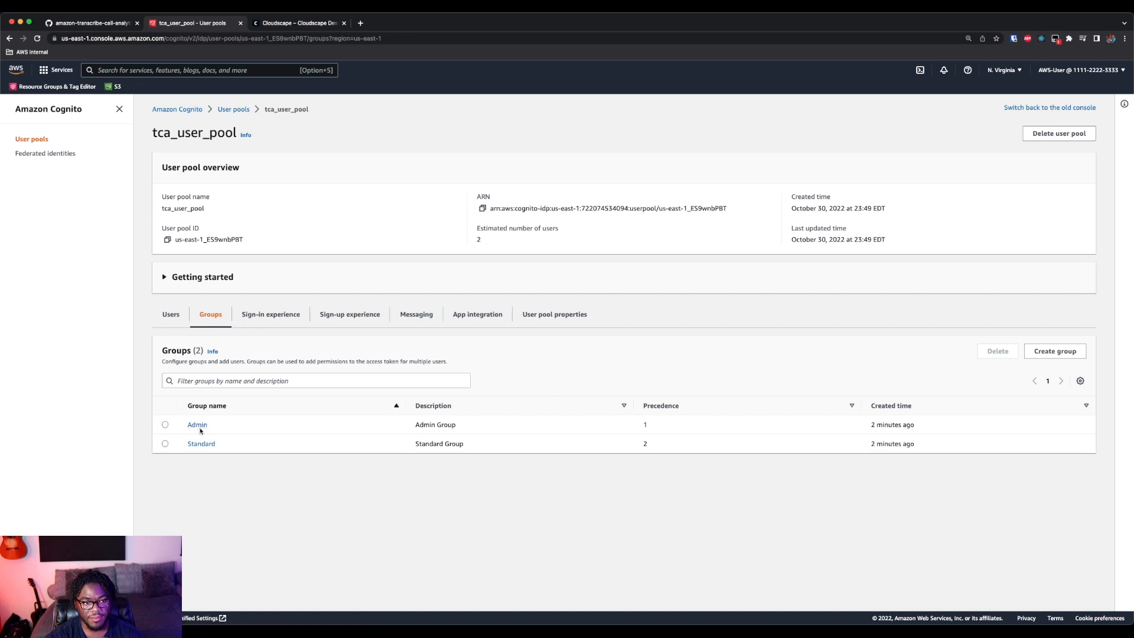
{"action": "left_click", "coordinate": [196, 424]}
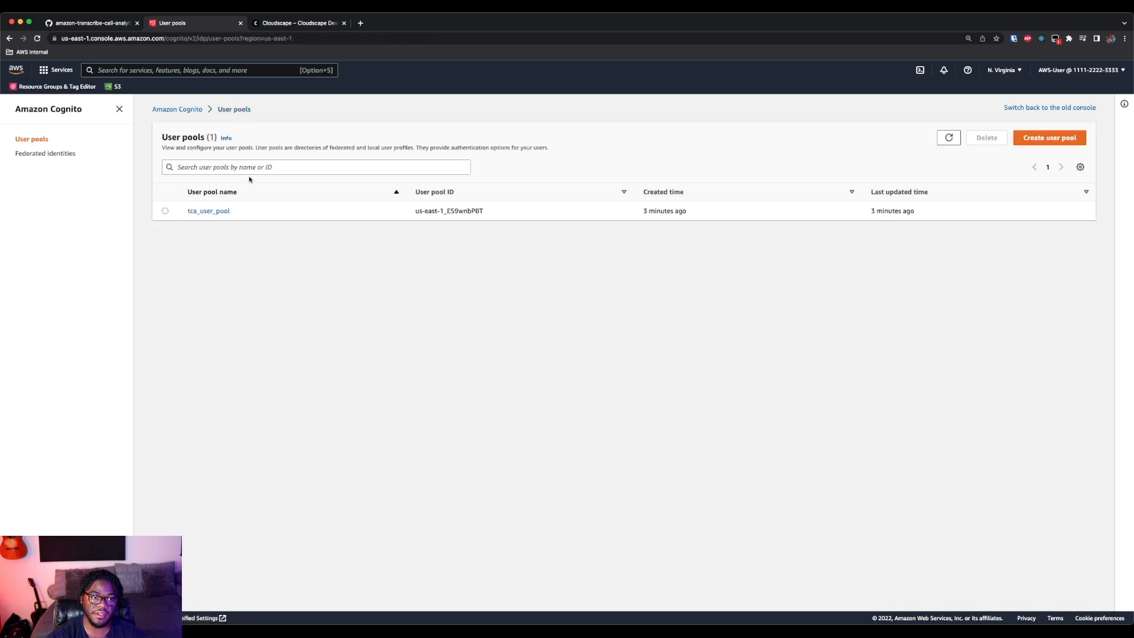
{"action": "left_click", "coordinate": [208, 211]}
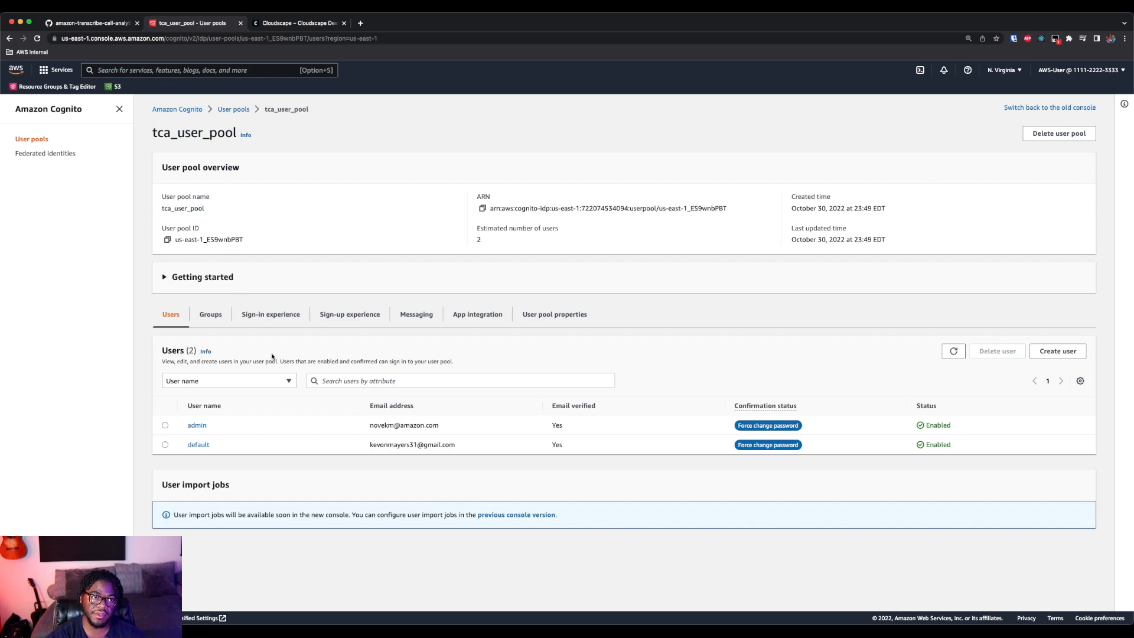
Step: Find AWS AppSync and confirm tca-graphql-api uses AMAZON_COGNITO_USER_POOLS authentication
{"action": "left_click", "coordinate": [210, 70]}
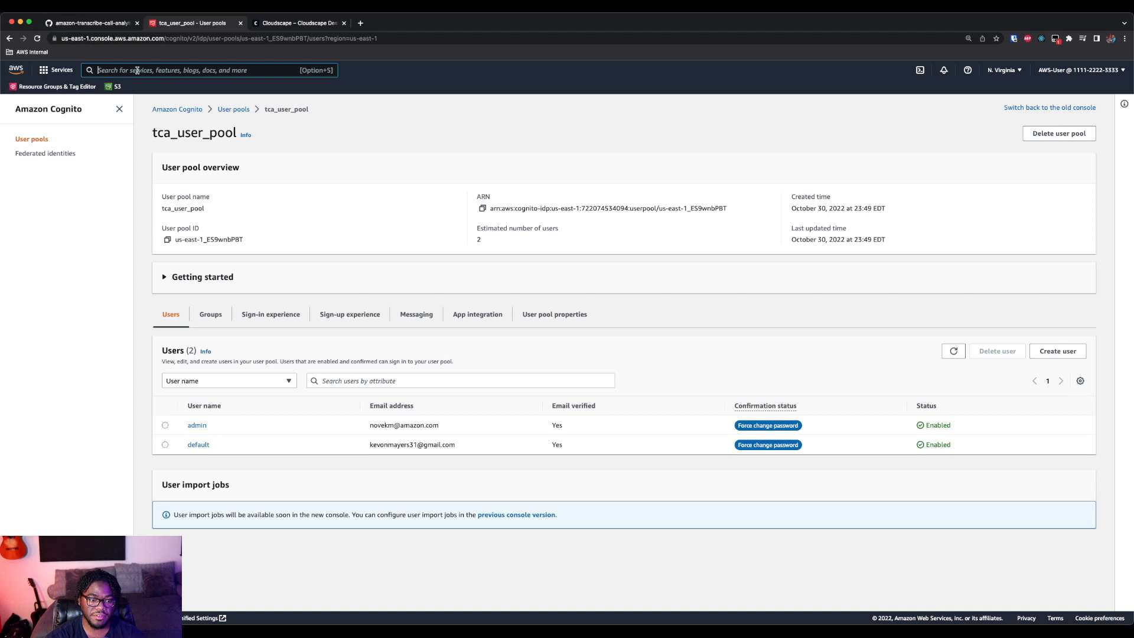
{"action": "type", "text": "apps"}
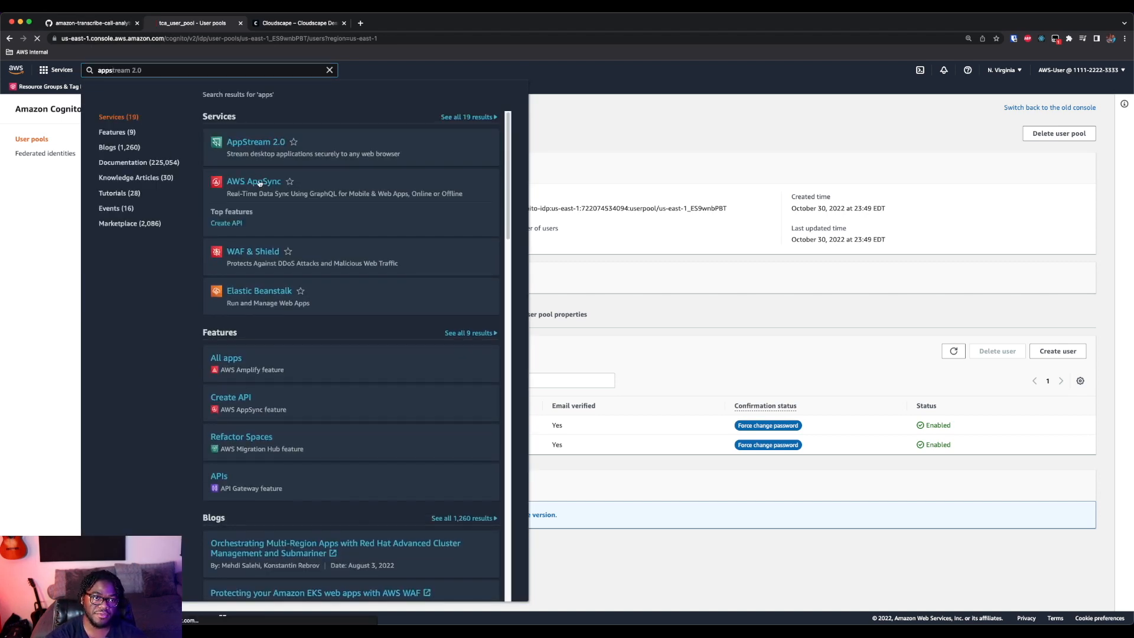
{"action": "left_click", "coordinate": [253, 181]}
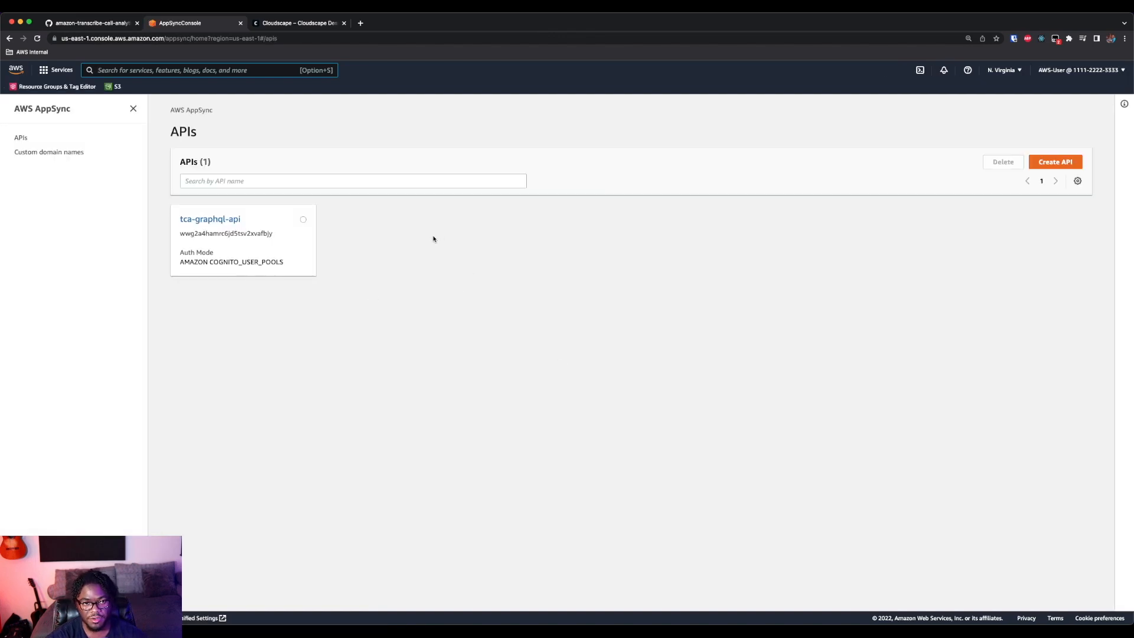
{"action": "mouse_move", "coordinate": [210, 218]}
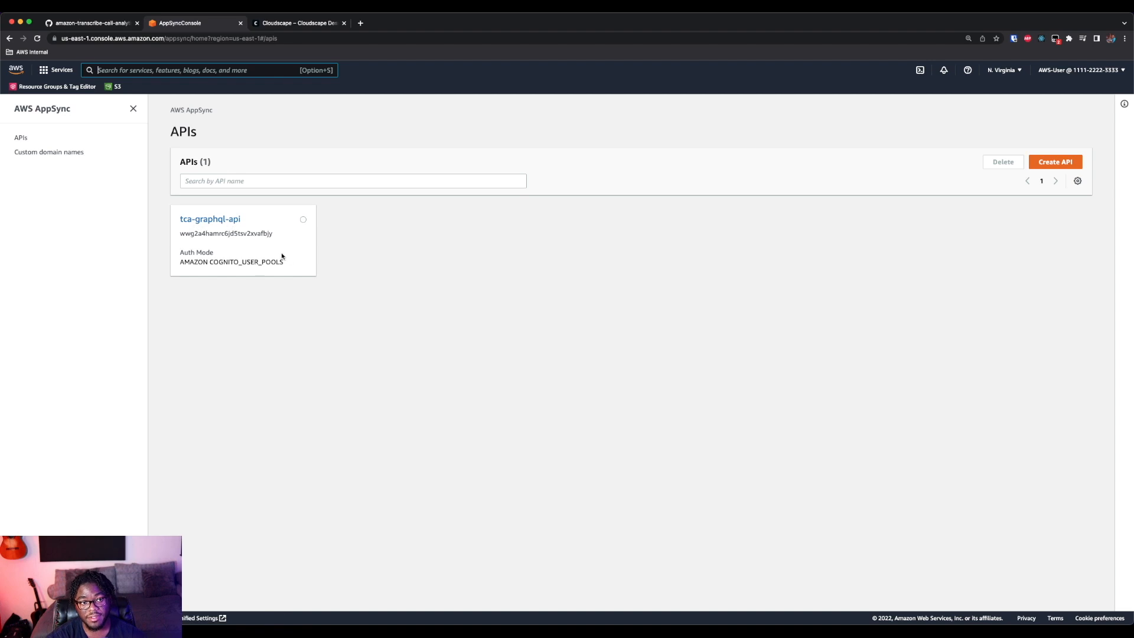
{"action": "left_click_drag", "start_coordinate": [180, 251], "coordinate": [285, 262]}
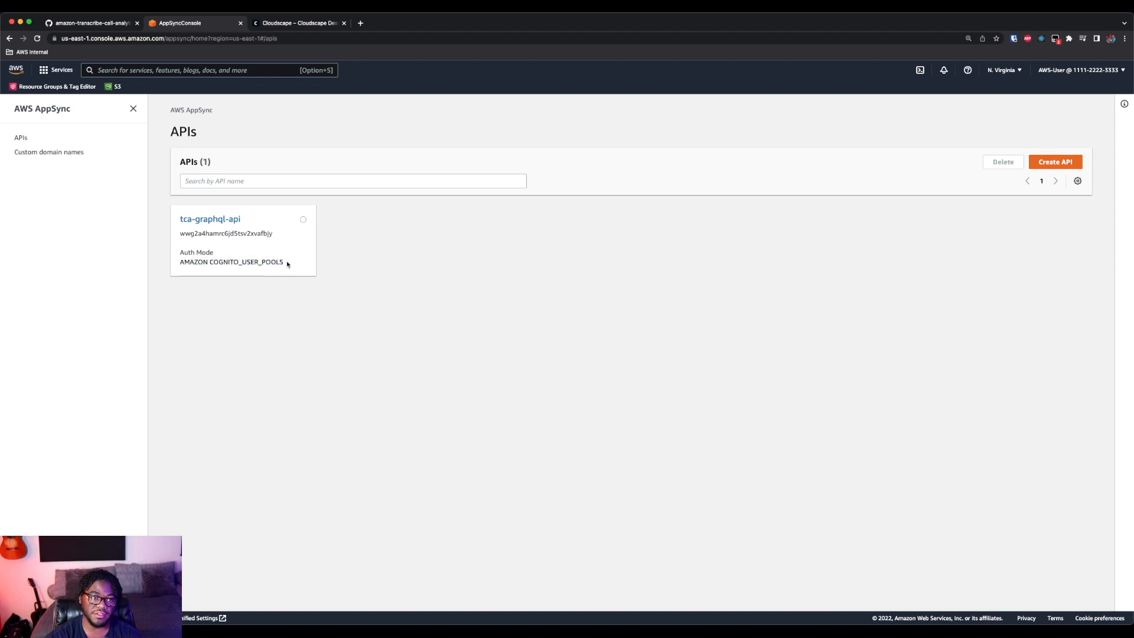
{"action": "double_click", "coordinate": [232, 261]}
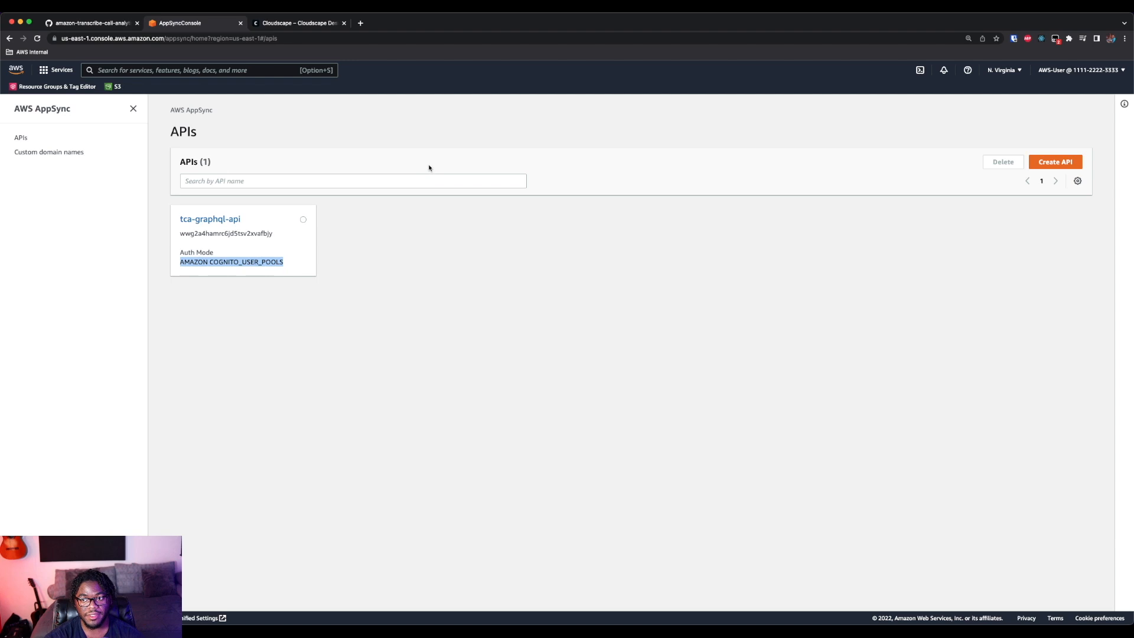
{"action": "left_click", "coordinate": [450, 273]}
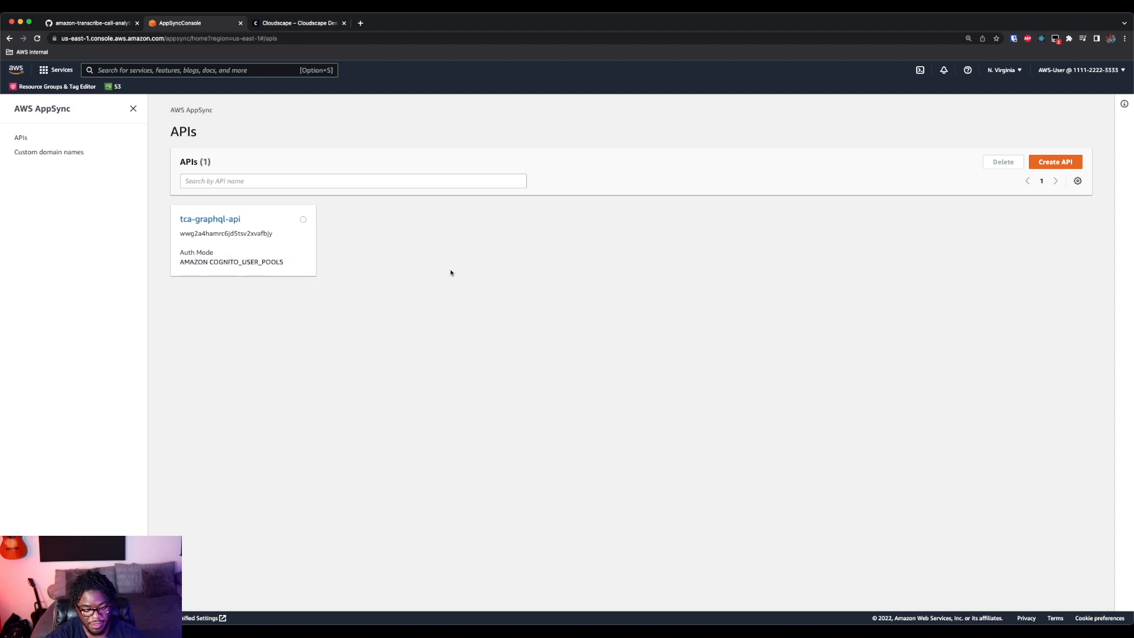
{"action": "mouse_move", "coordinate": [404, 248]}
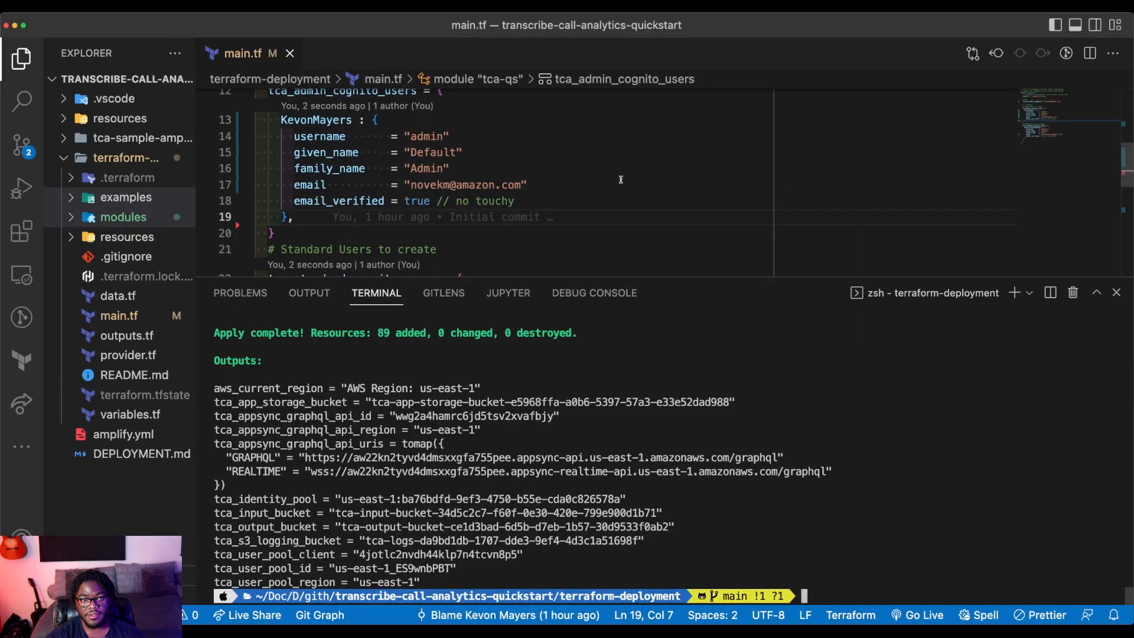
{"action": "mouse_move", "coordinate": [933, 467]}
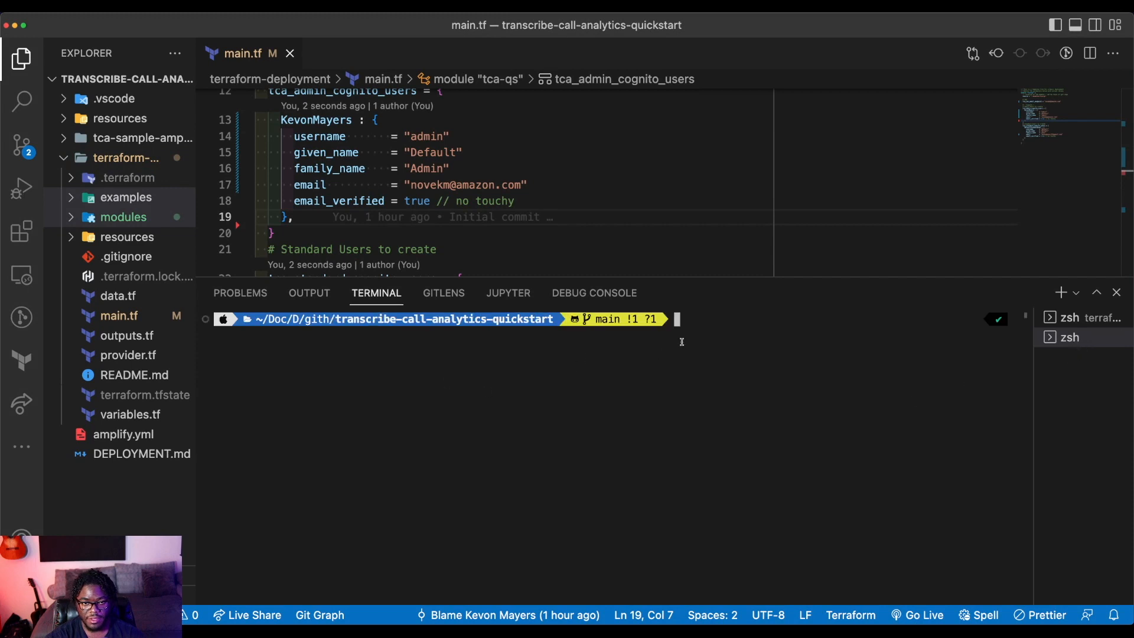
Step: In tca-sample-amplify-app install dependencies, start npm run dev, and visit the localhost:5173 app
{"action": "type", "text": "ls"}
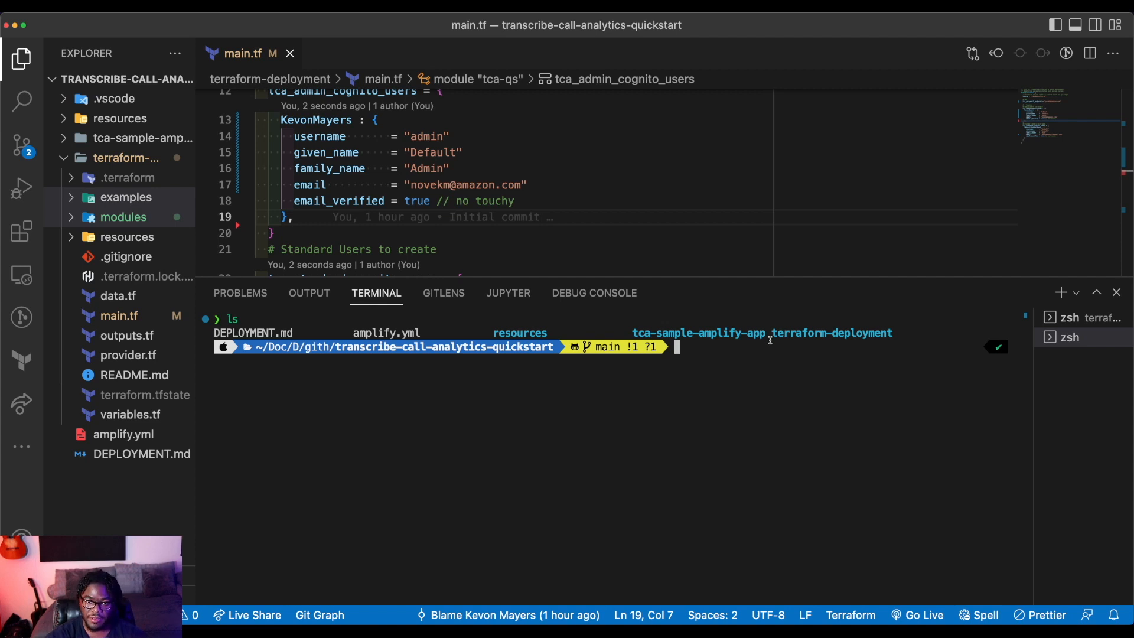
{"action": "double_click", "coordinate": [698, 333]}
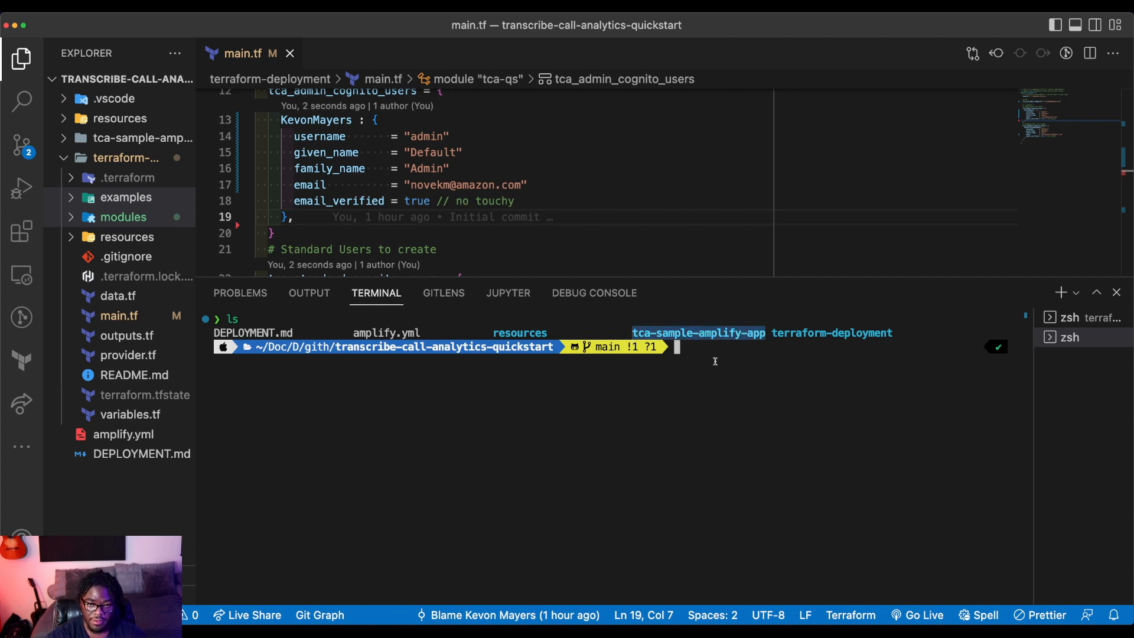
{"action": "type", "text": "tca-sample-amplify-app"}
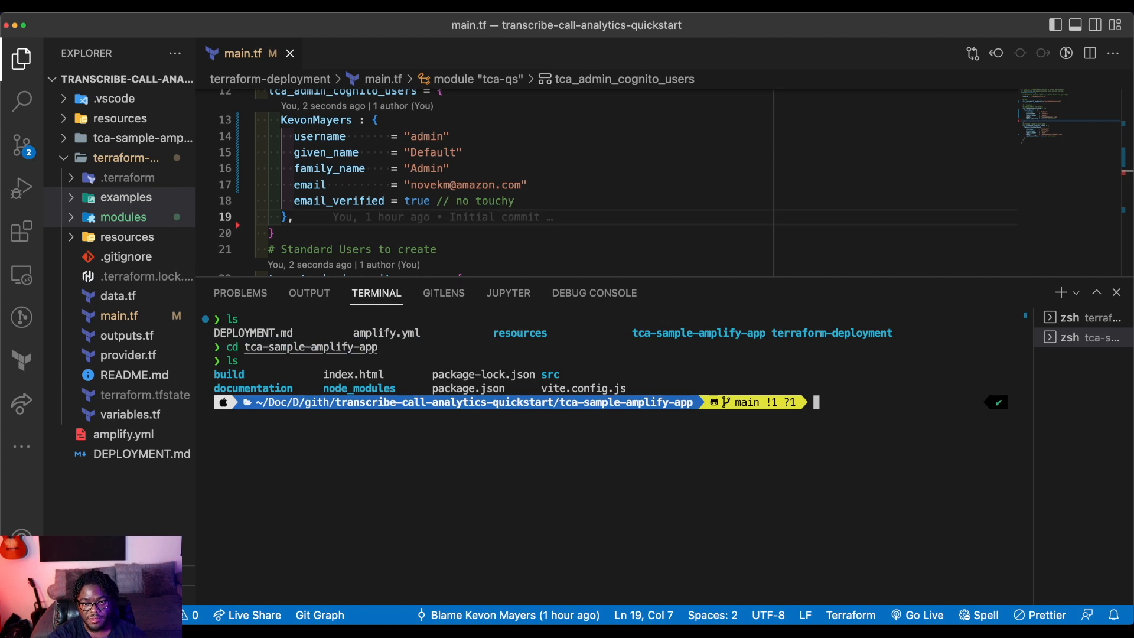
{"action": "type", "text": "npm run dev"}
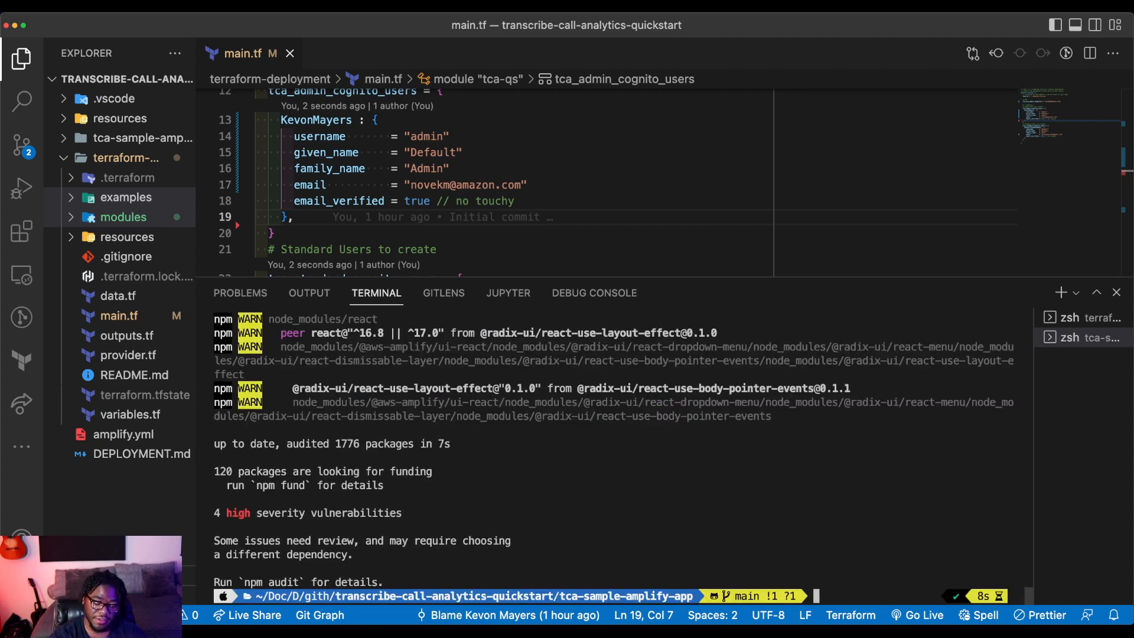
{"action": "type", "text": "npm run dev"}
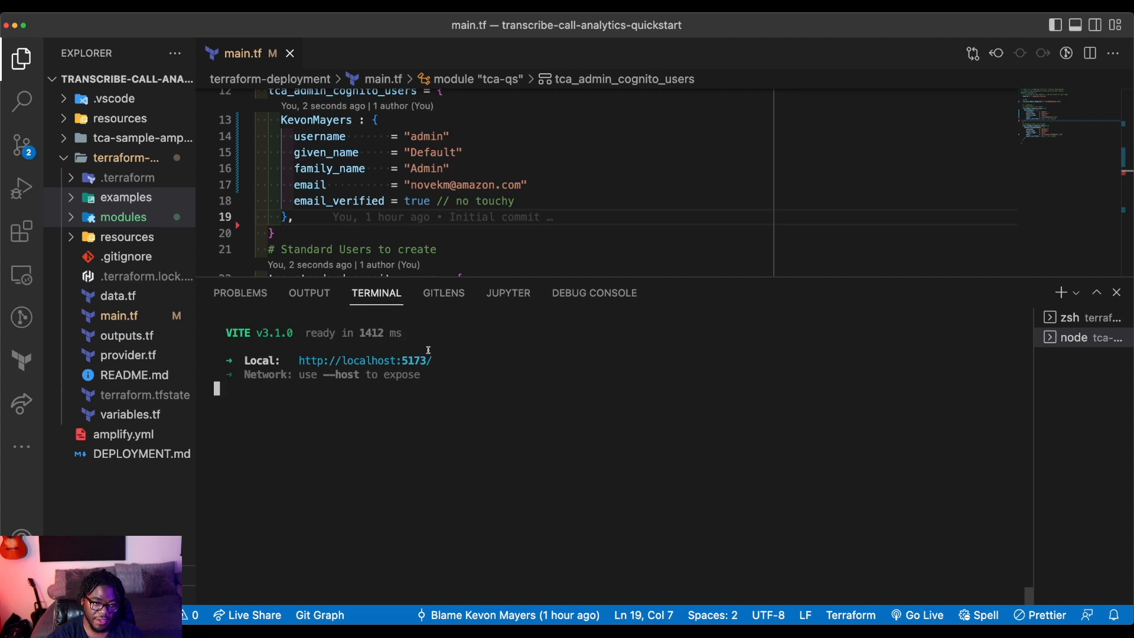
{"action": "left_click", "coordinate": [365, 360]}
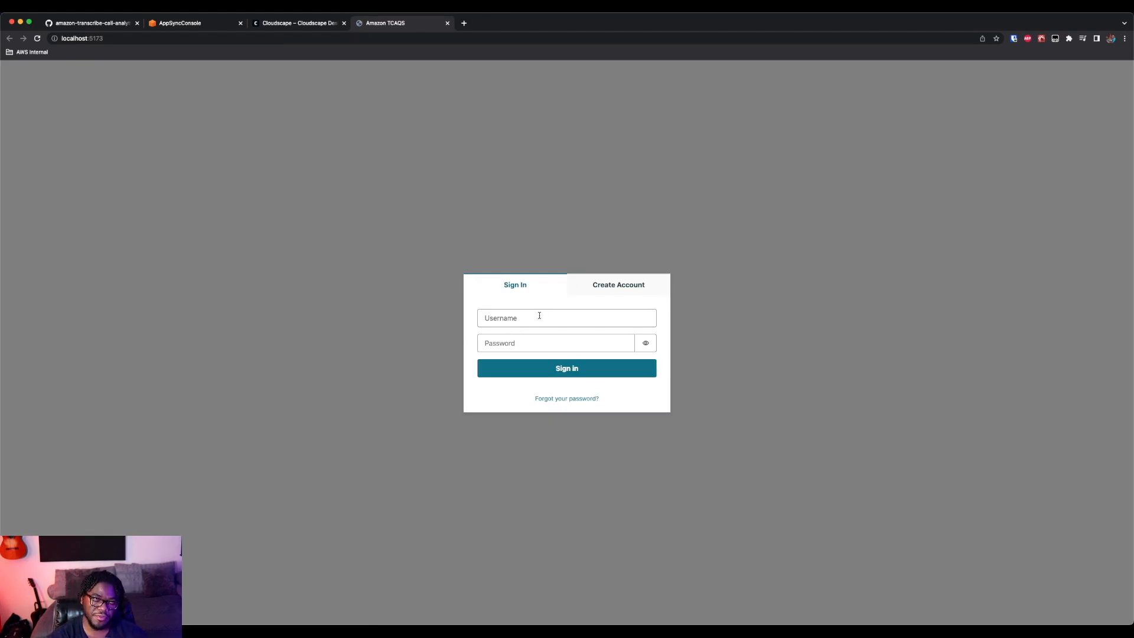
{"action": "left_click", "coordinate": [566, 368]}
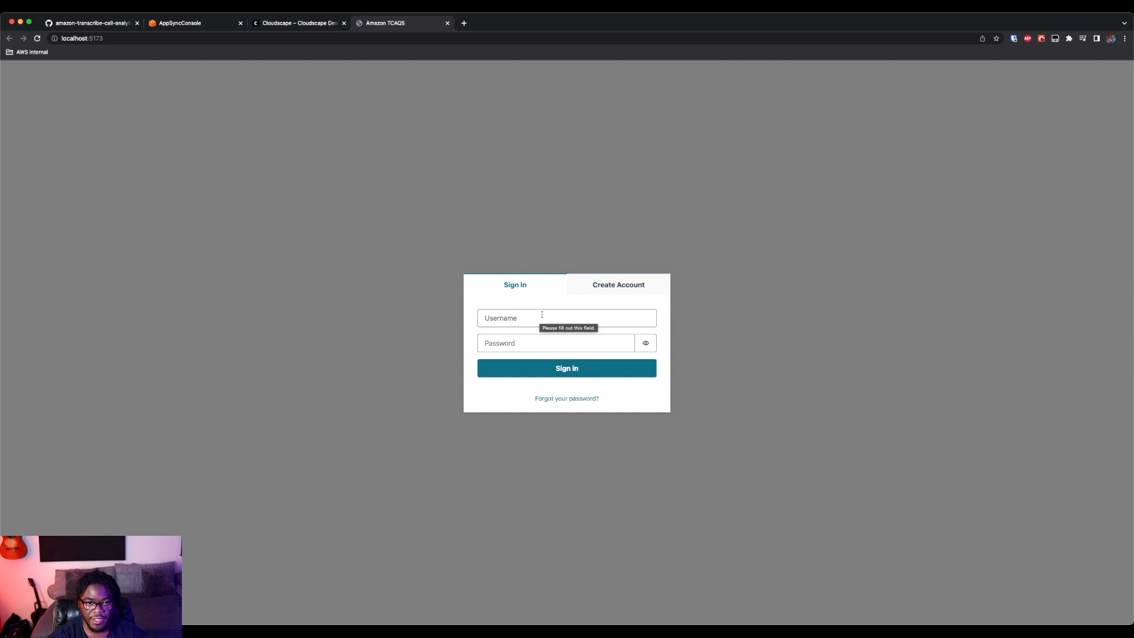
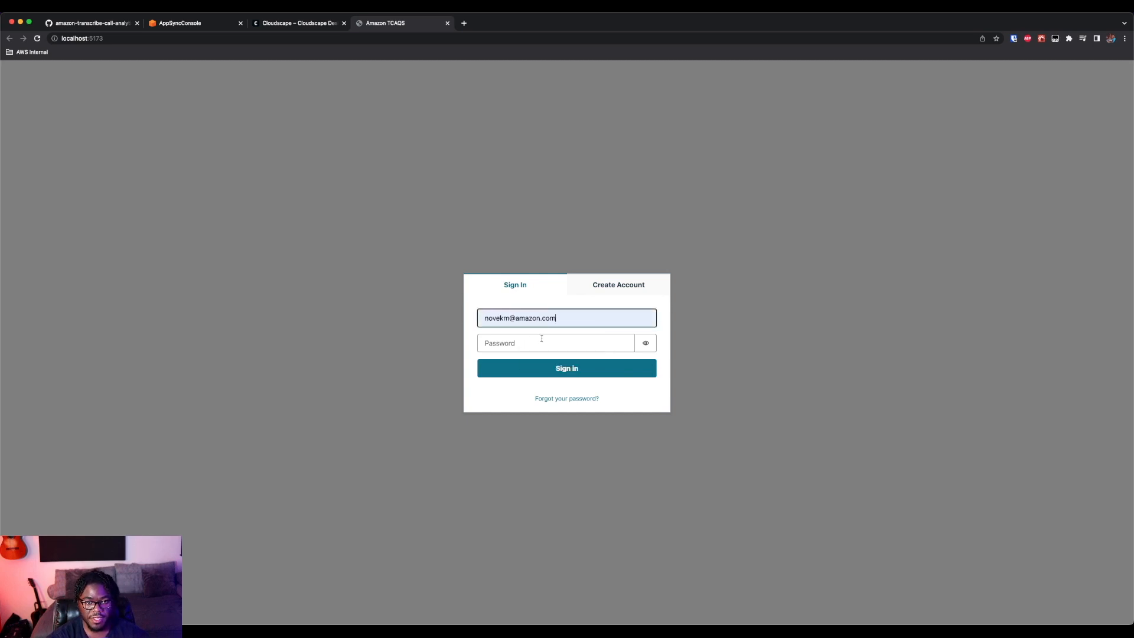
{"action": "left_click", "coordinate": [566, 367]}
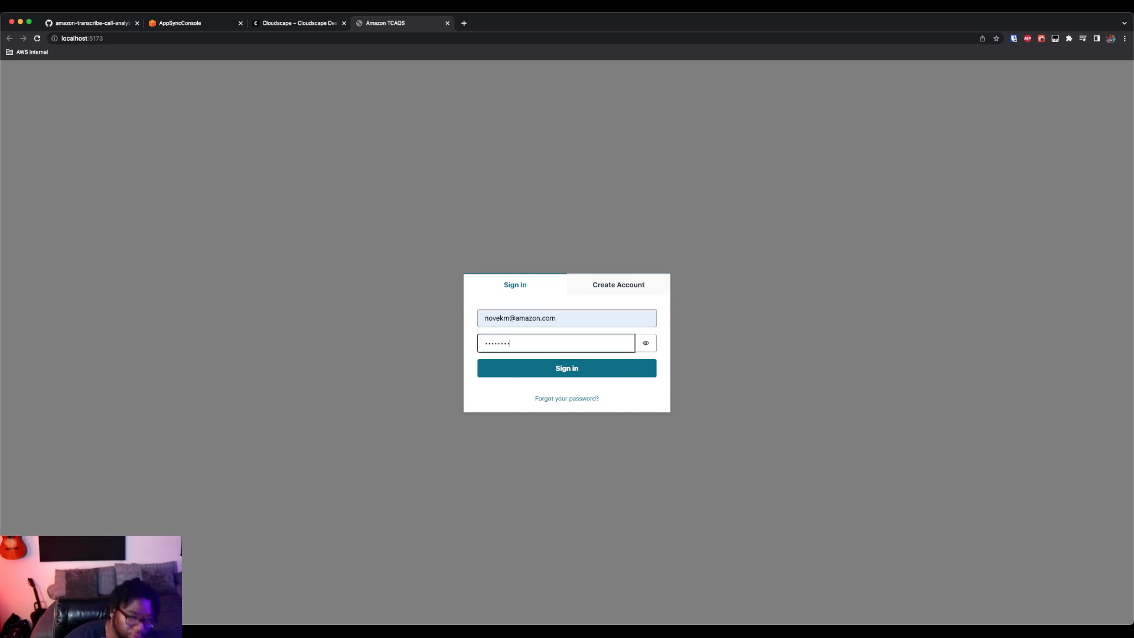
{"action": "left_click", "coordinate": [566, 369]}
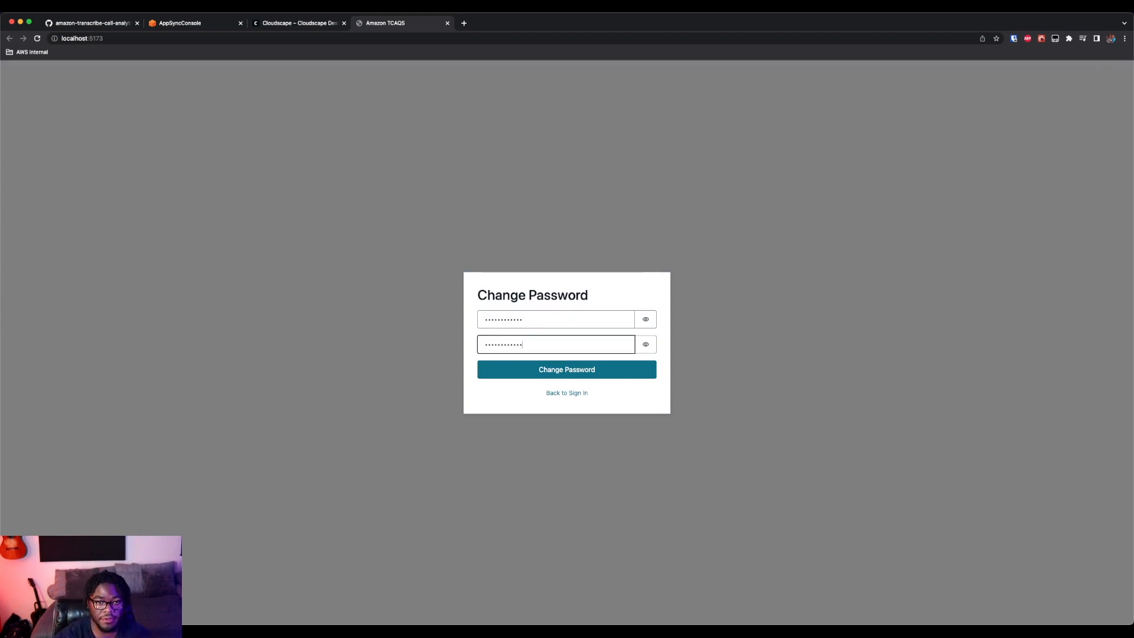
{"action": "left_click", "coordinate": [566, 369]}
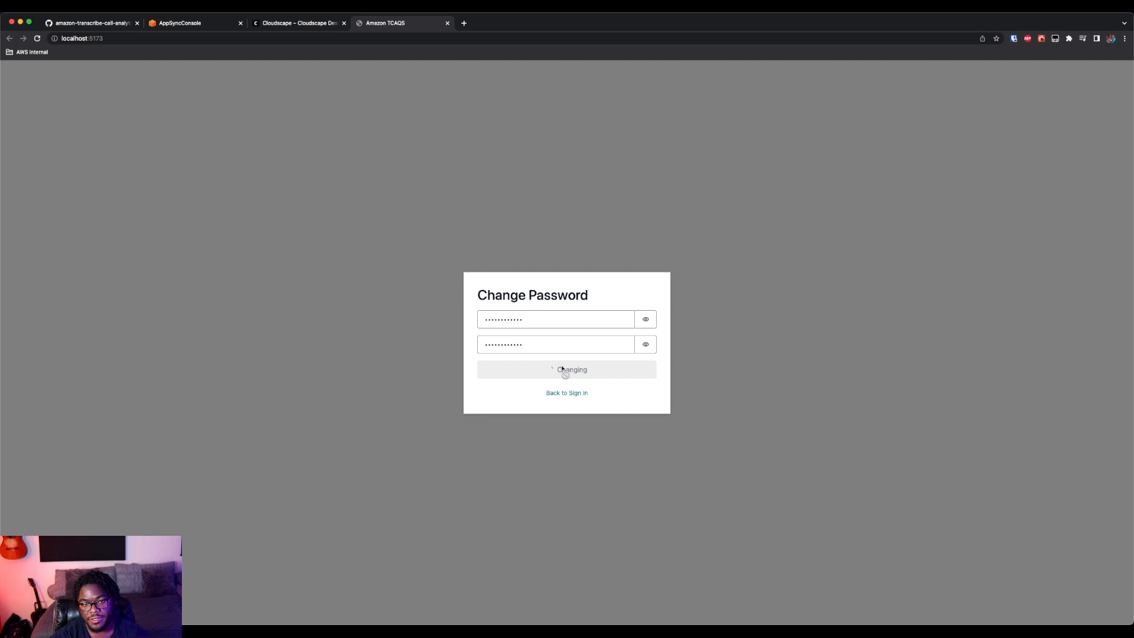
{"action": "left_click", "coordinate": [566, 369]}
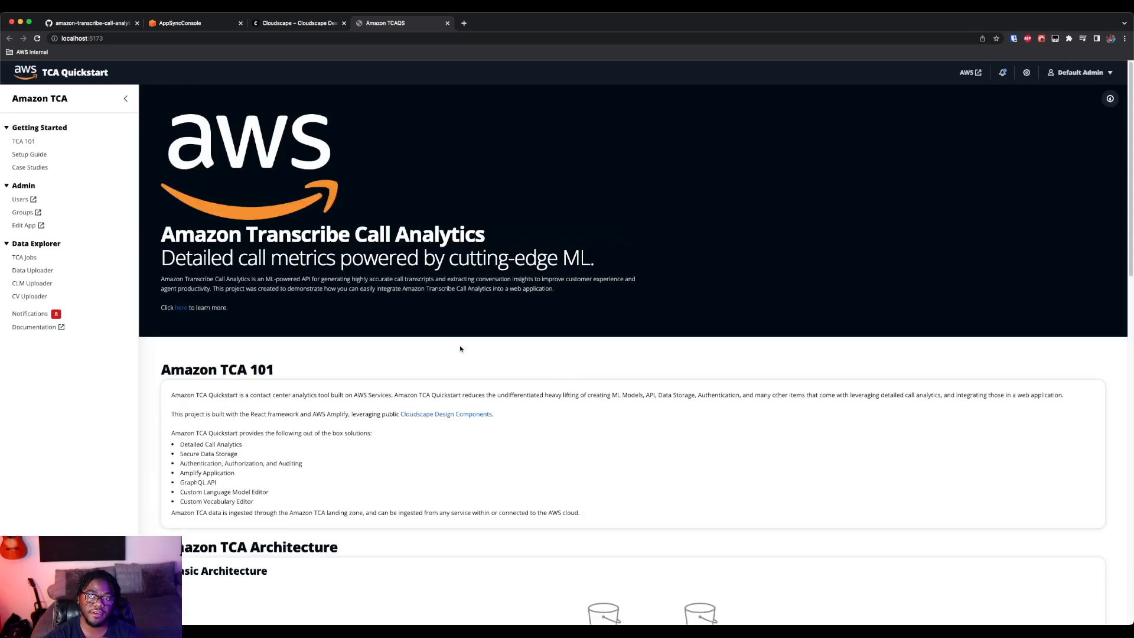
{"action": "mouse_move", "coordinate": [1000, 241]}
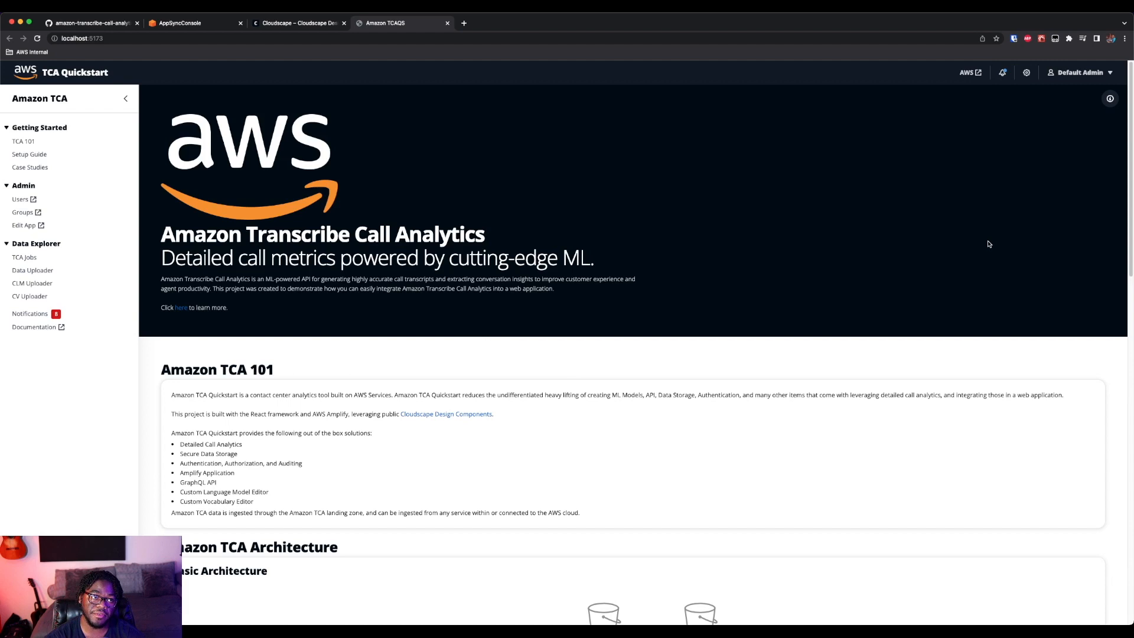
Step: Visit the Setup Guide and the empty TCA Jobs list, ending on the Data Uploader page
{"action": "left_click", "coordinate": [31, 154]}
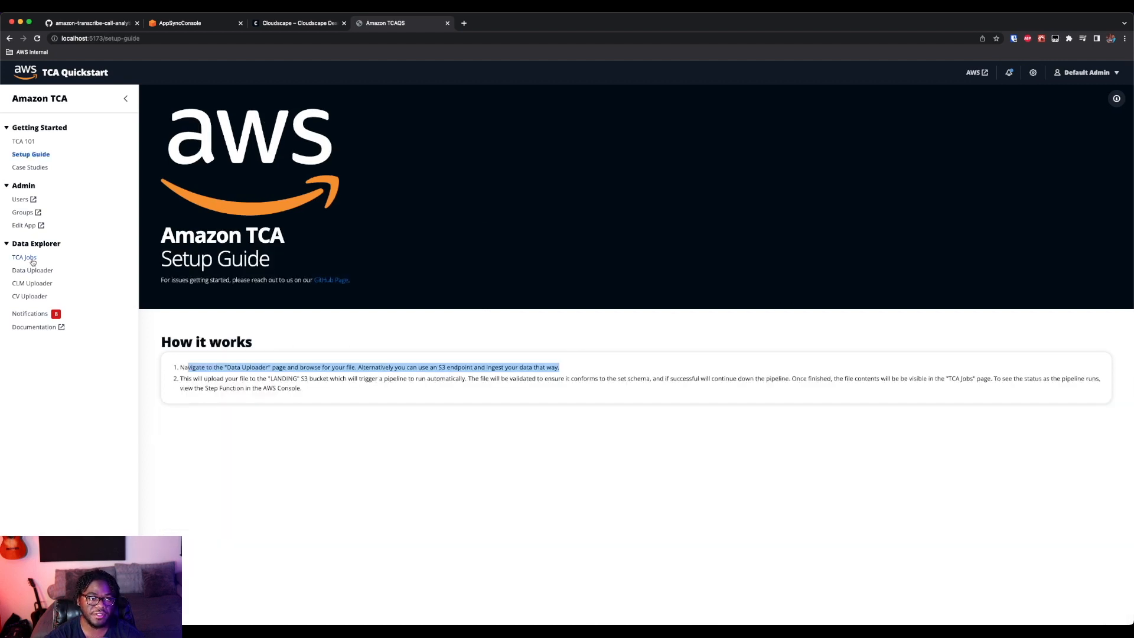
{"action": "left_click", "coordinate": [25, 256]}
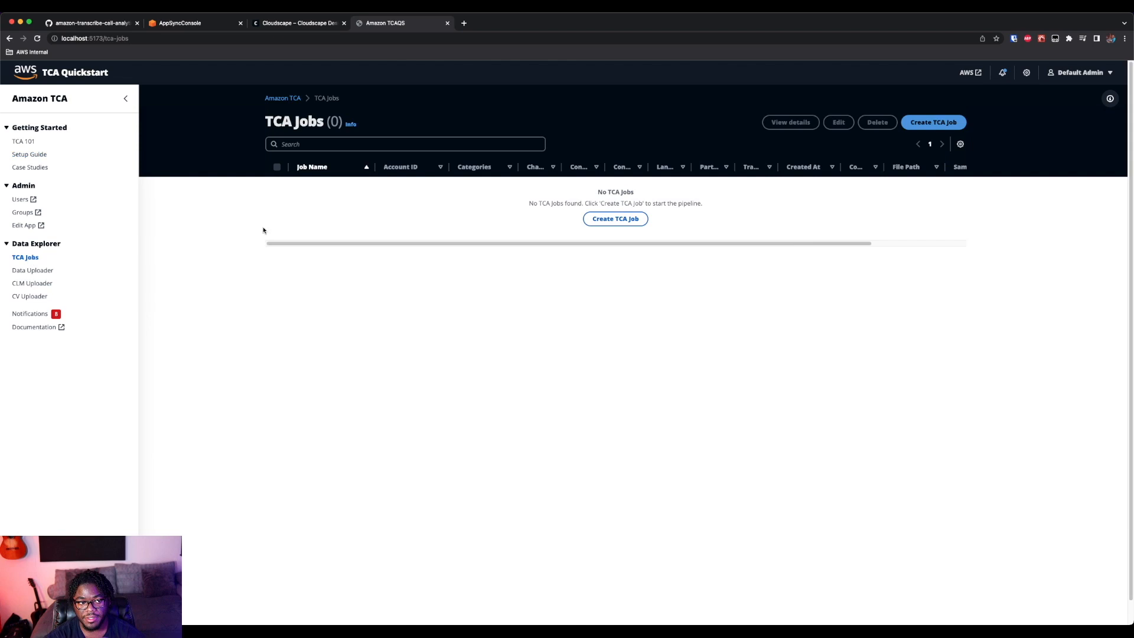
{"action": "left_click", "coordinate": [34, 270]}
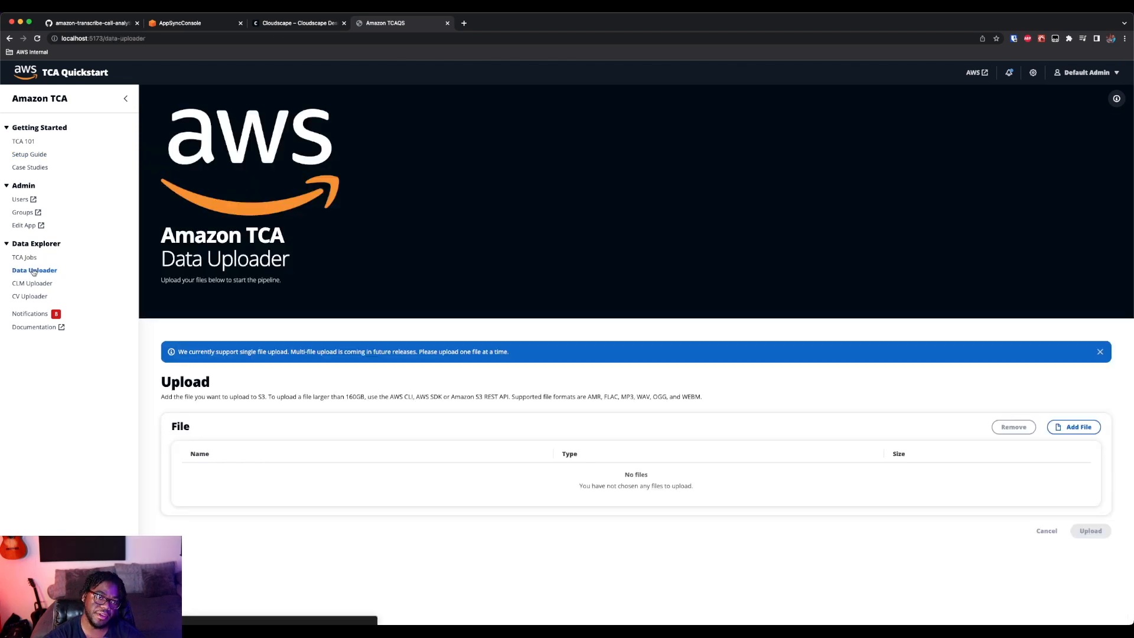
{"action": "mouse_move", "coordinate": [839, 425]}
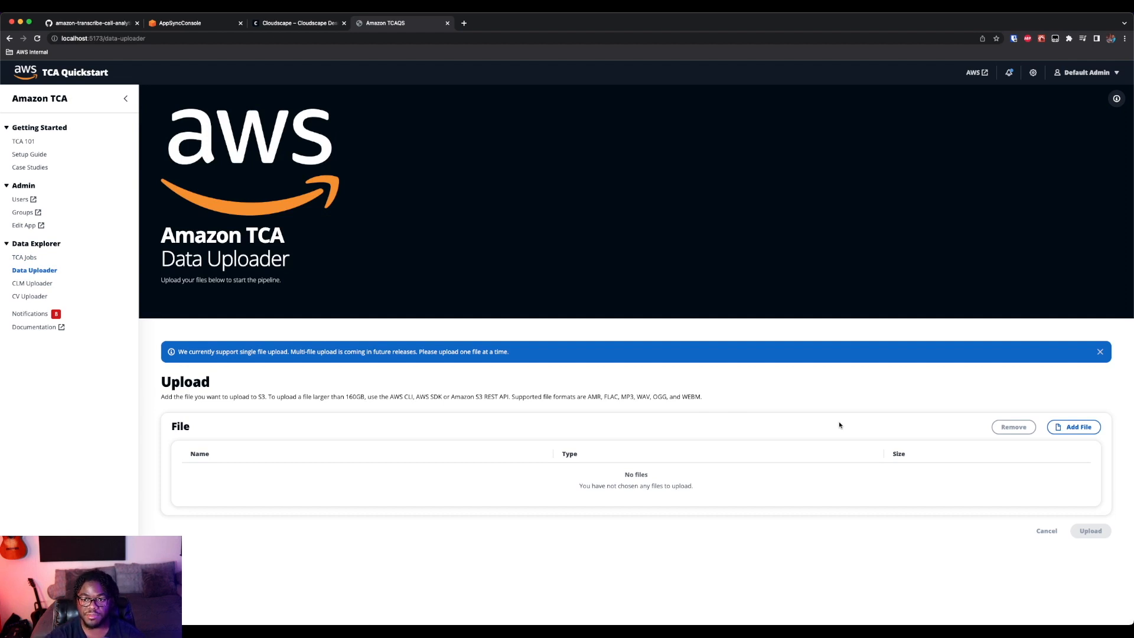
{"action": "mouse_move", "coordinate": [859, 445]}
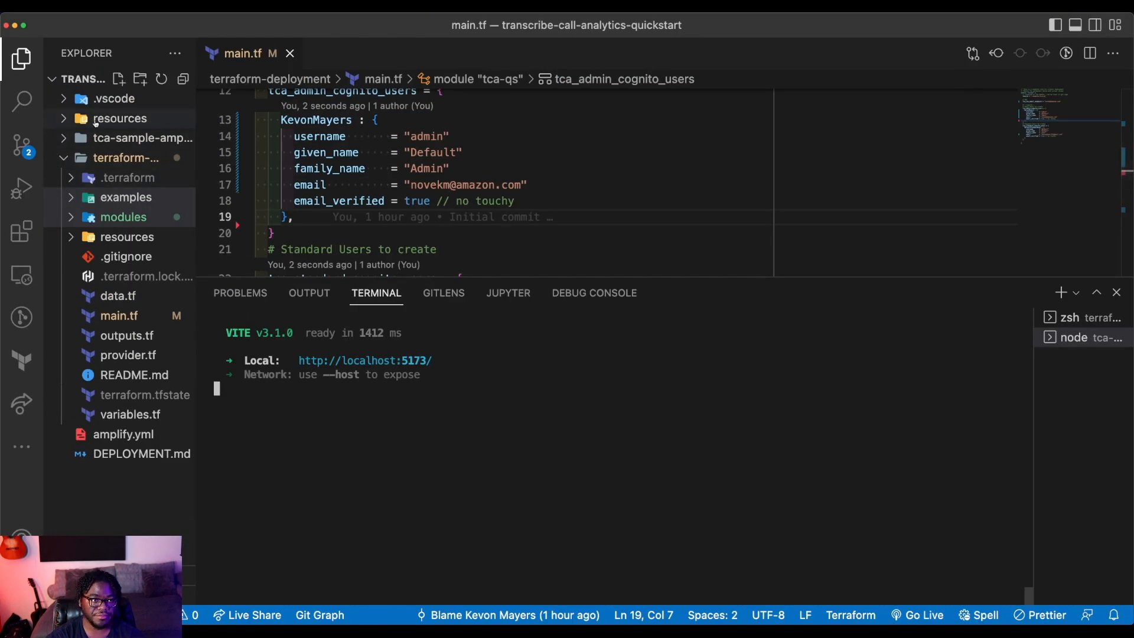
Step: Leave the Vite server running at localhost:5173 and return to the Data Uploader page in the browser
{"action": "left_click", "coordinate": [118, 118]}
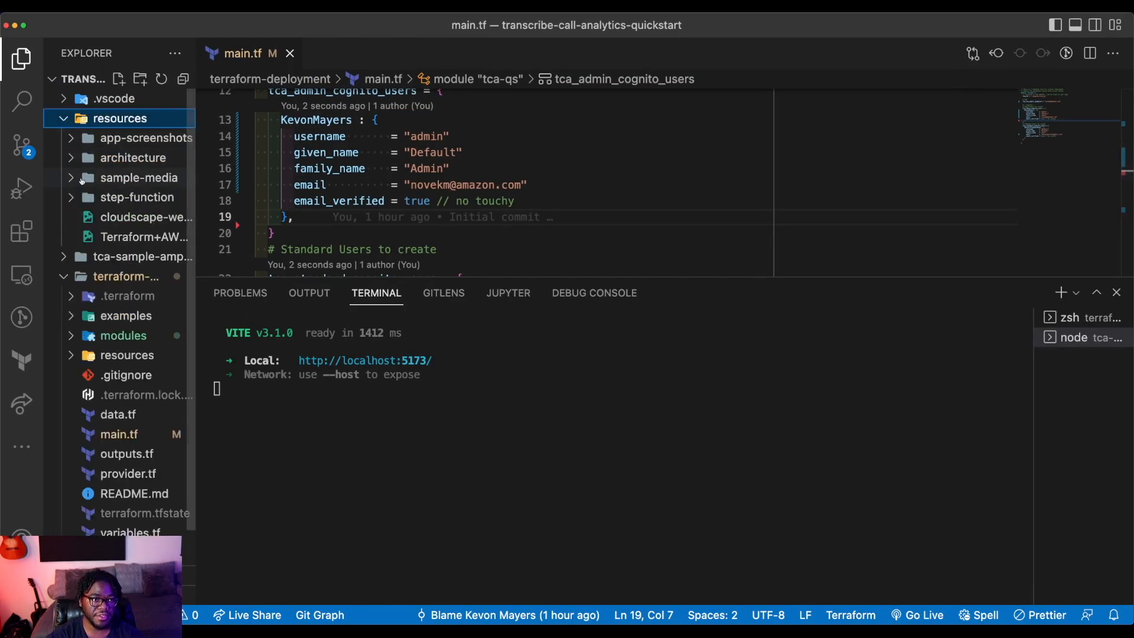
{"action": "left_click", "coordinate": [138, 178]}
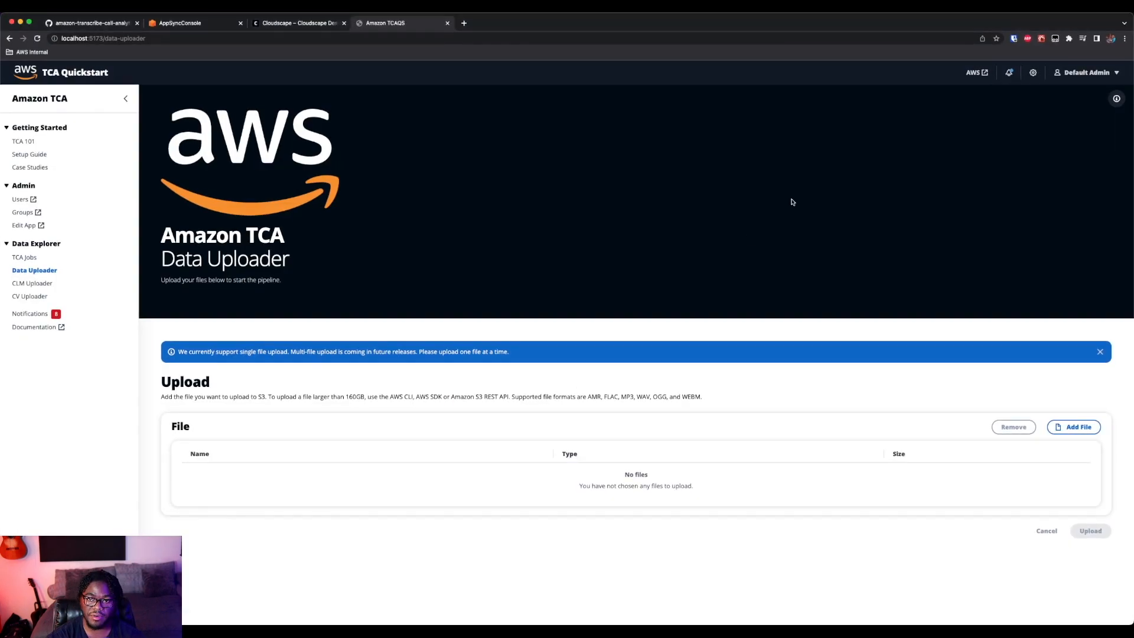
Step: Add the Auto1 wav recording from resources/sample-media as the file to upload
{"action": "left_click", "coordinate": [1075, 427]}
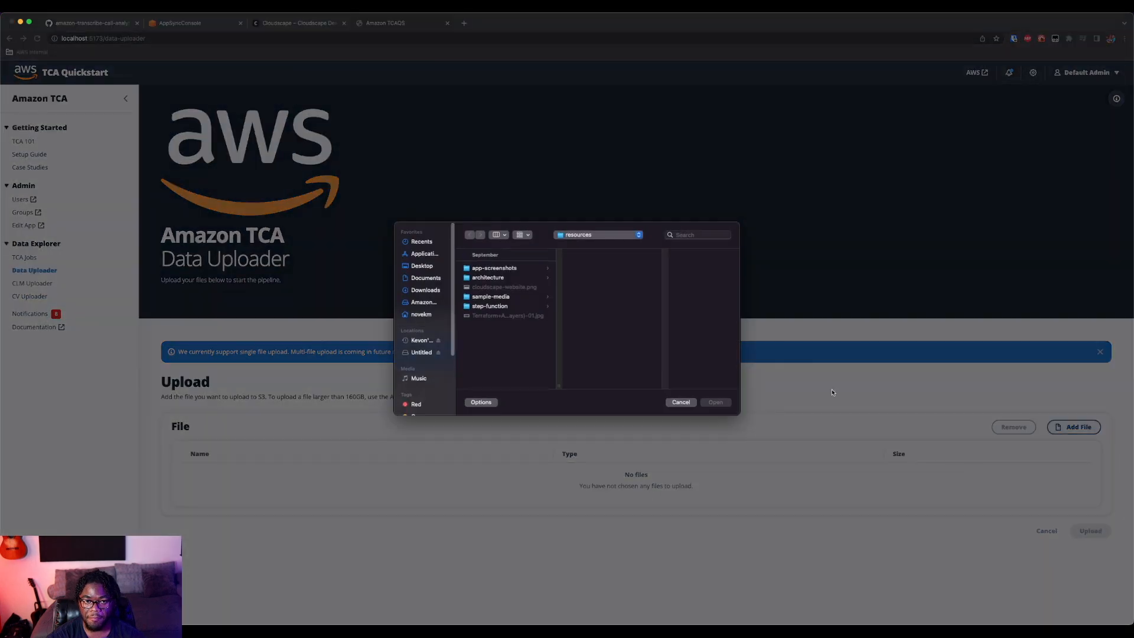
{"action": "left_click", "coordinate": [490, 297]}
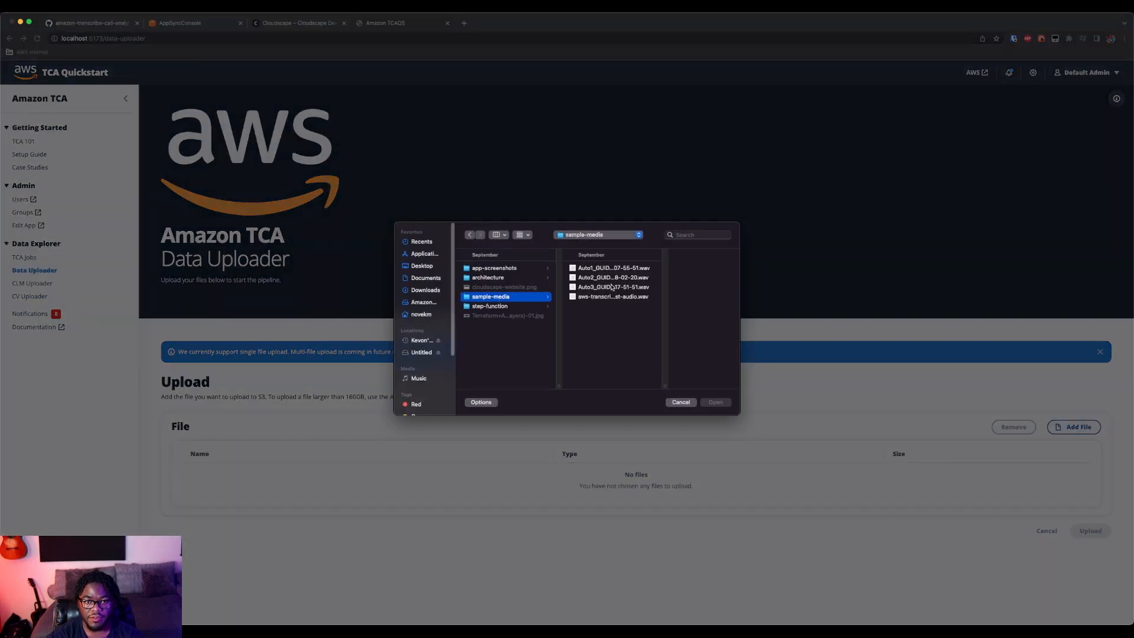
{"action": "left_click", "coordinate": [579, 267]}
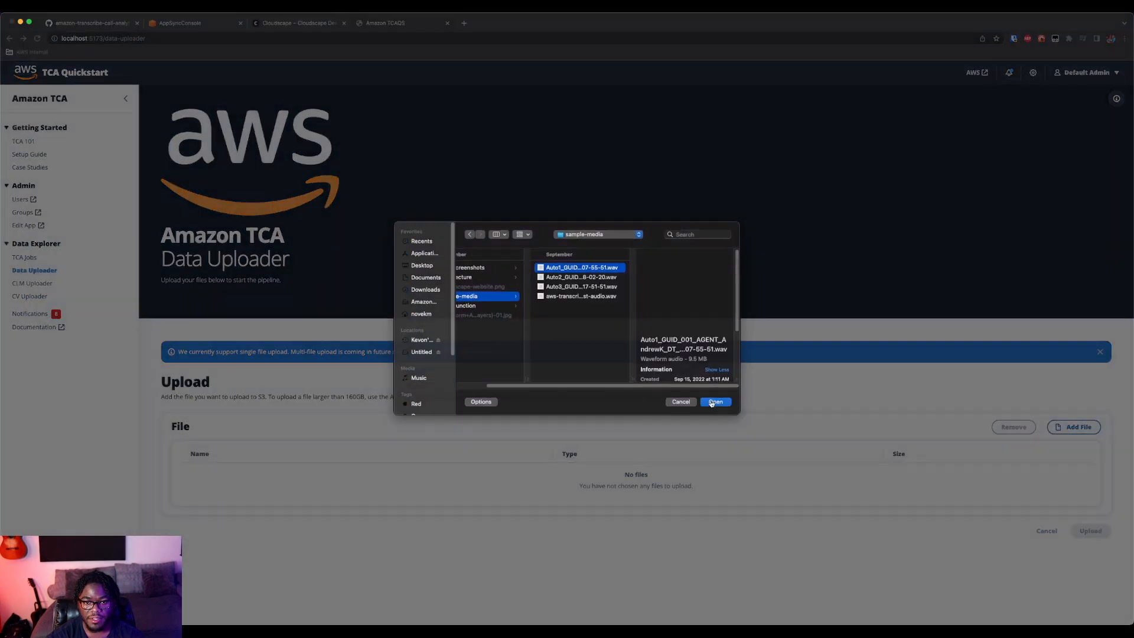
{"action": "left_click", "coordinate": [713, 402]}
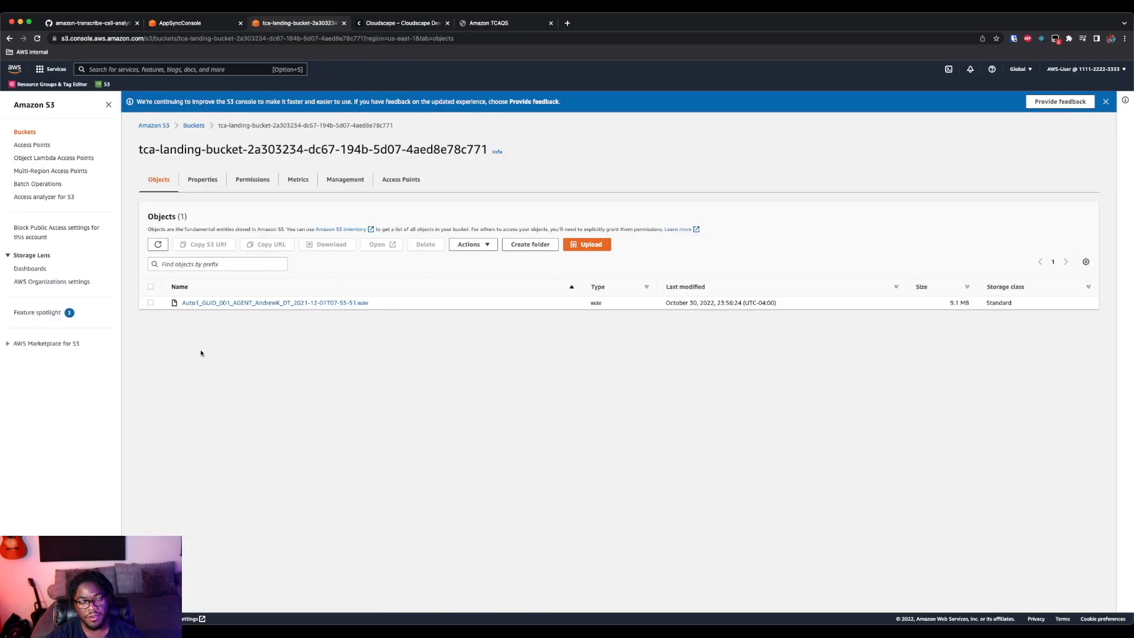
{"action": "mouse_move", "coordinate": [341, 415]}
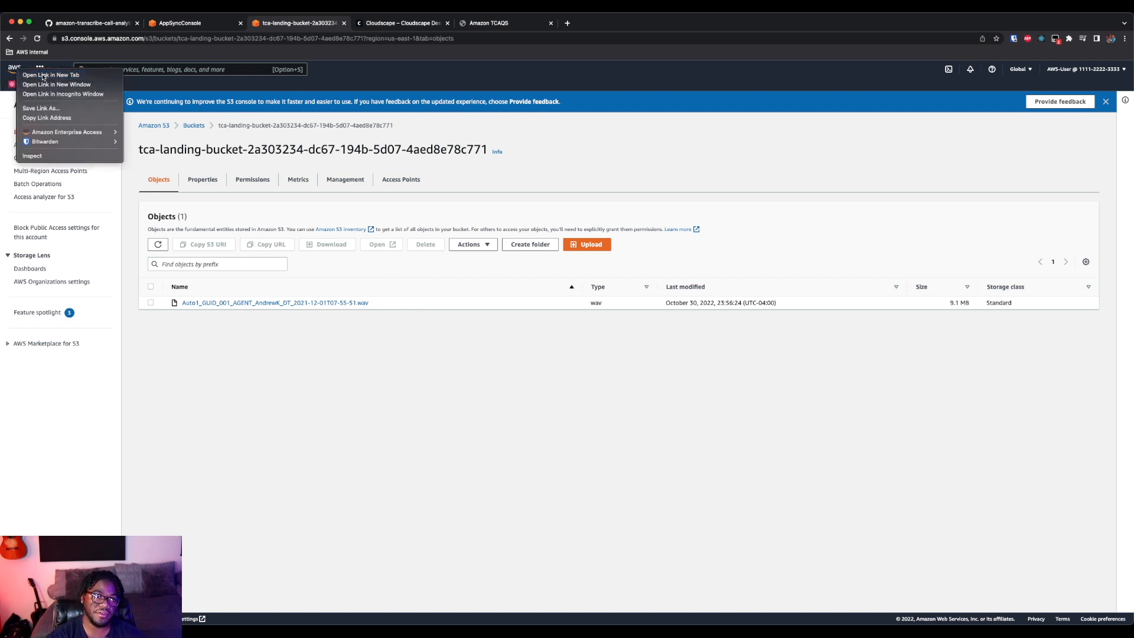
Step: From the tca-landing-bucket objects view, open the AWS console home in a new tab
{"action": "left_click", "coordinate": [50, 75]}
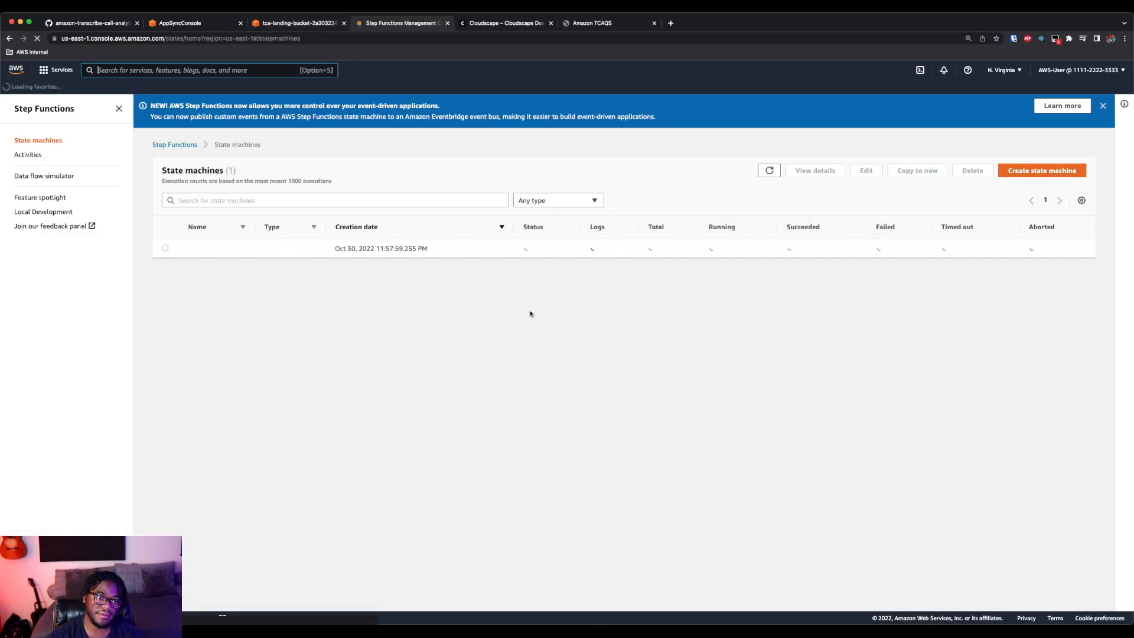
Step: Open the running tca-state-machine execution, watch its graph until Succeeded, then return to the TCA app
{"action": "left_click", "coordinate": [165, 248]}
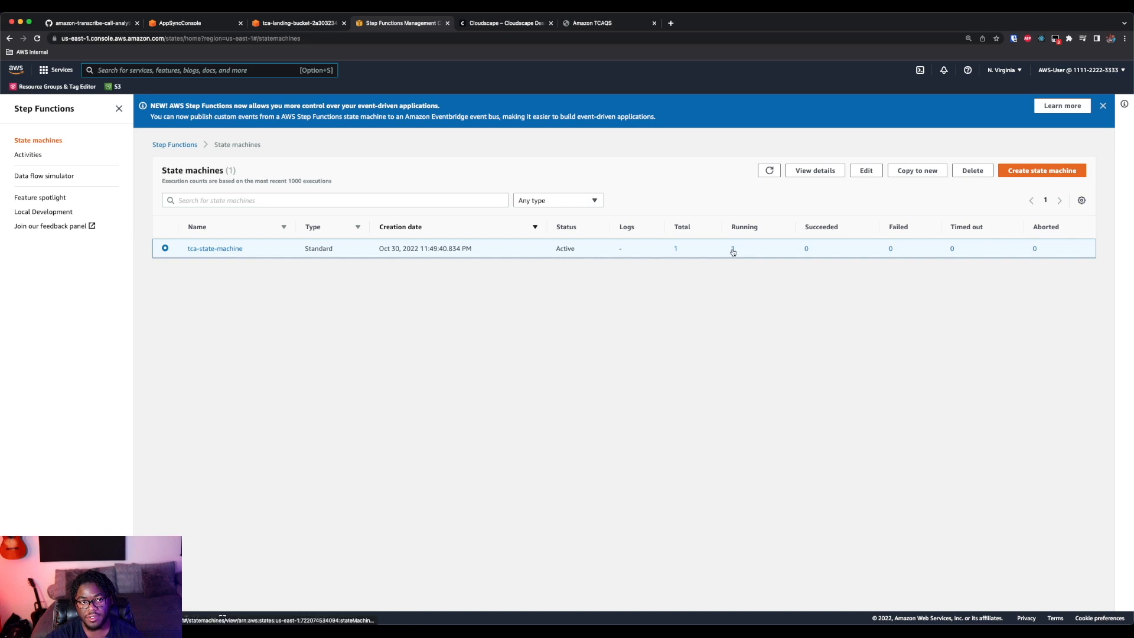
{"action": "left_click", "coordinate": [215, 248]}
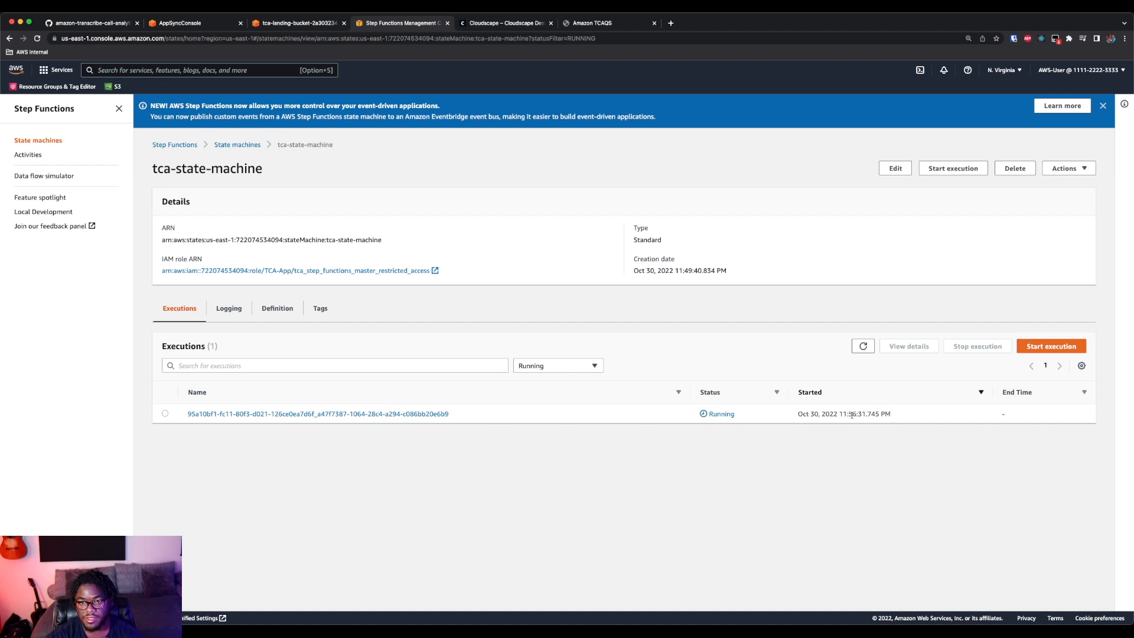
{"action": "left_click", "coordinate": [317, 414]}
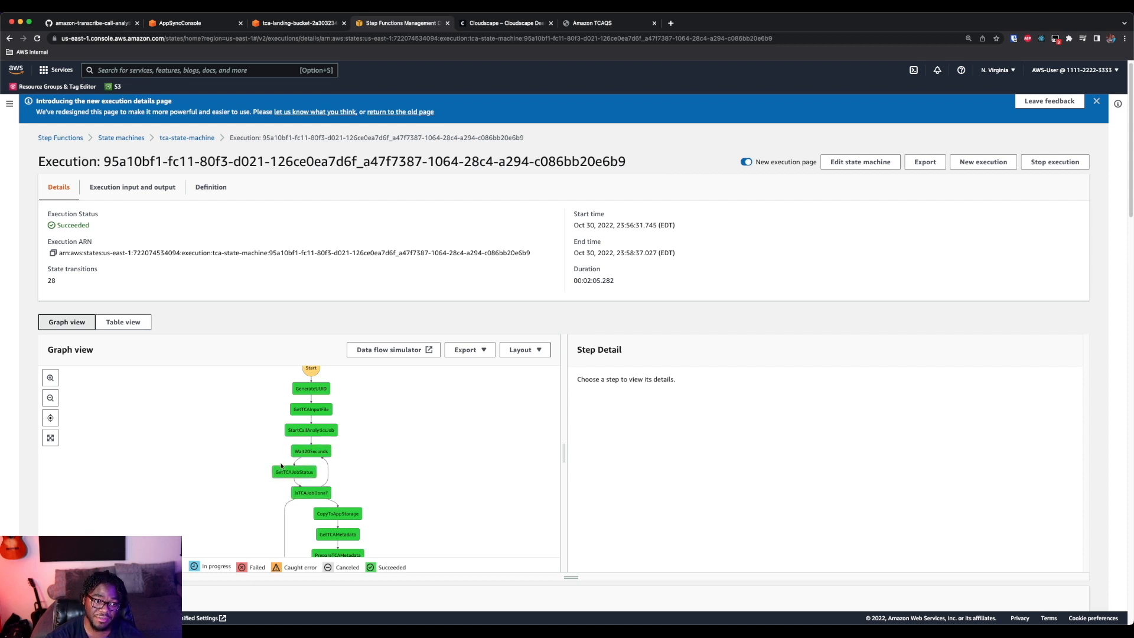
{"action": "left_click", "coordinate": [311, 492]}
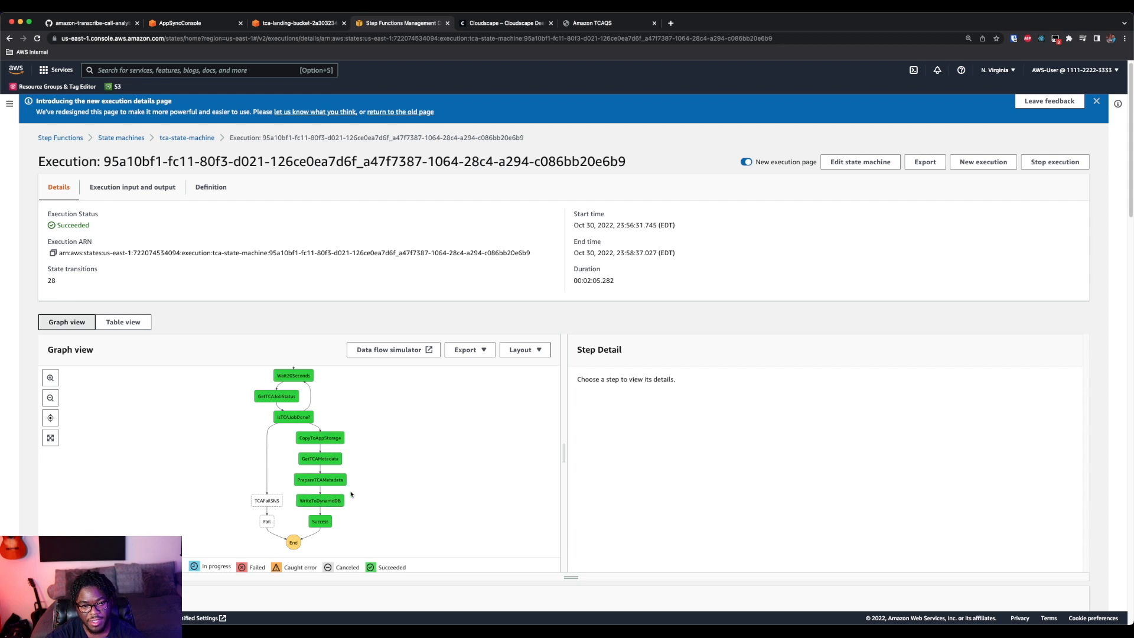
{"action": "left_click", "coordinate": [710, 22]}
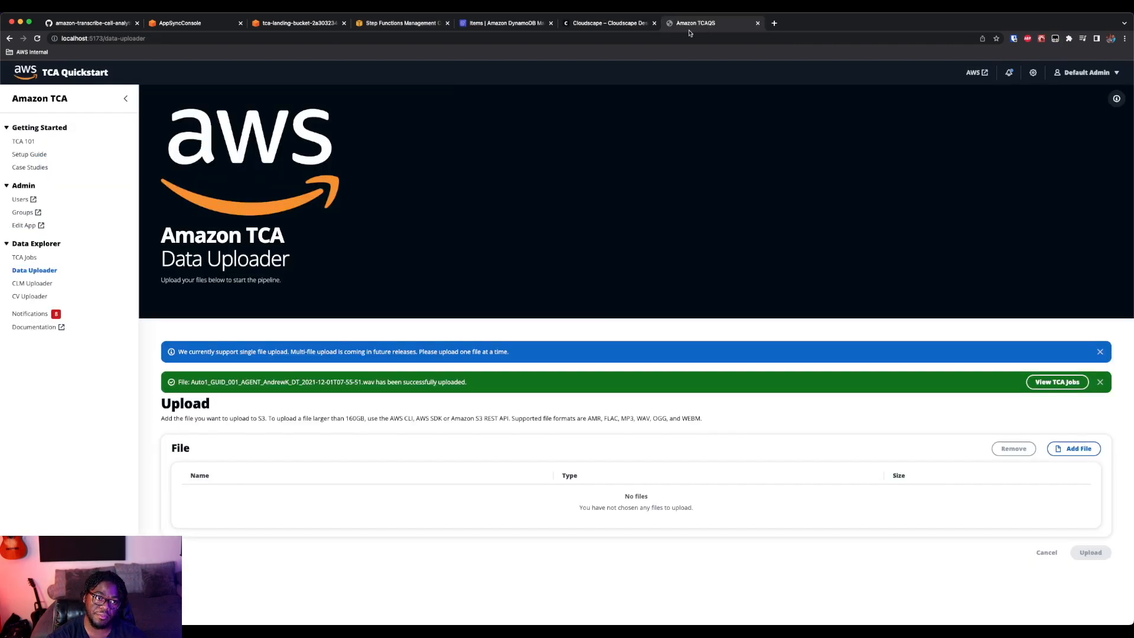
Step: View TCA Jobs showing one job for the uploaded call, then switch to the AppSync console
{"action": "left_click", "coordinate": [24, 258]}
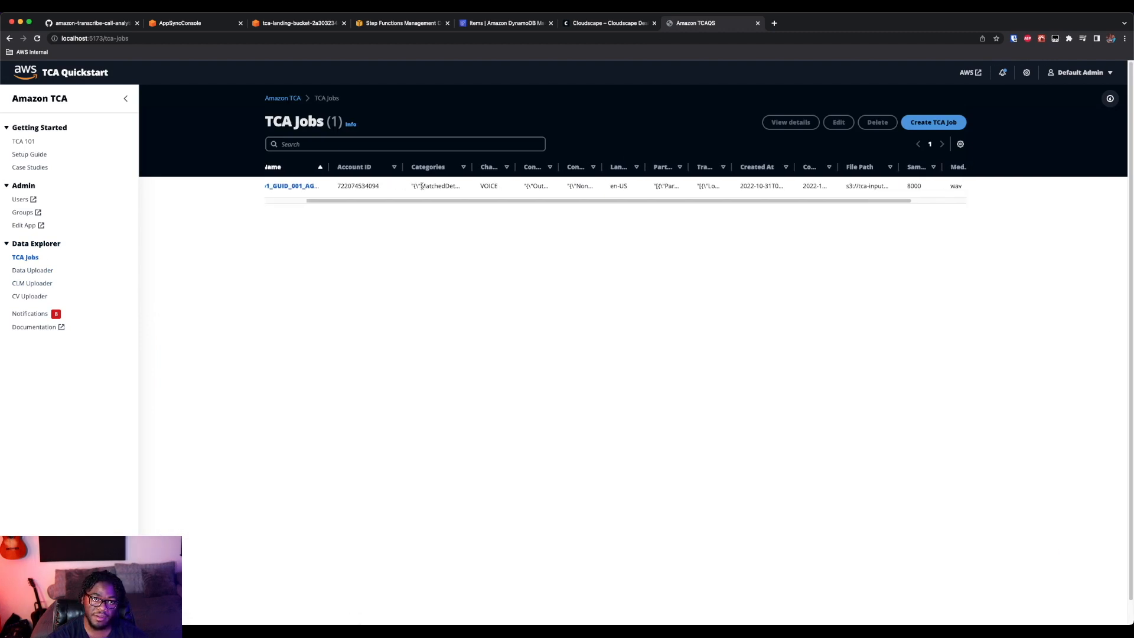
{"action": "scroll", "scroll_direction": "right", "scroll_amount": 3}
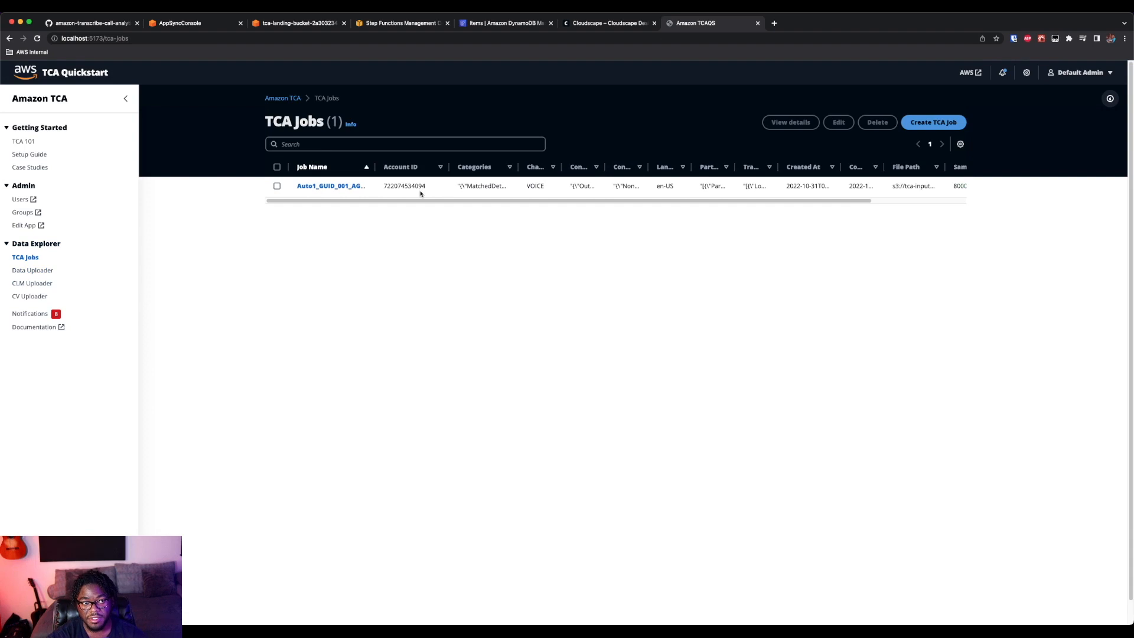
{"action": "mouse_move", "coordinate": [610, 229]}
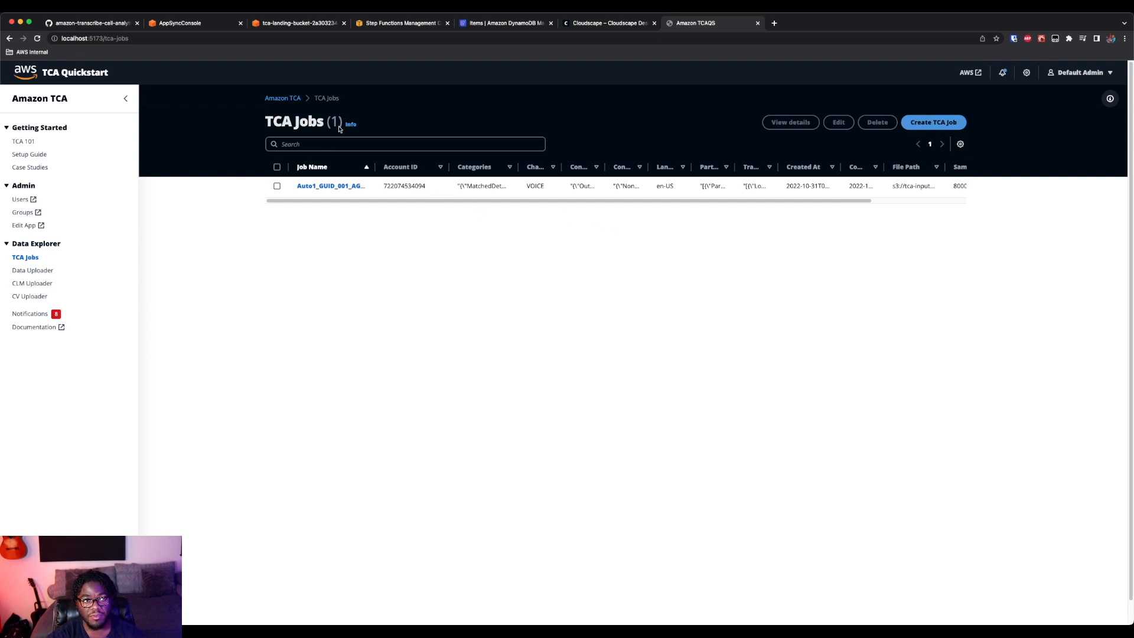
{"action": "left_click", "coordinate": [178, 23]}
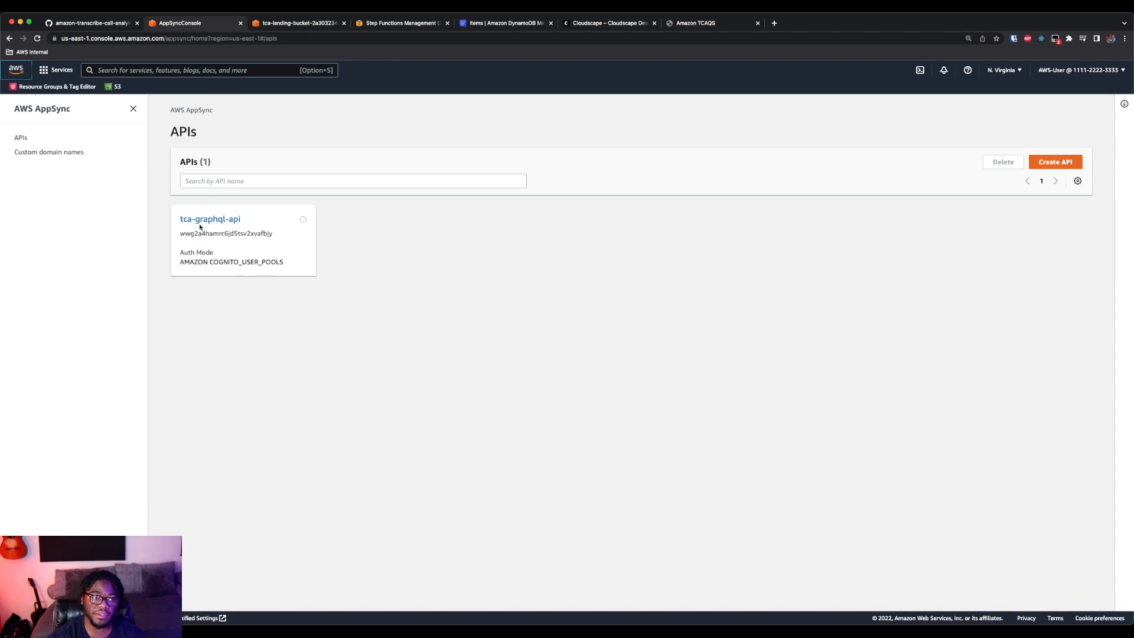
{"action": "mouse_move", "coordinate": [210, 218]}
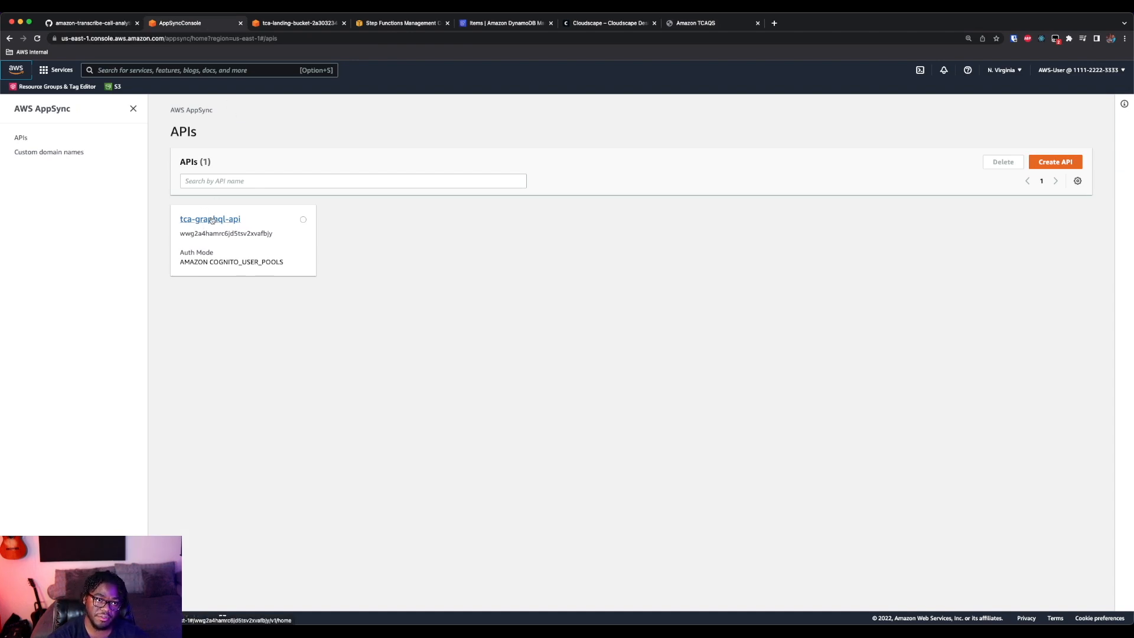
Step: Review tca-graphql-api's single DynamoDB data source, then return to the TCA Jobs list
{"action": "left_click", "coordinate": [211, 218]}
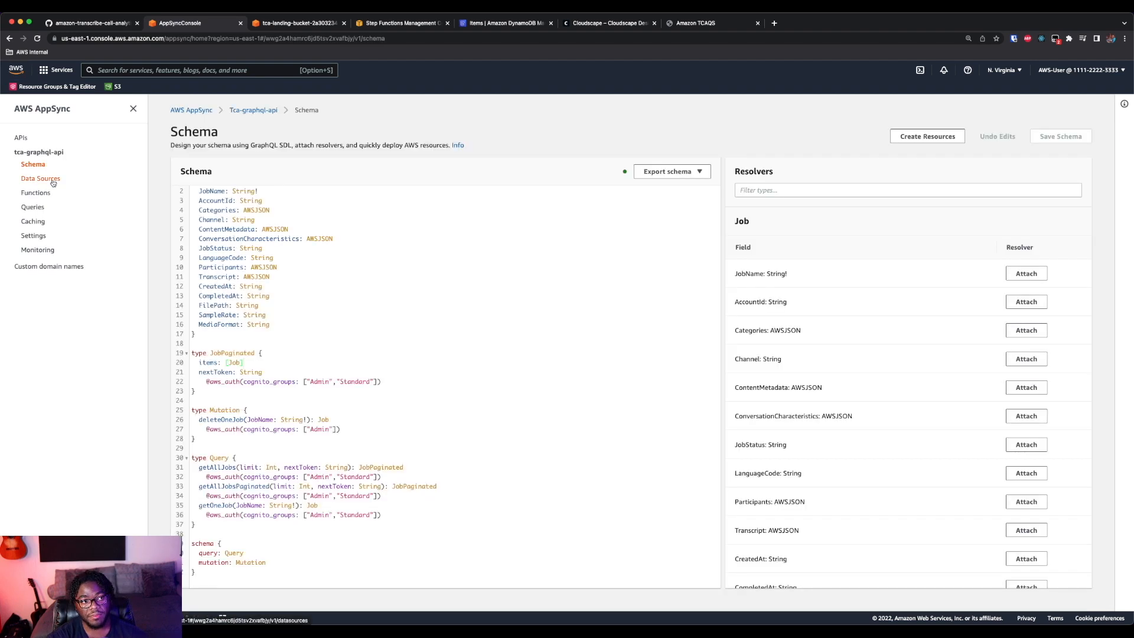
{"action": "left_click", "coordinate": [40, 178]}
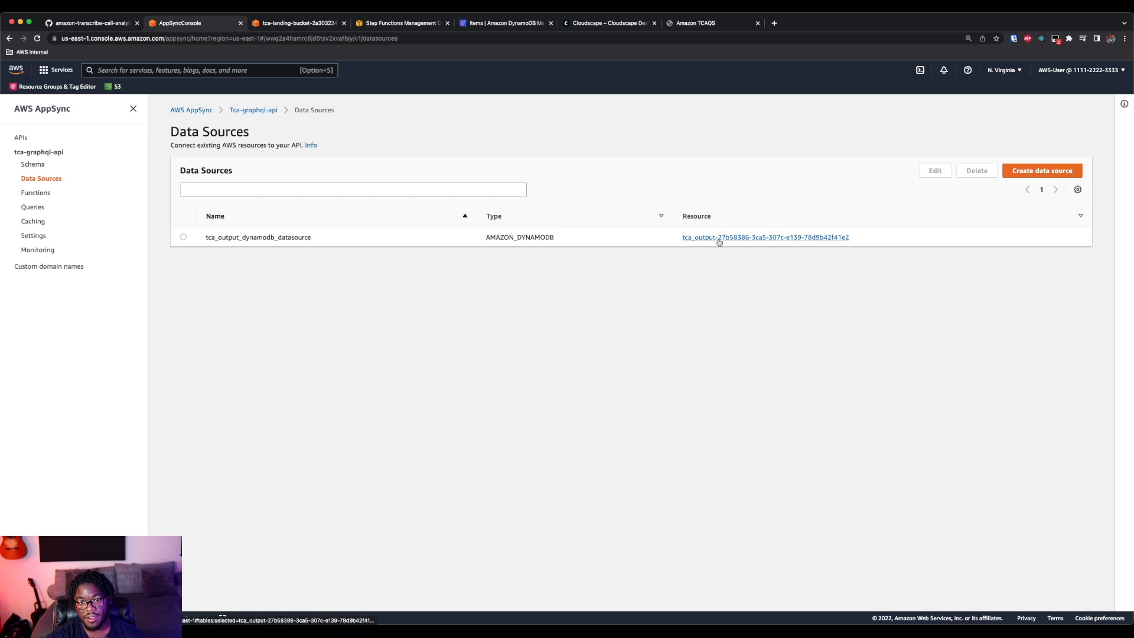
{"action": "mouse_move", "coordinate": [787, 247]}
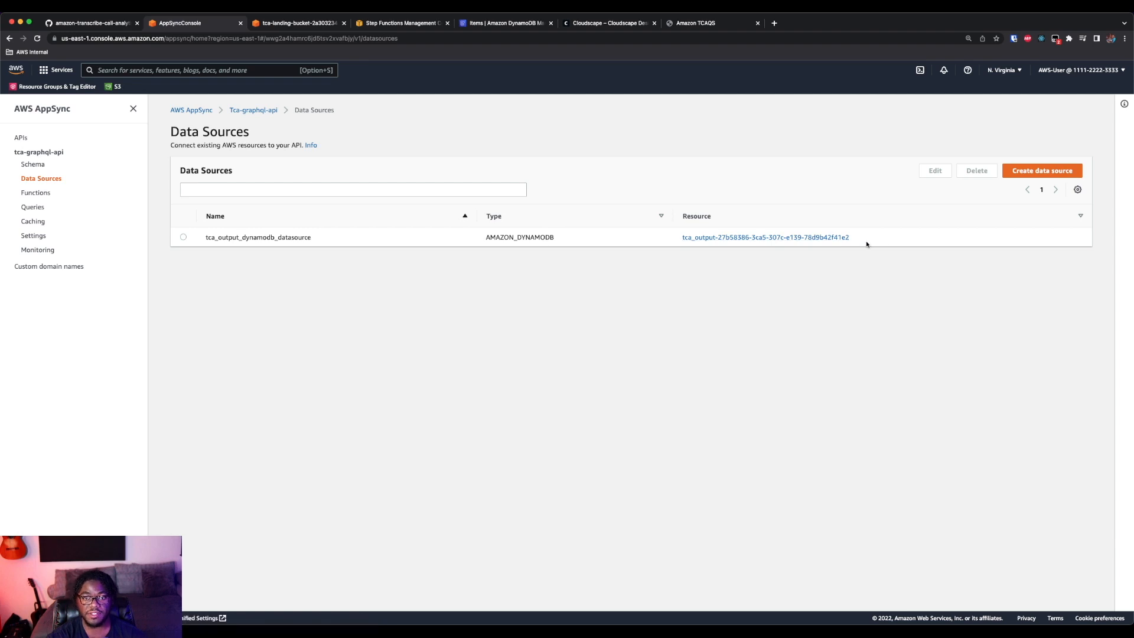
{"action": "mouse_move", "coordinate": [716, 247]}
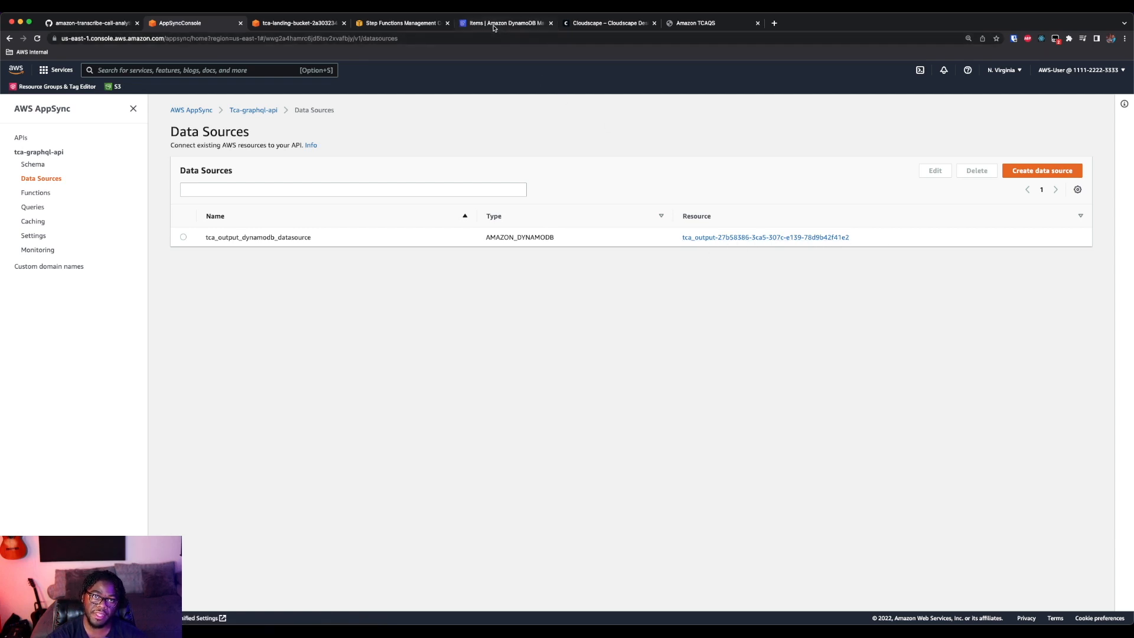
{"action": "mouse_move", "coordinate": [506, 23]}
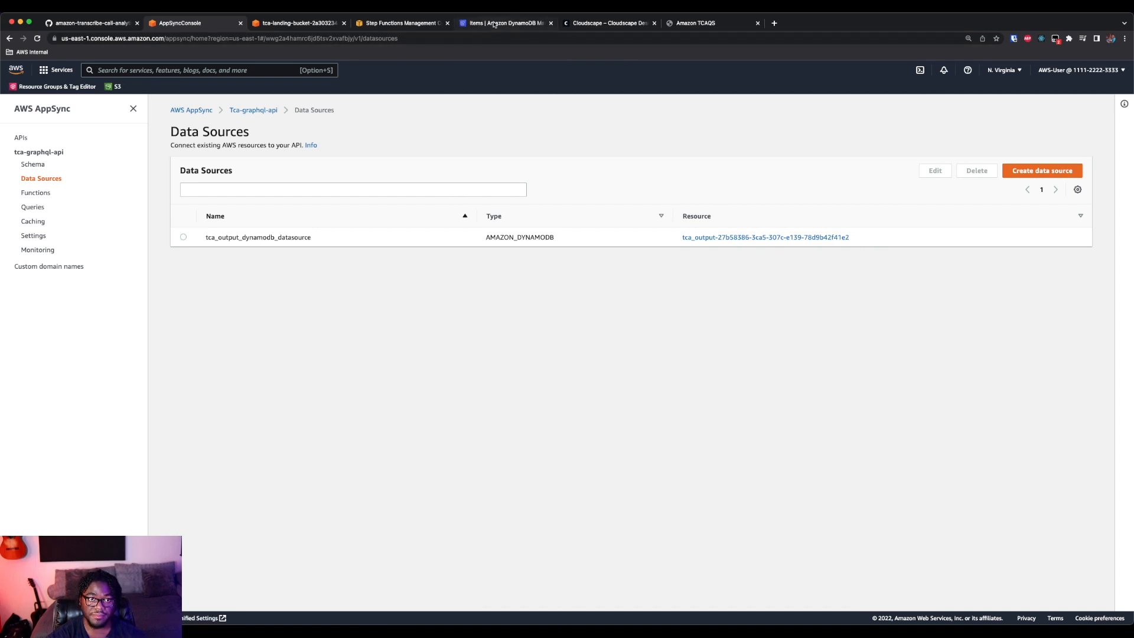
{"action": "left_click", "coordinate": [696, 22]}
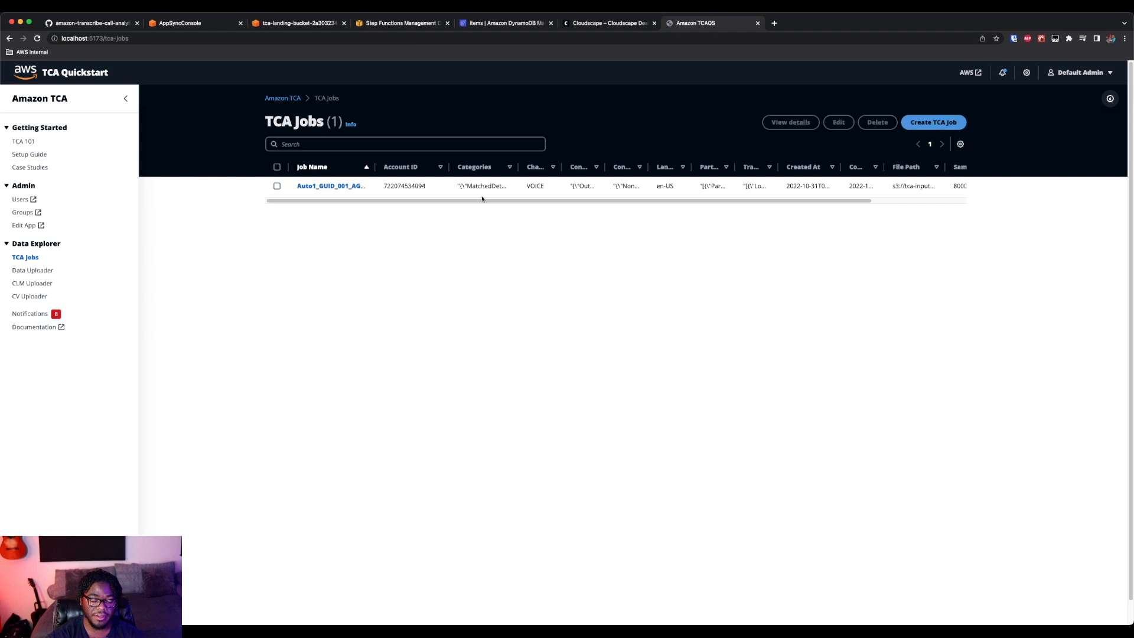
Step: On the Data Uploader, select the Auto2 wav from sample-media and start its upload
{"action": "left_click", "coordinate": [32, 269]}
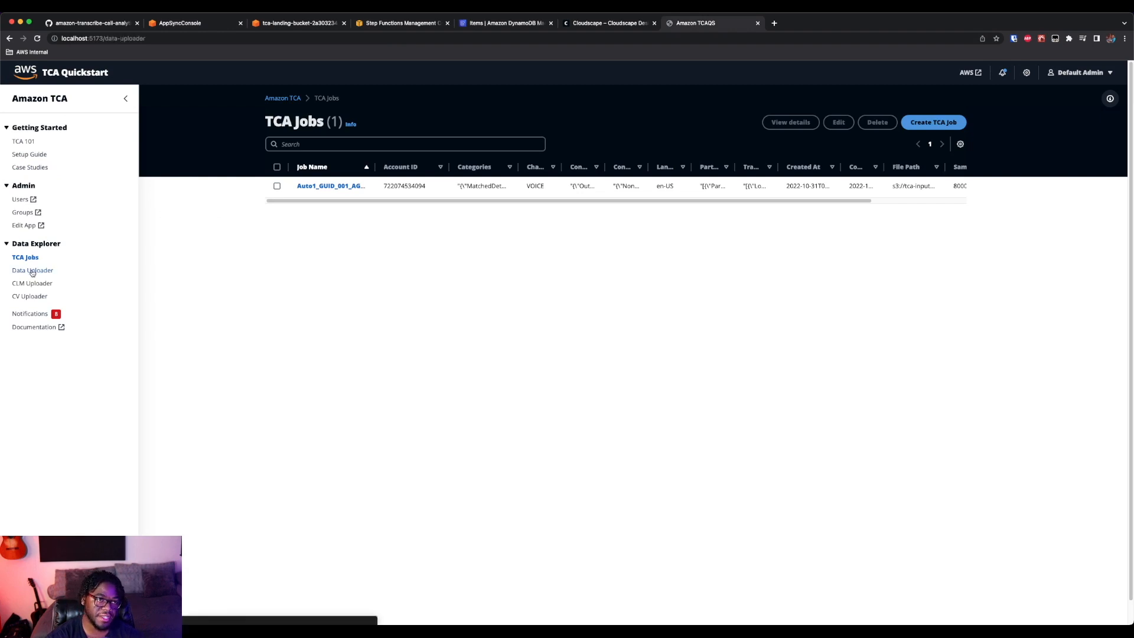
{"action": "left_click", "coordinate": [34, 269]}
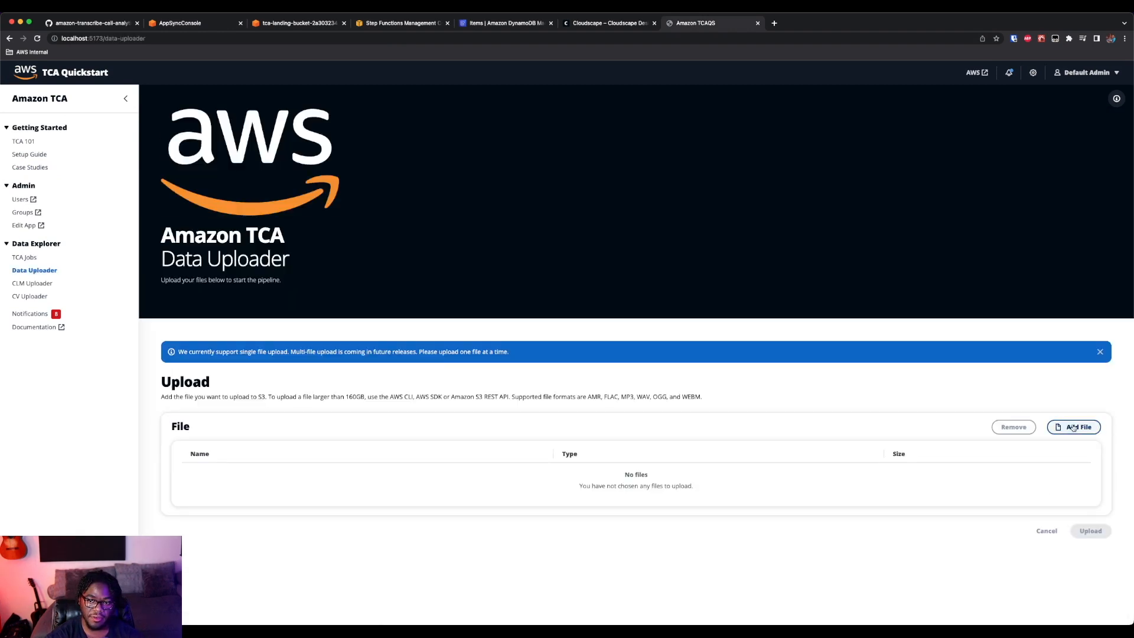
{"action": "left_click", "coordinate": [1077, 426]}
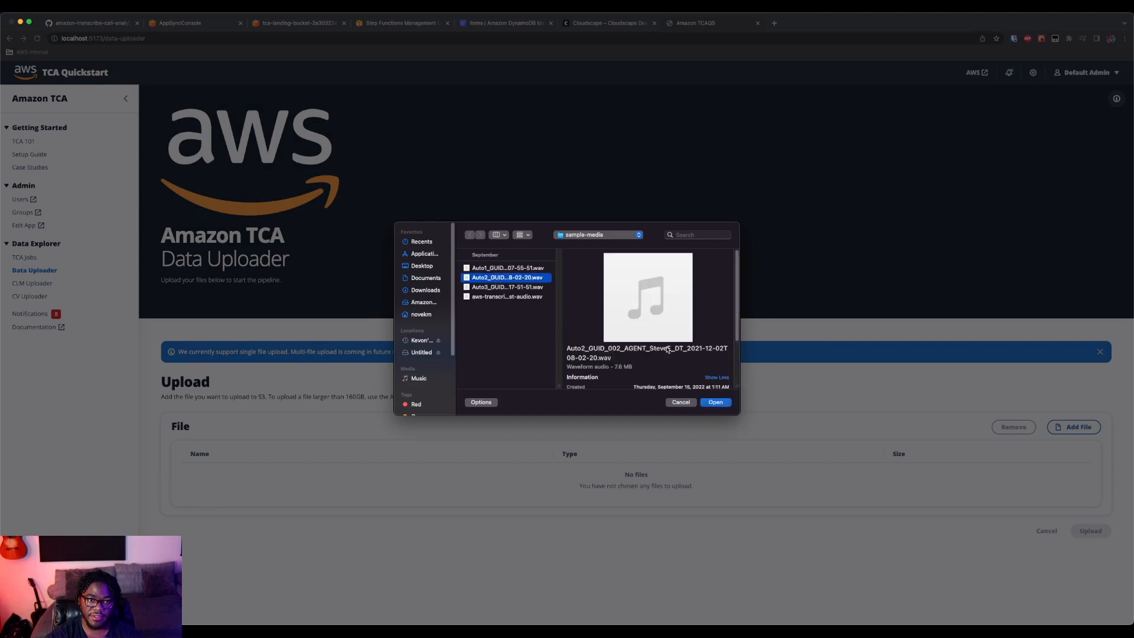
{"action": "left_click", "coordinate": [714, 401]}
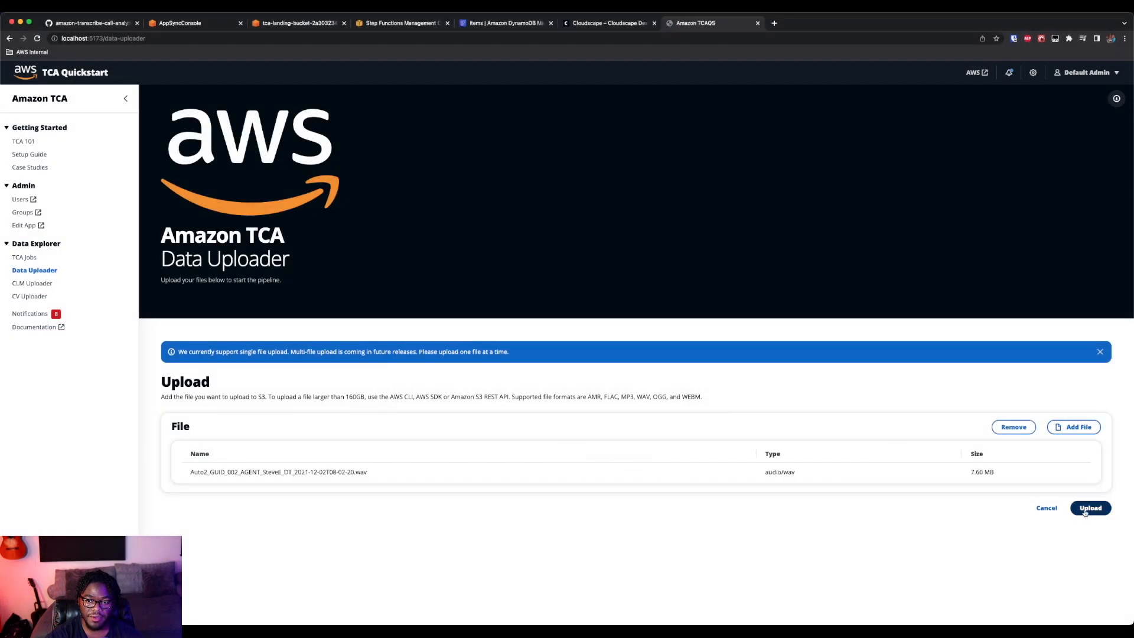
{"action": "left_click", "coordinate": [1089, 507]}
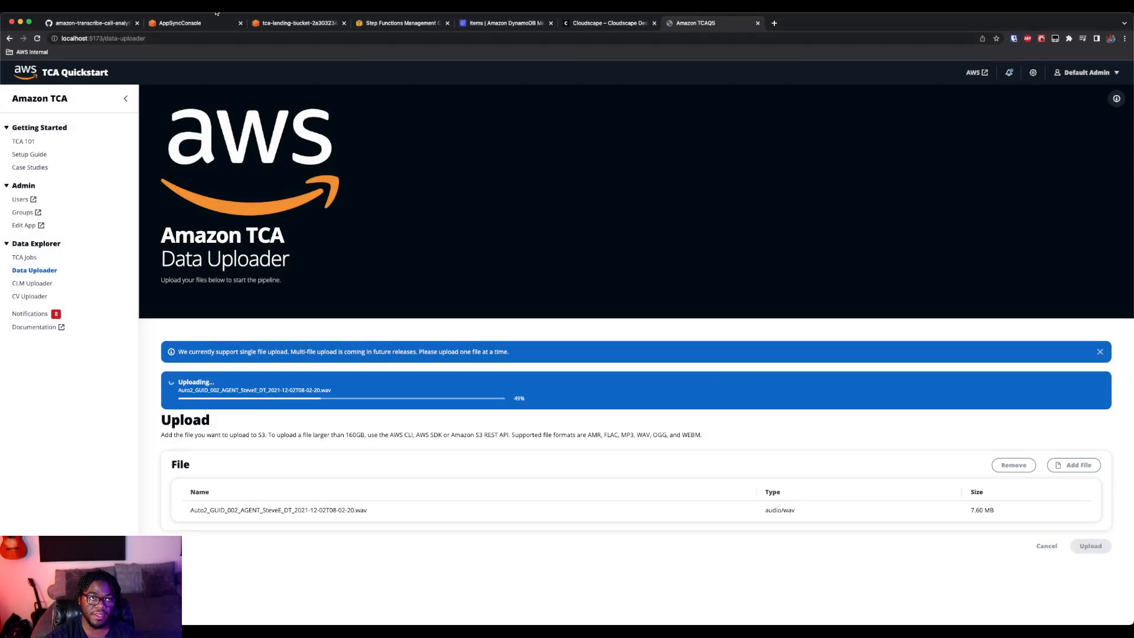